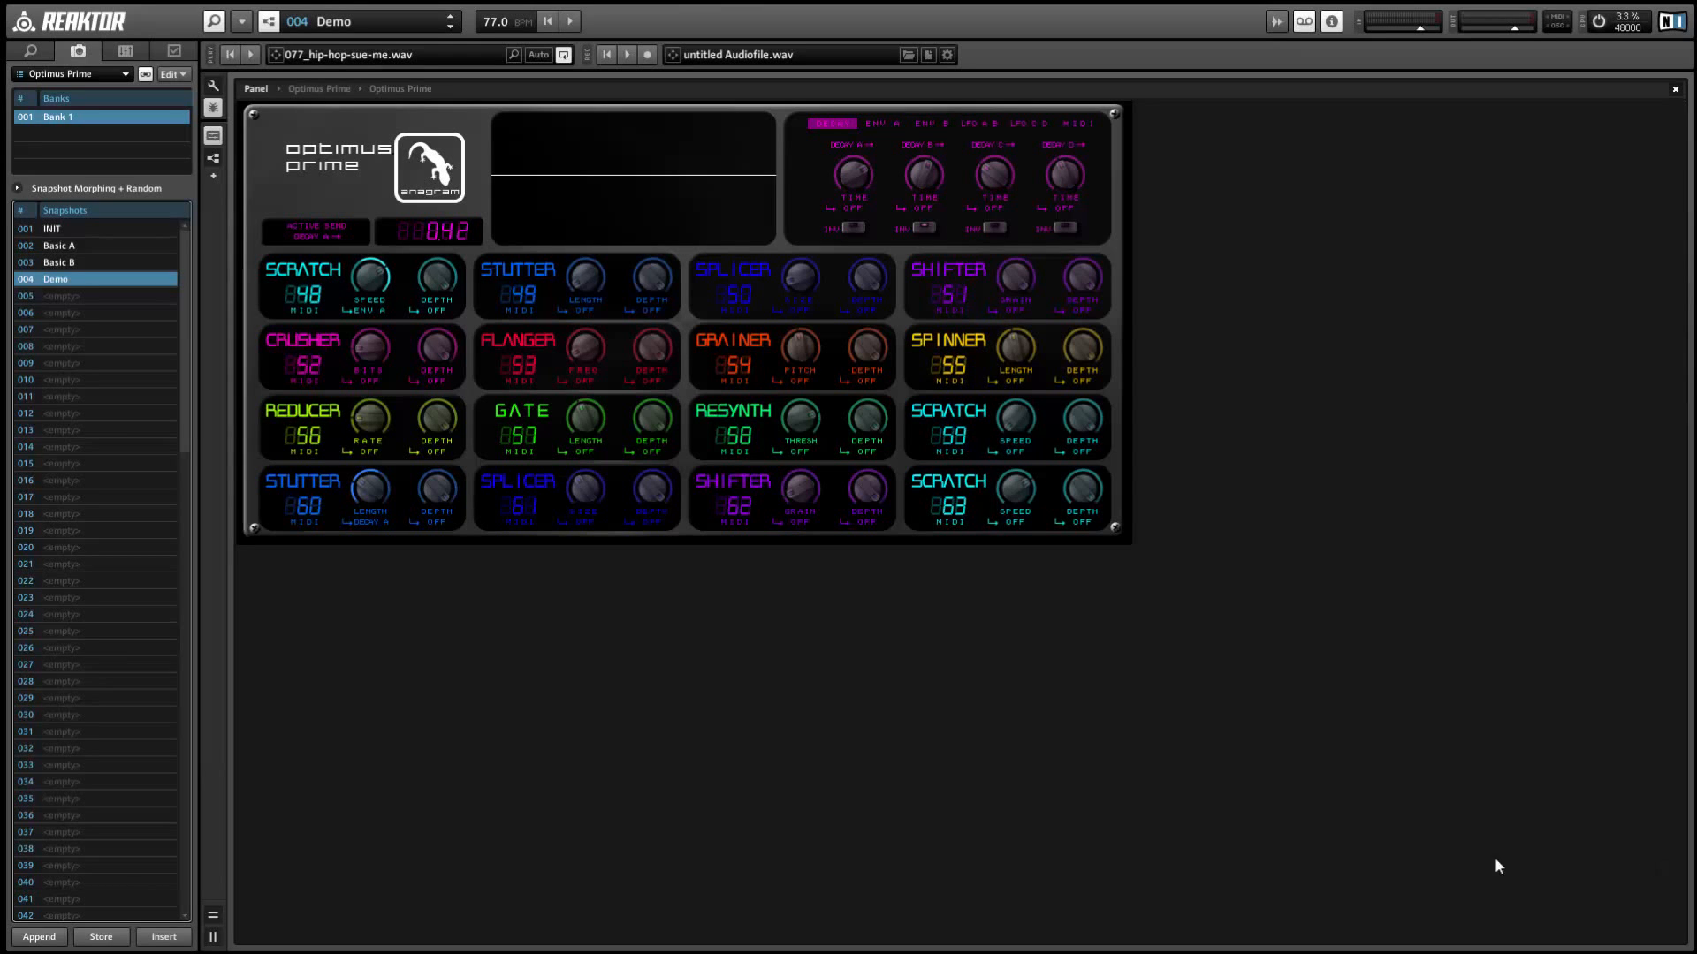
- Start and stop the 077_hip-hop-sue-me.wav loop several times, then load the INIT snapshot
click(251, 55)
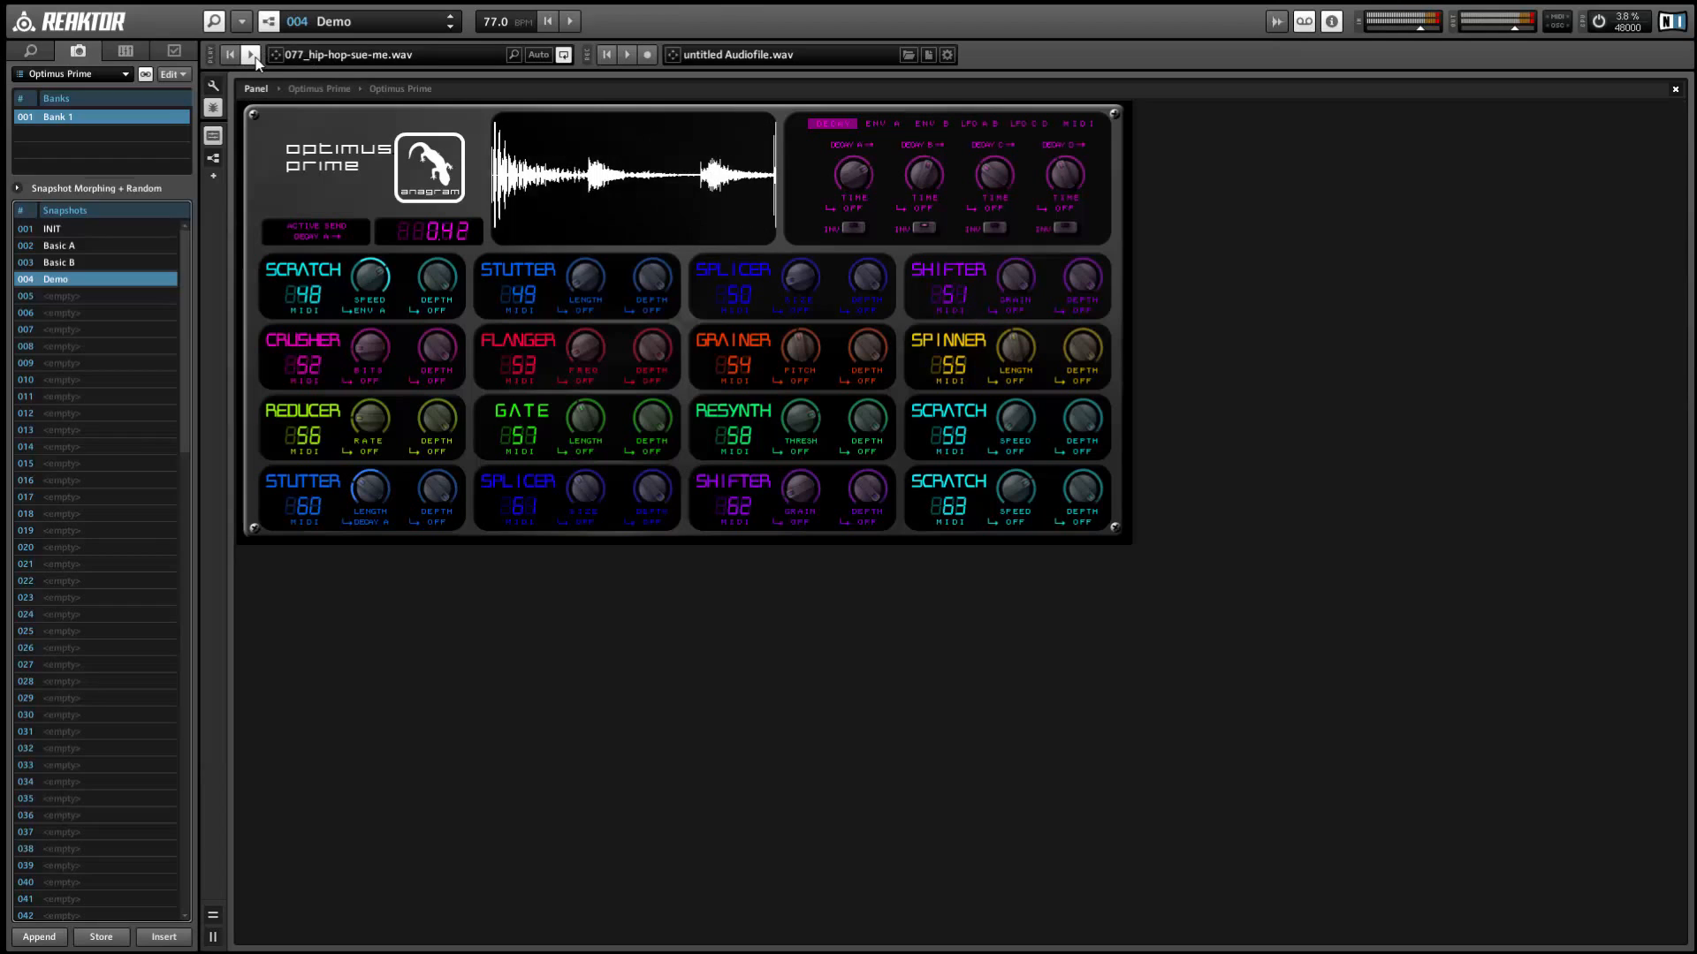
click(251, 53)
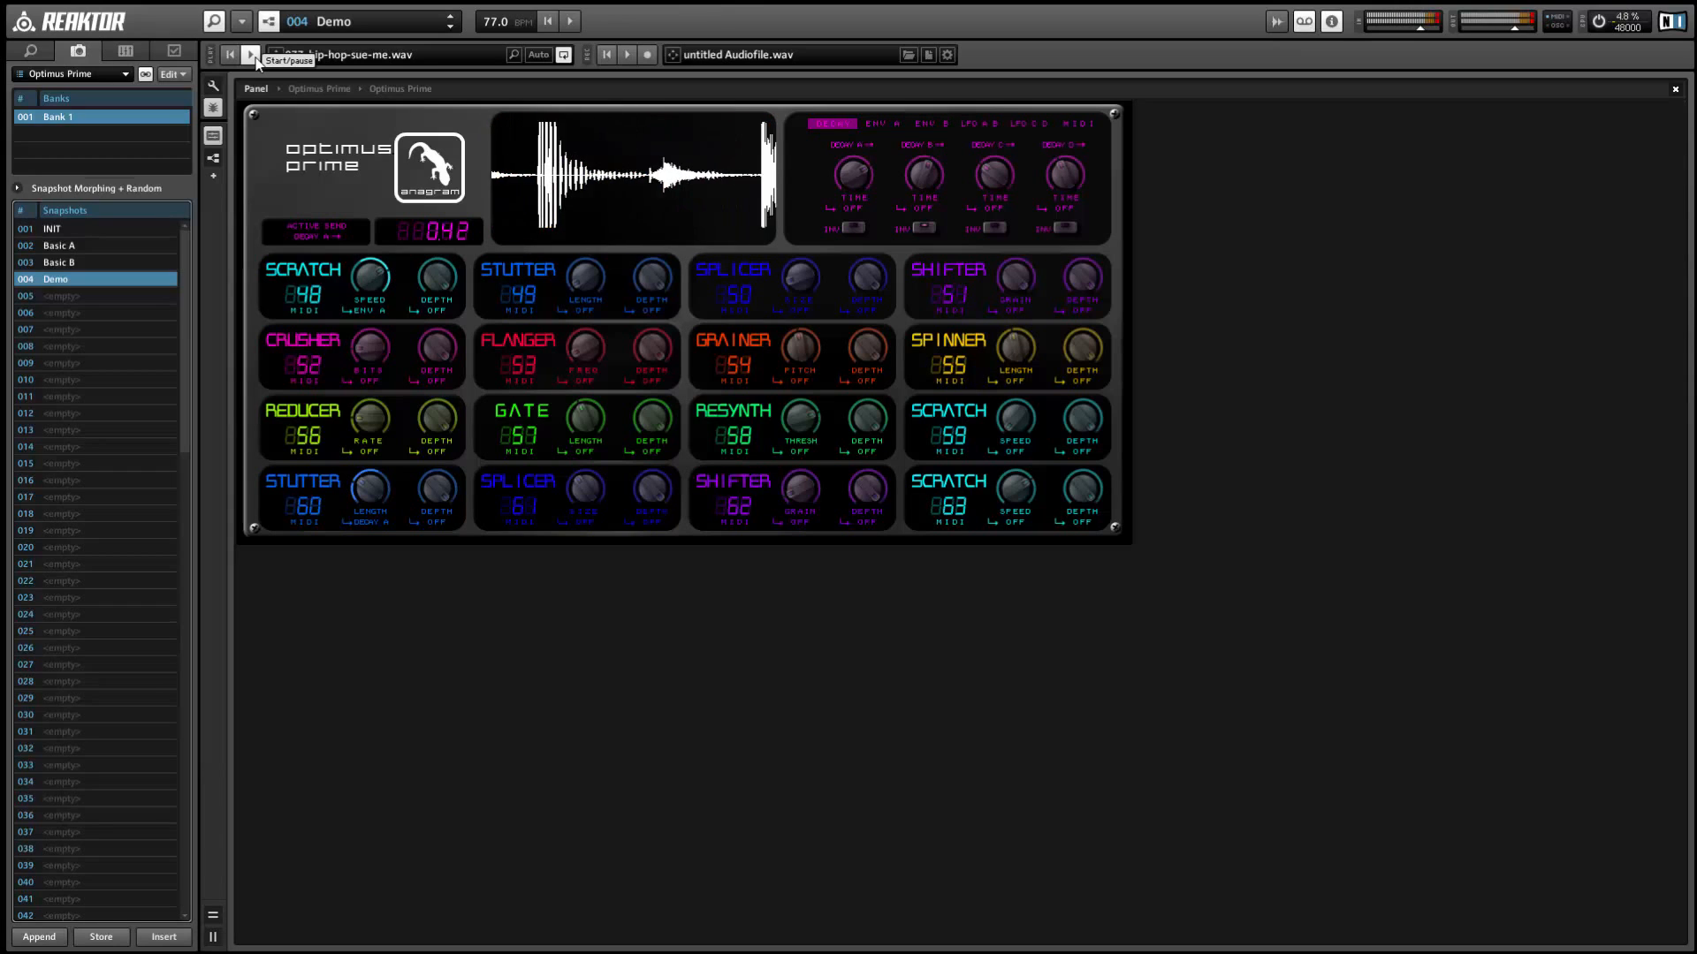
click(251, 55)
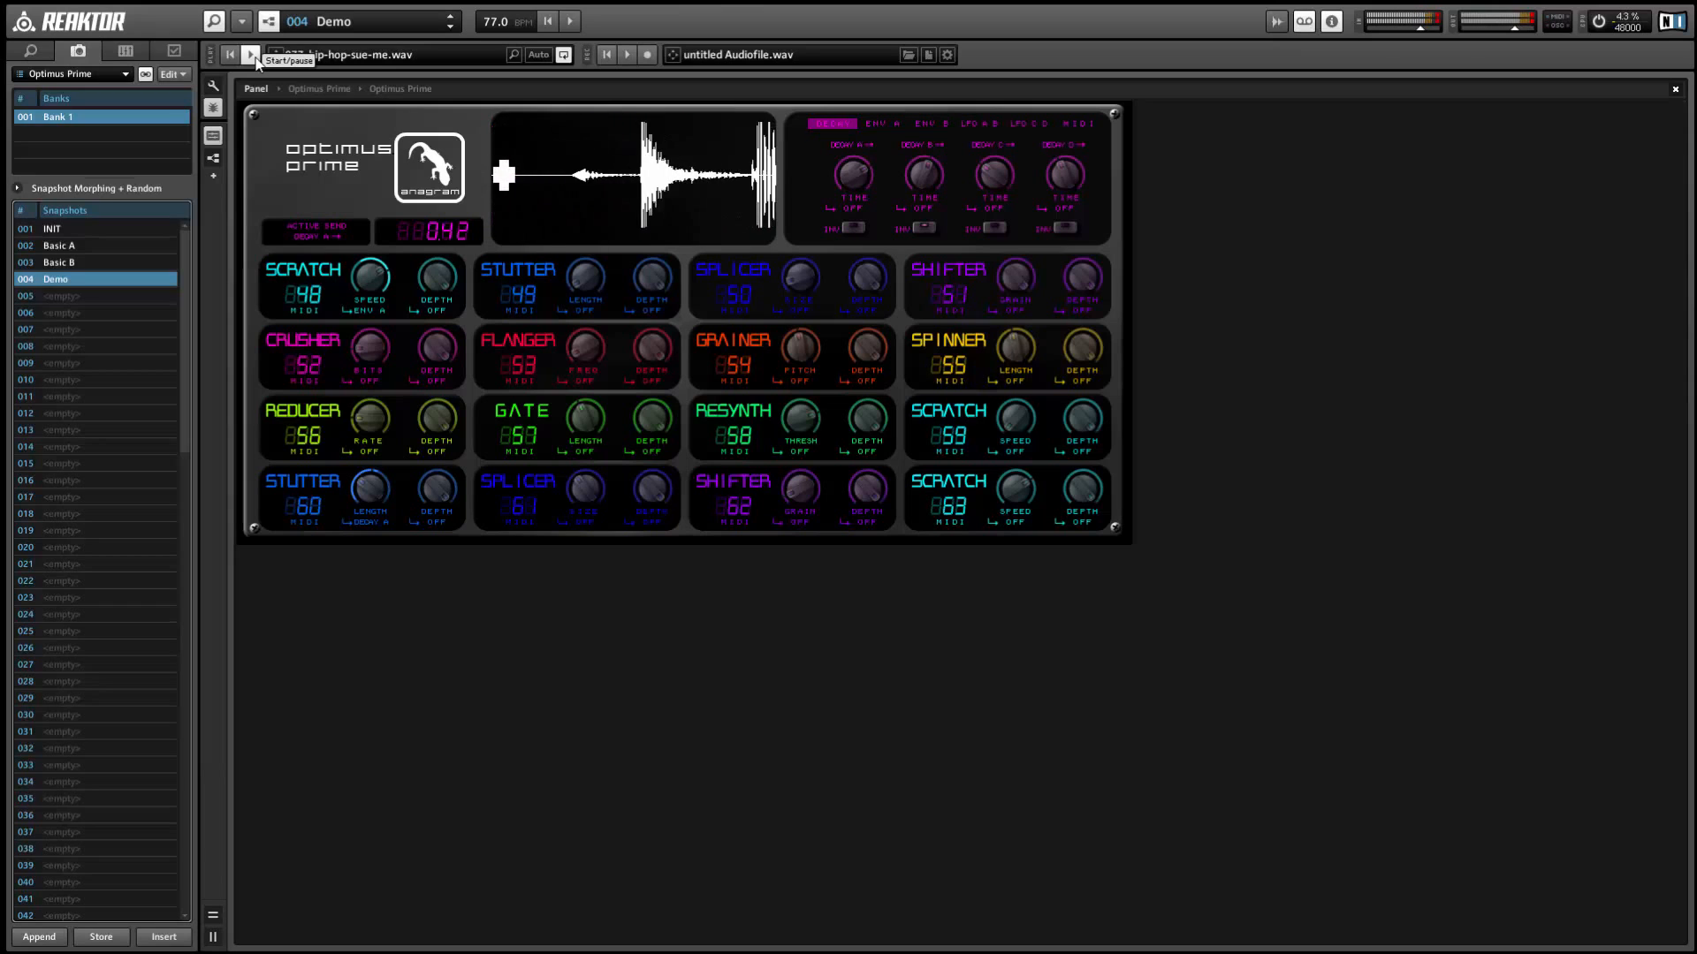
click(249, 53)
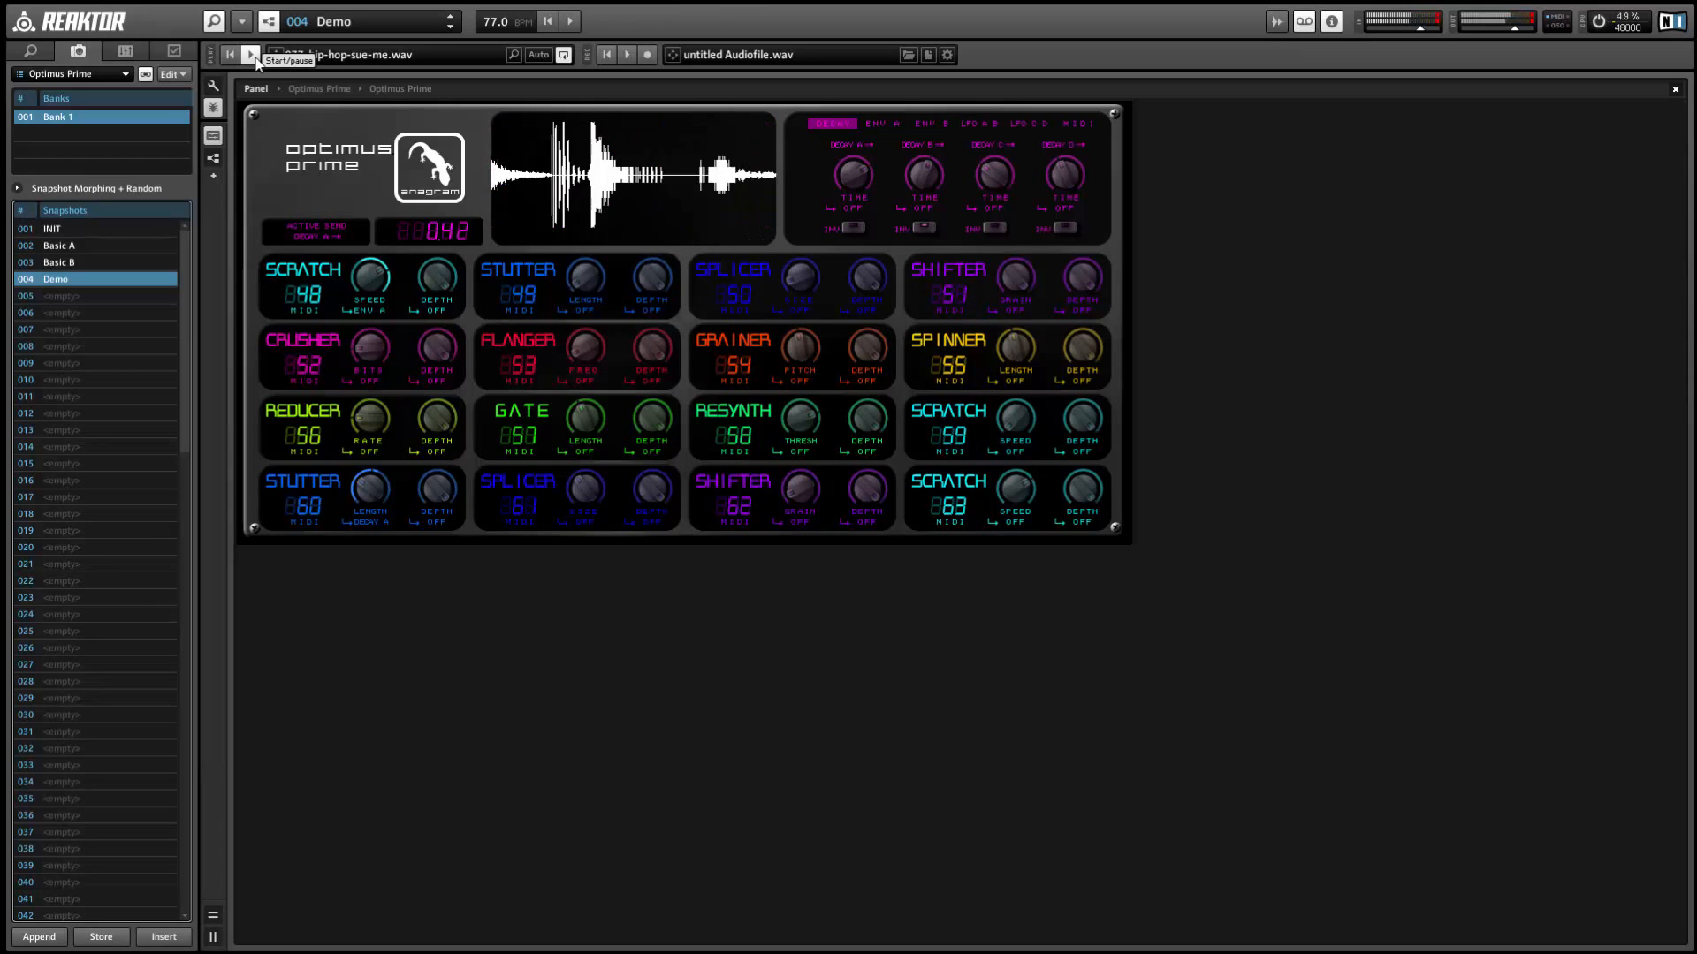
click(251, 55)
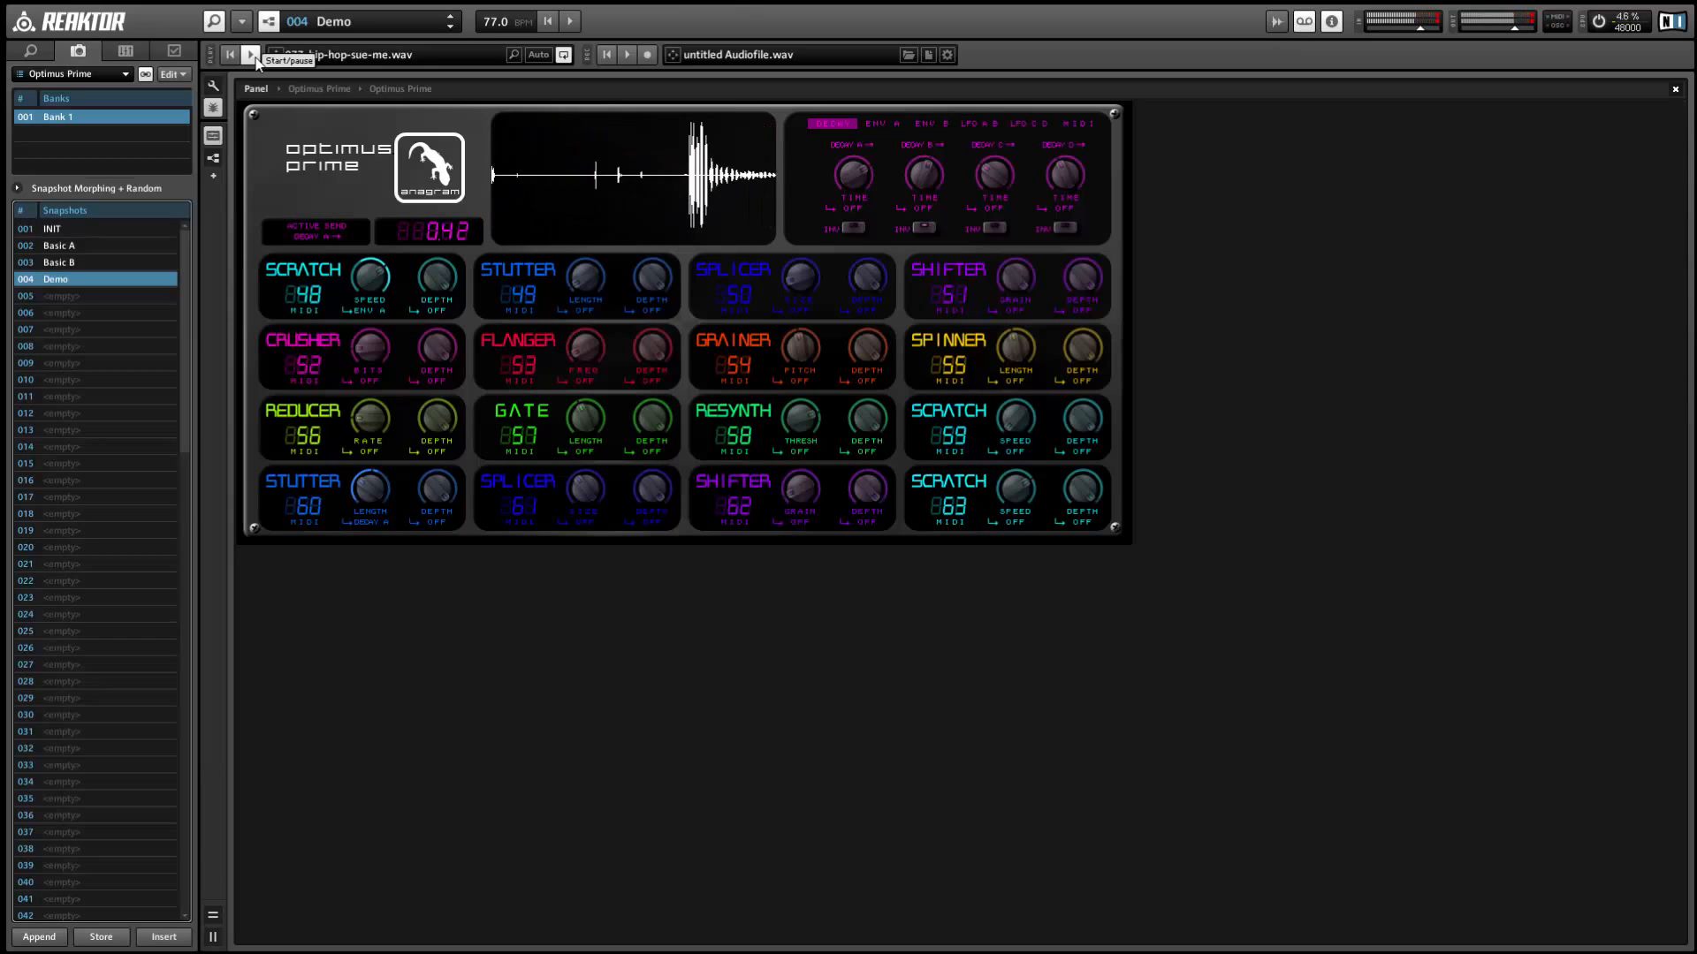
click(43, 226)
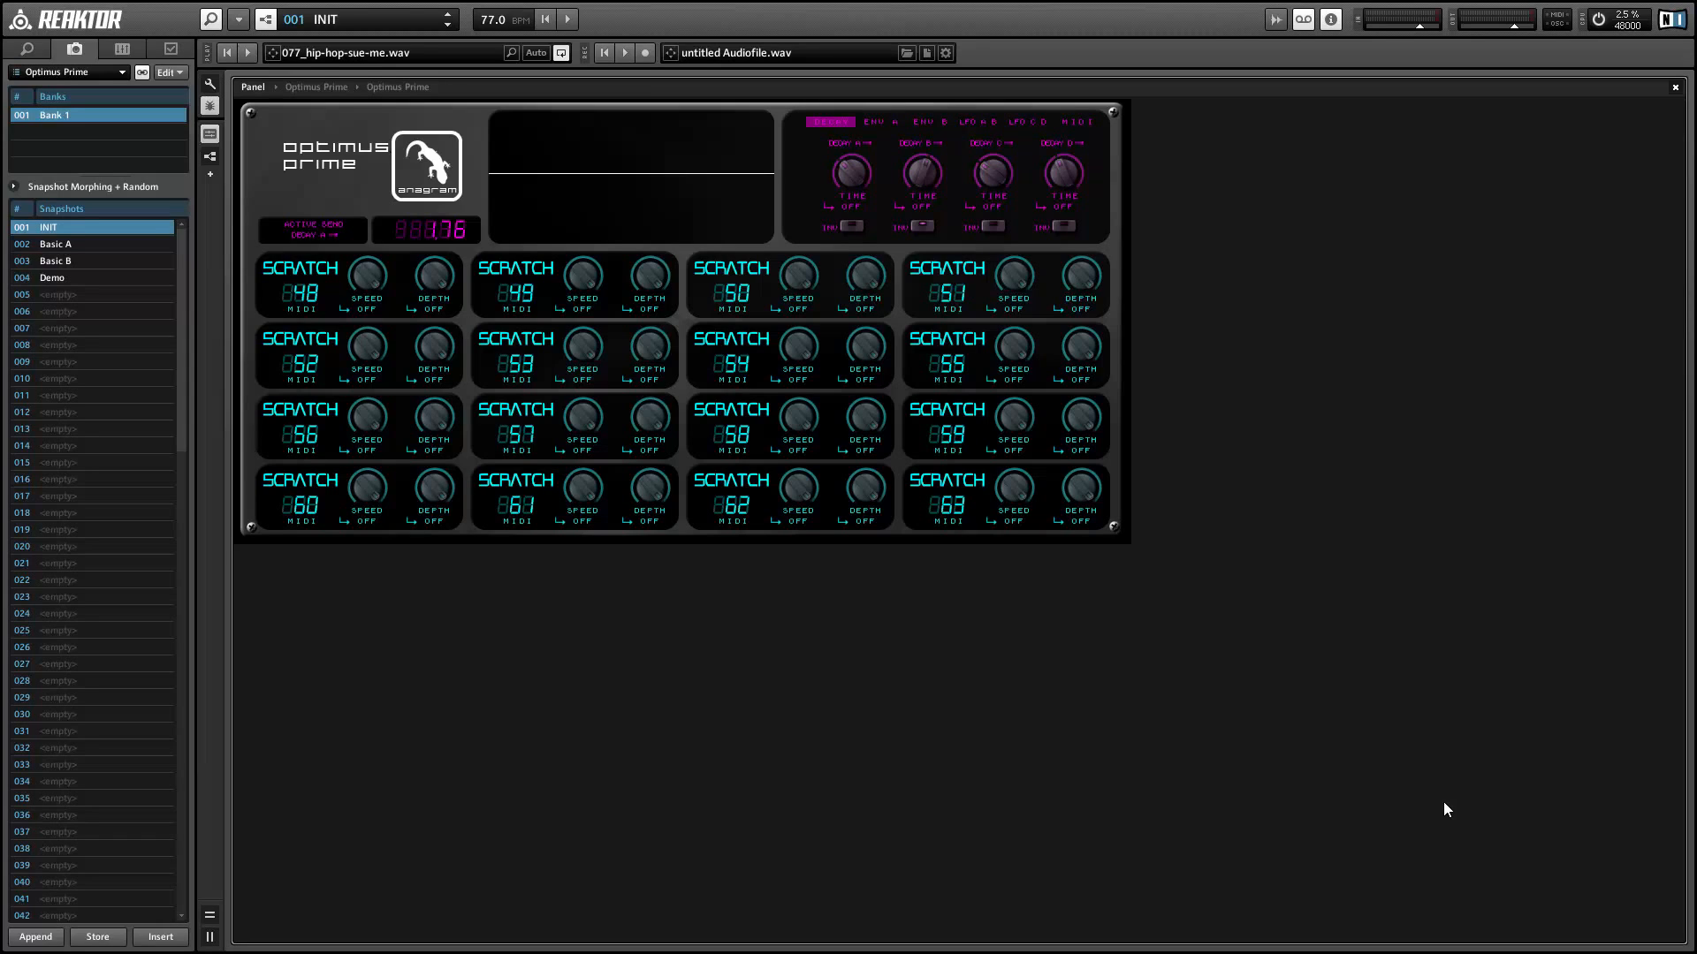
mouse_move(616, 381)
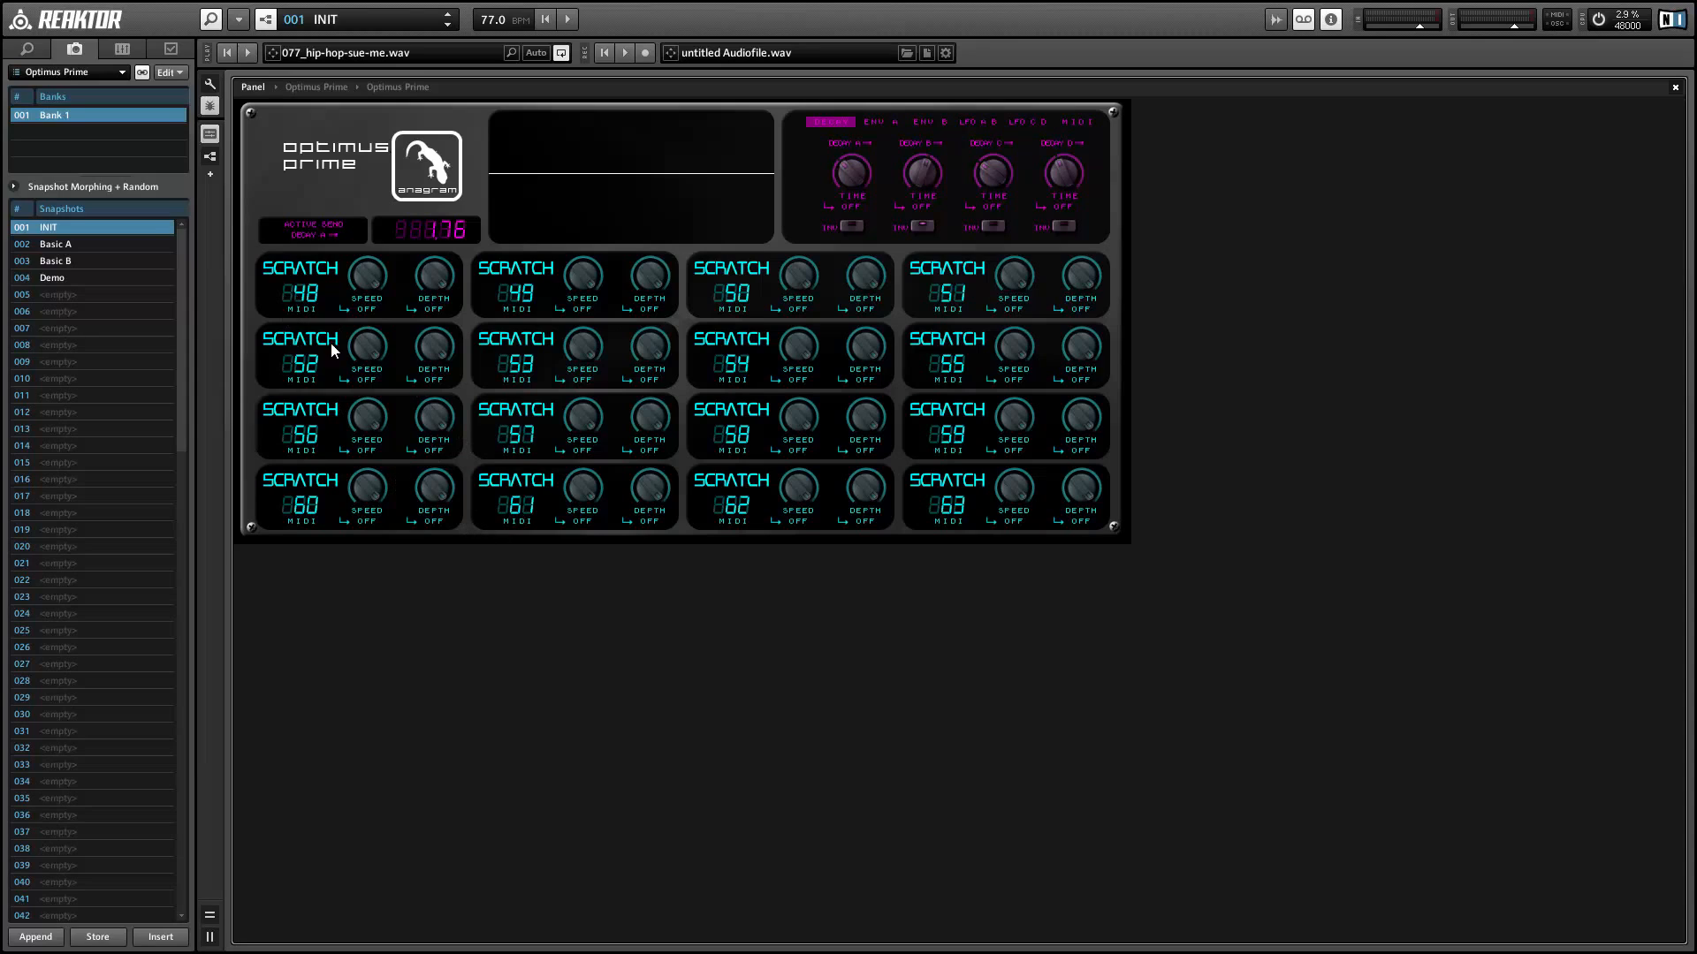
mouse_move(251, 255)
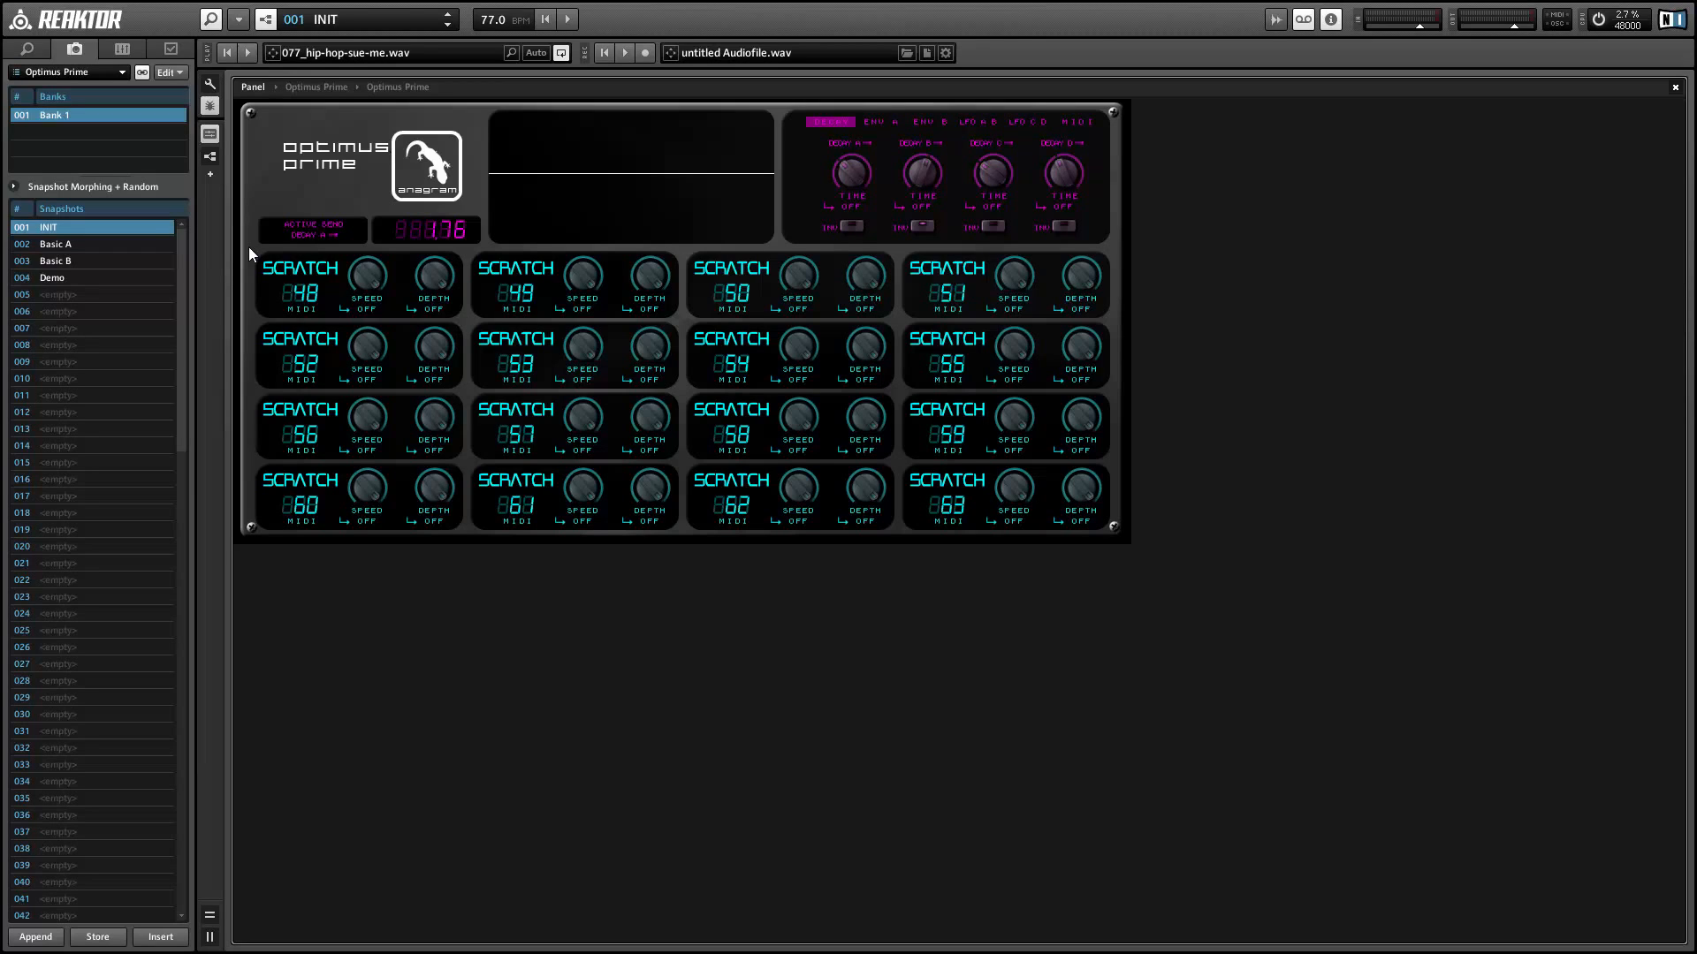
mouse_move(259, 258)
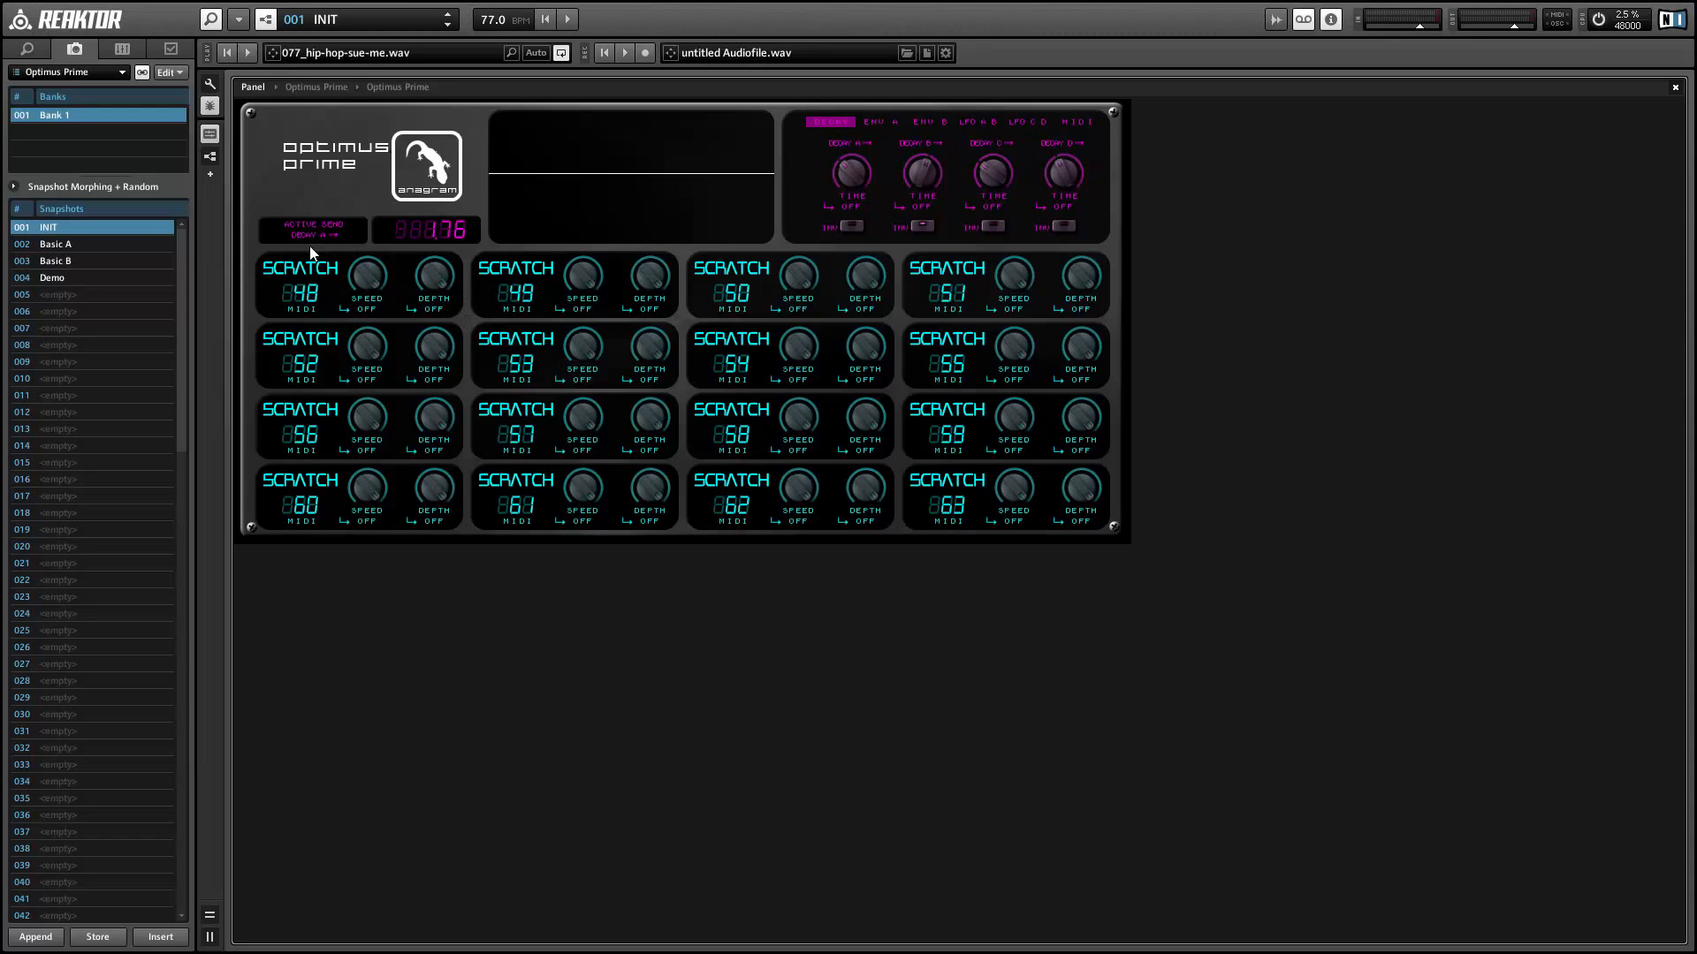
mouse_move(454, 287)
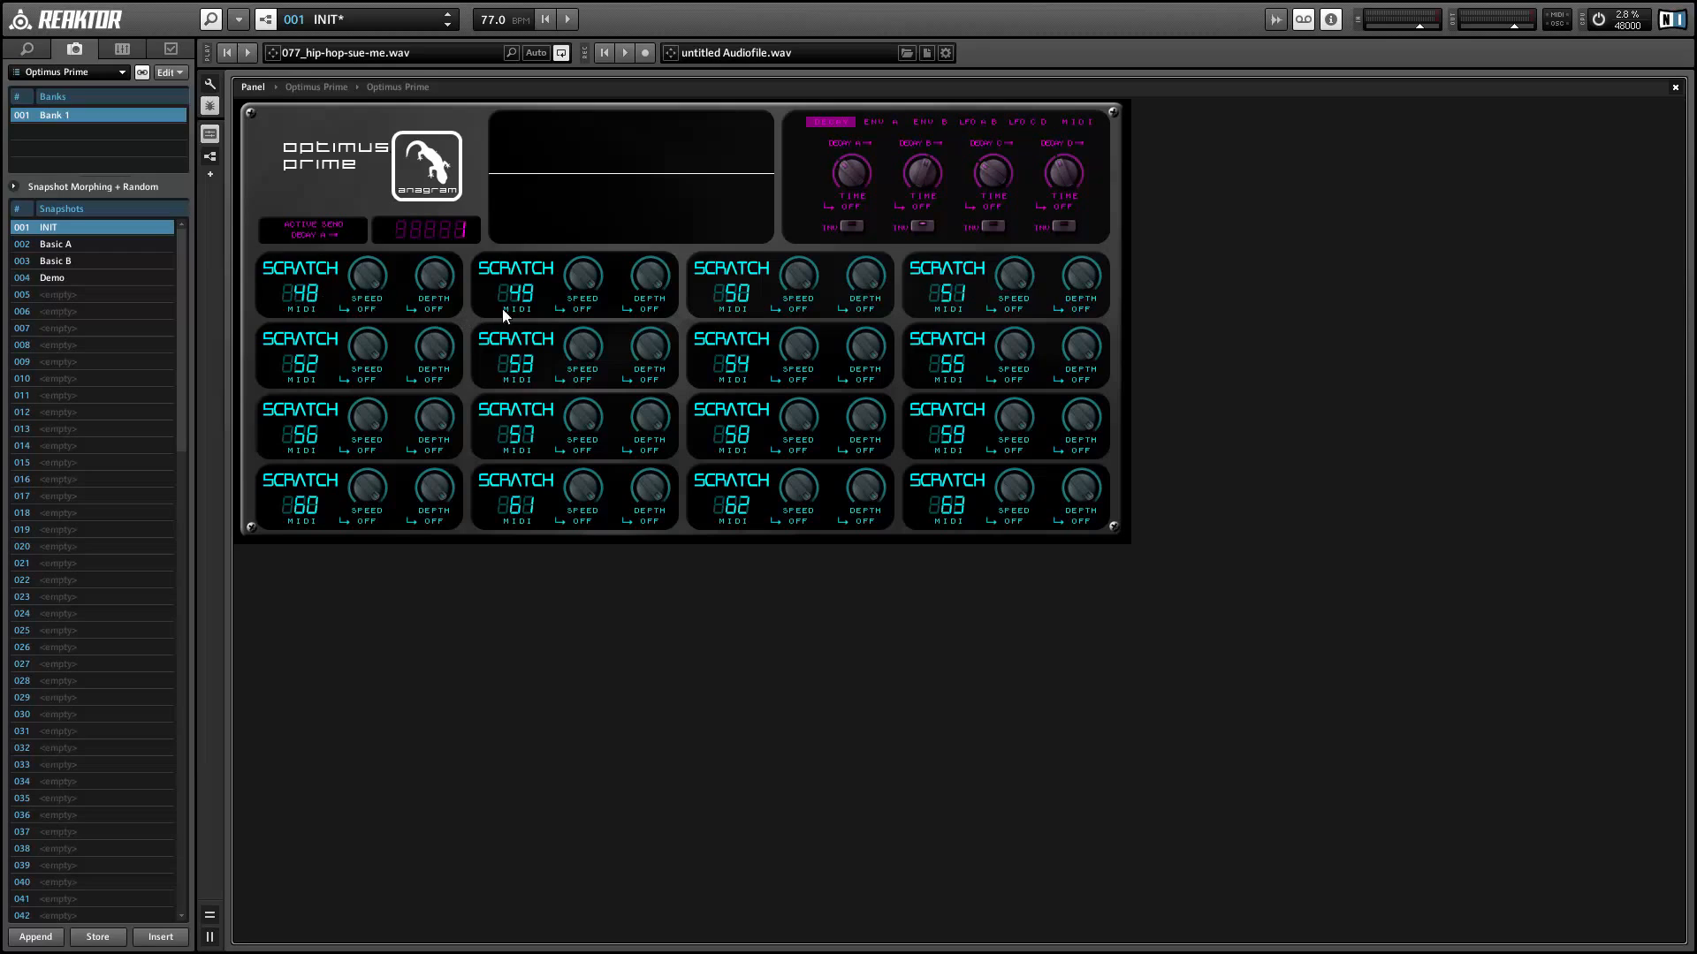
mouse_move(743, 438)
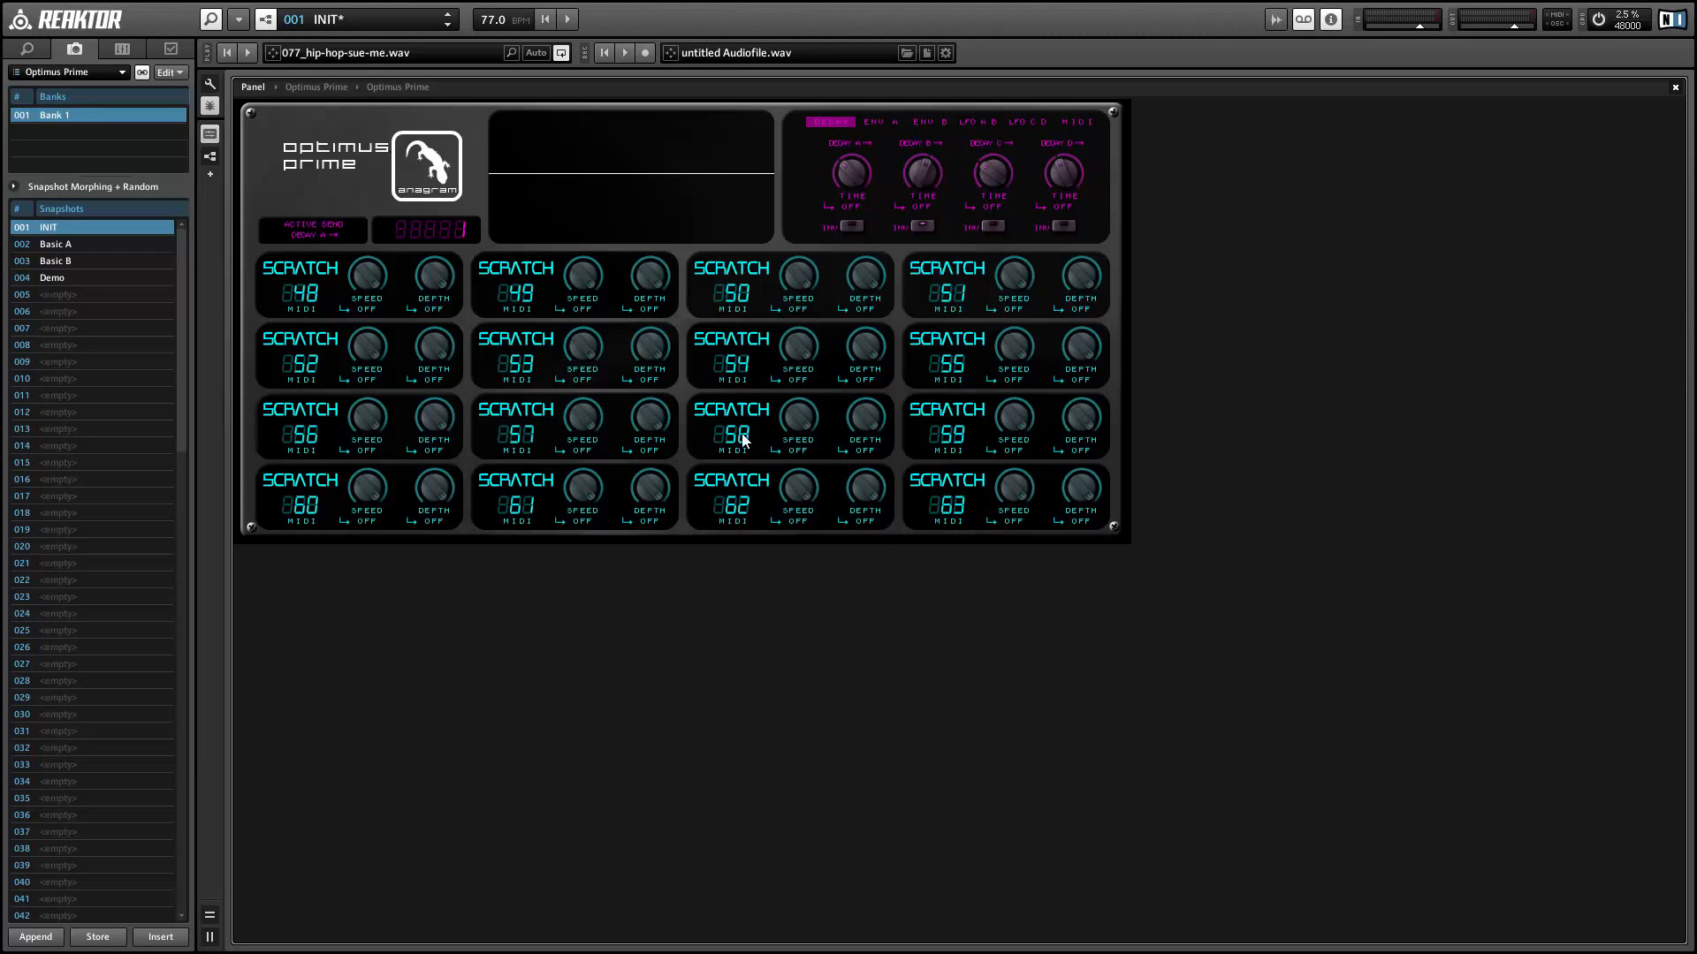
mouse_move(265, 313)
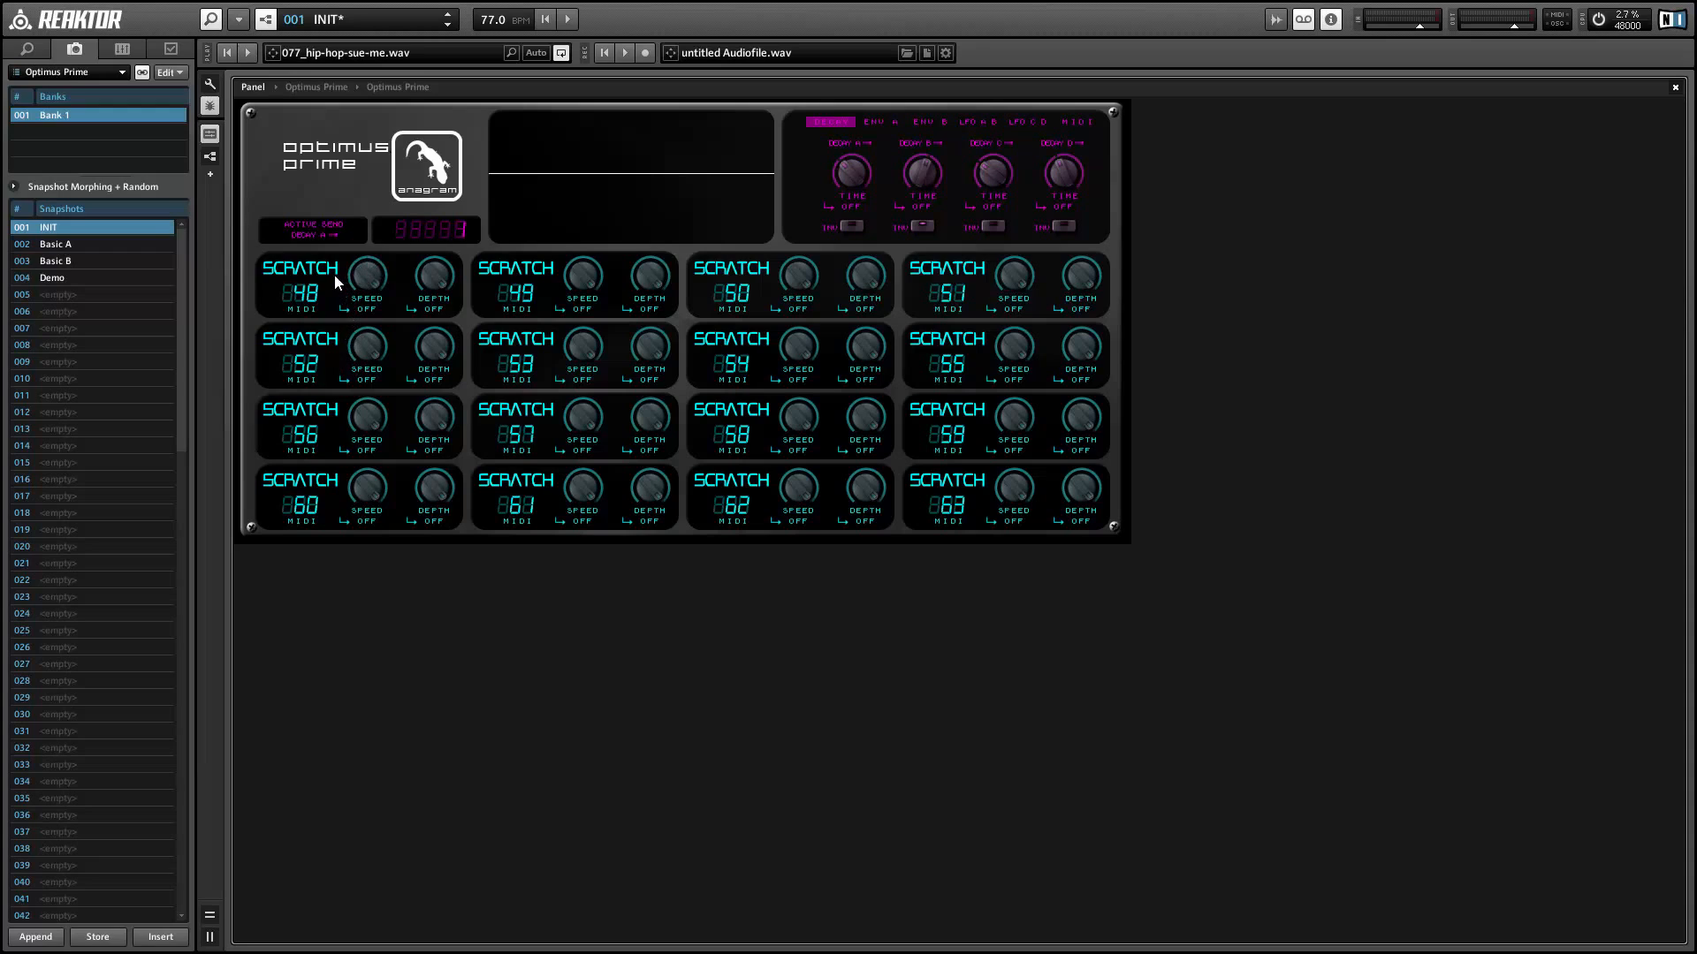
mouse_move(336, 465)
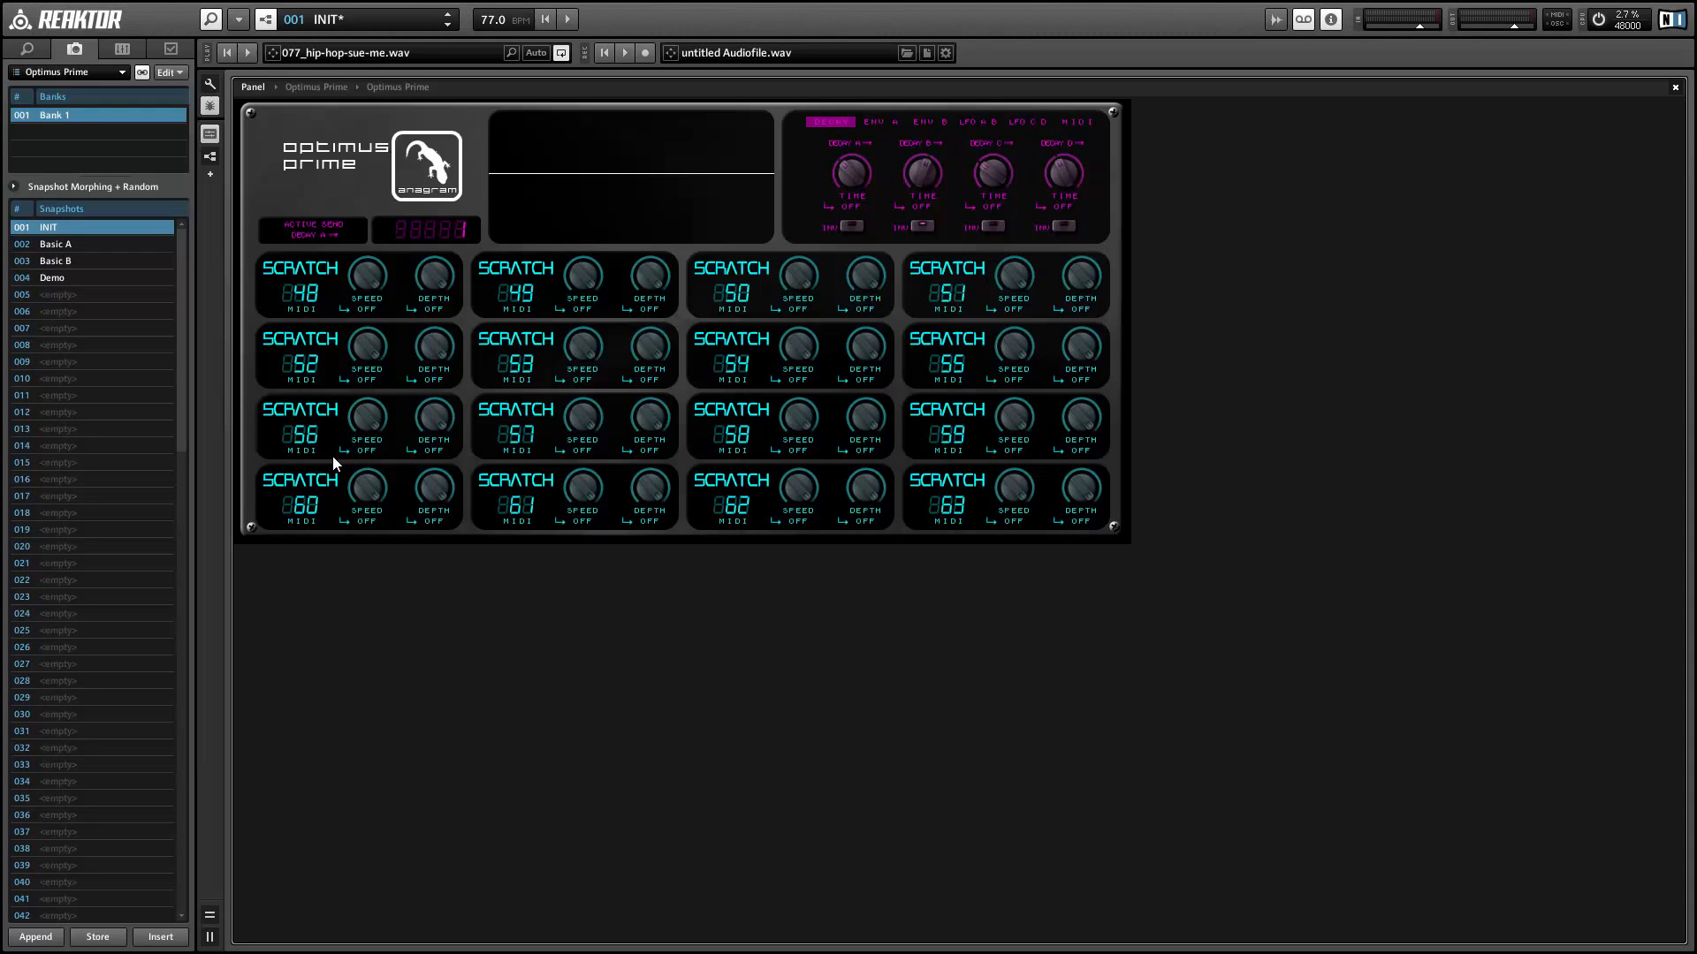
mouse_move(346, 477)
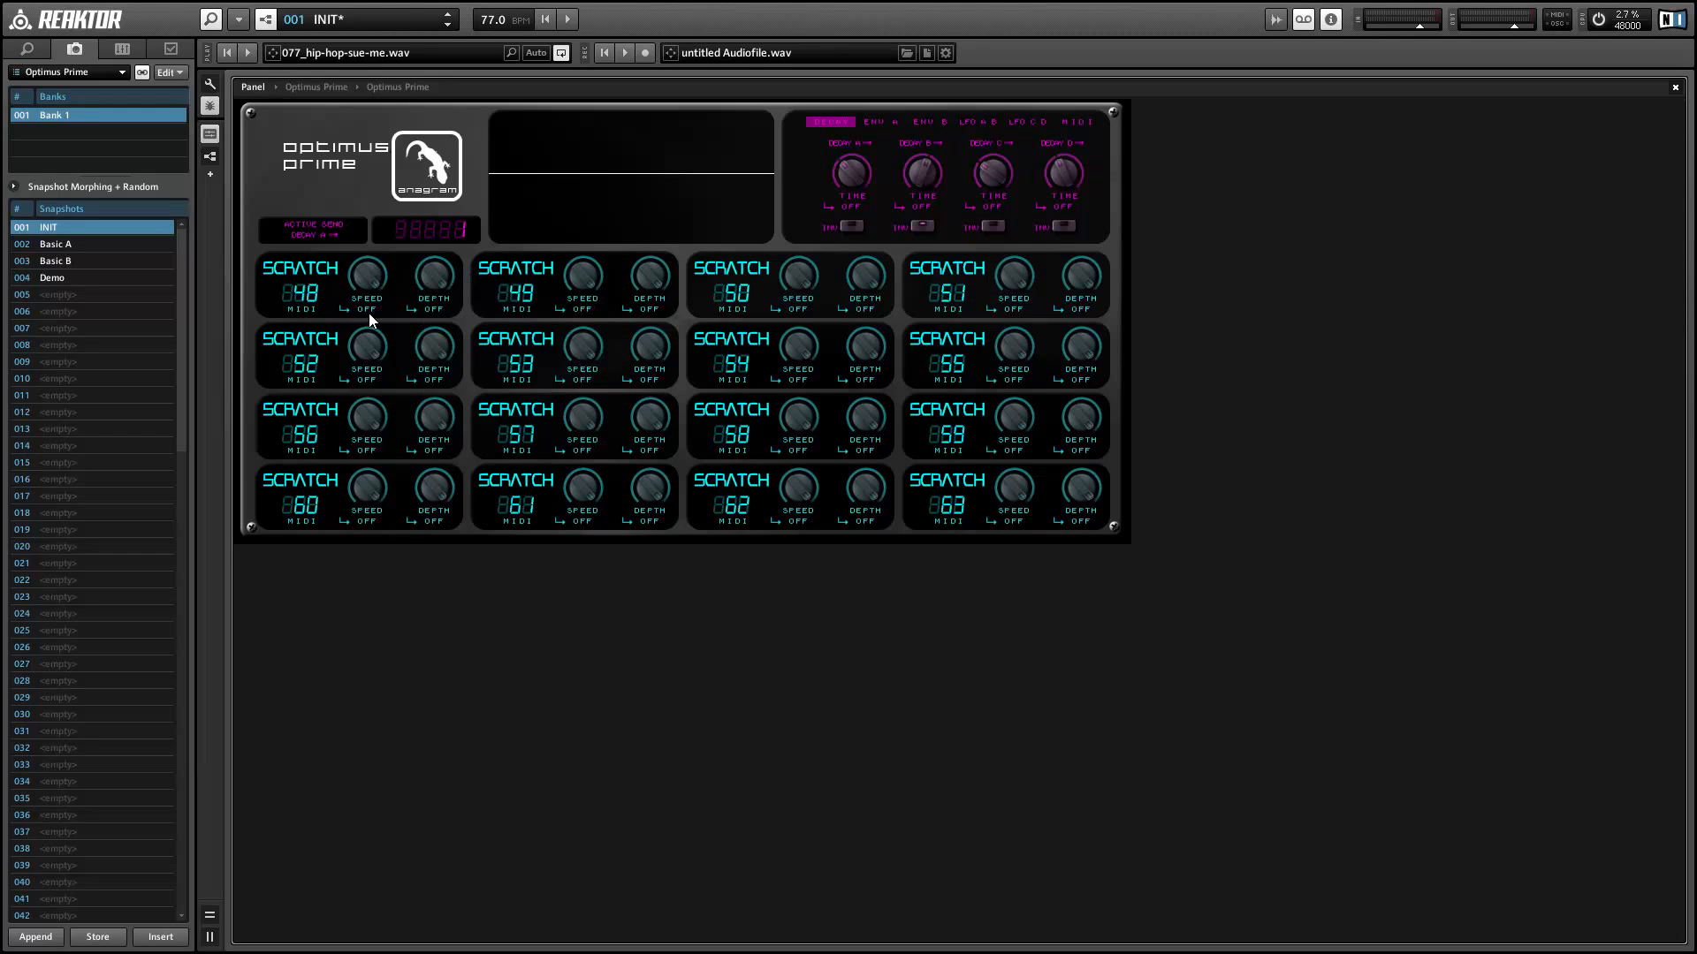
mouse_move(841, 150)
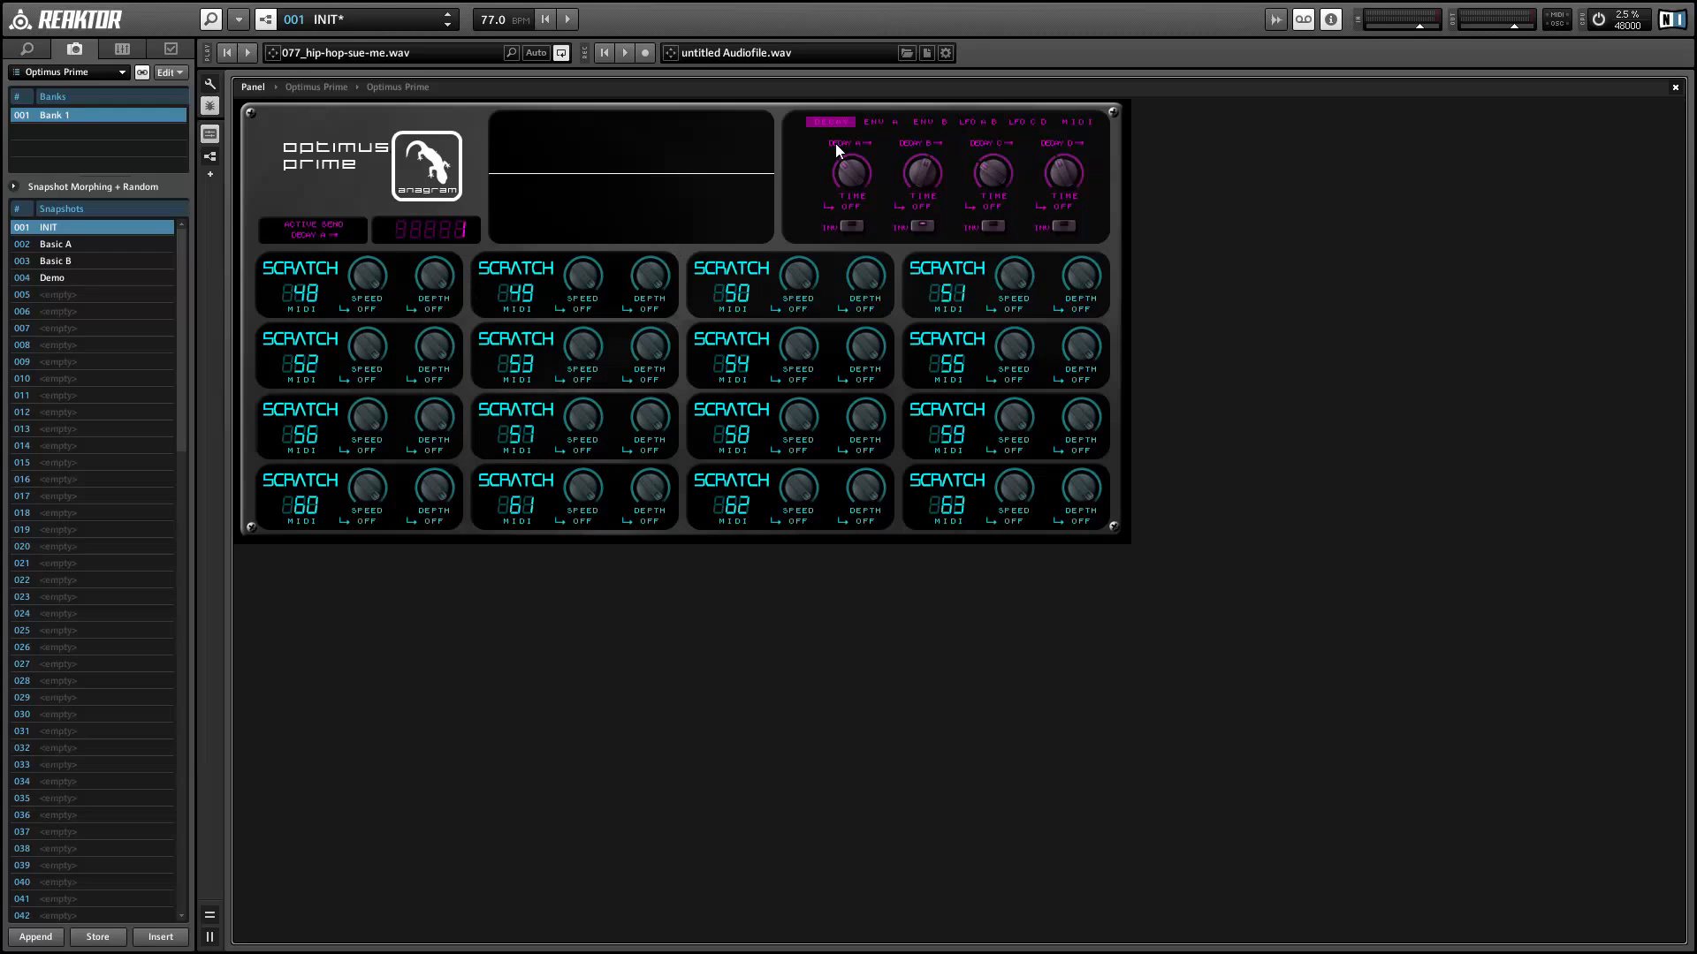
mouse_move(899, 133)
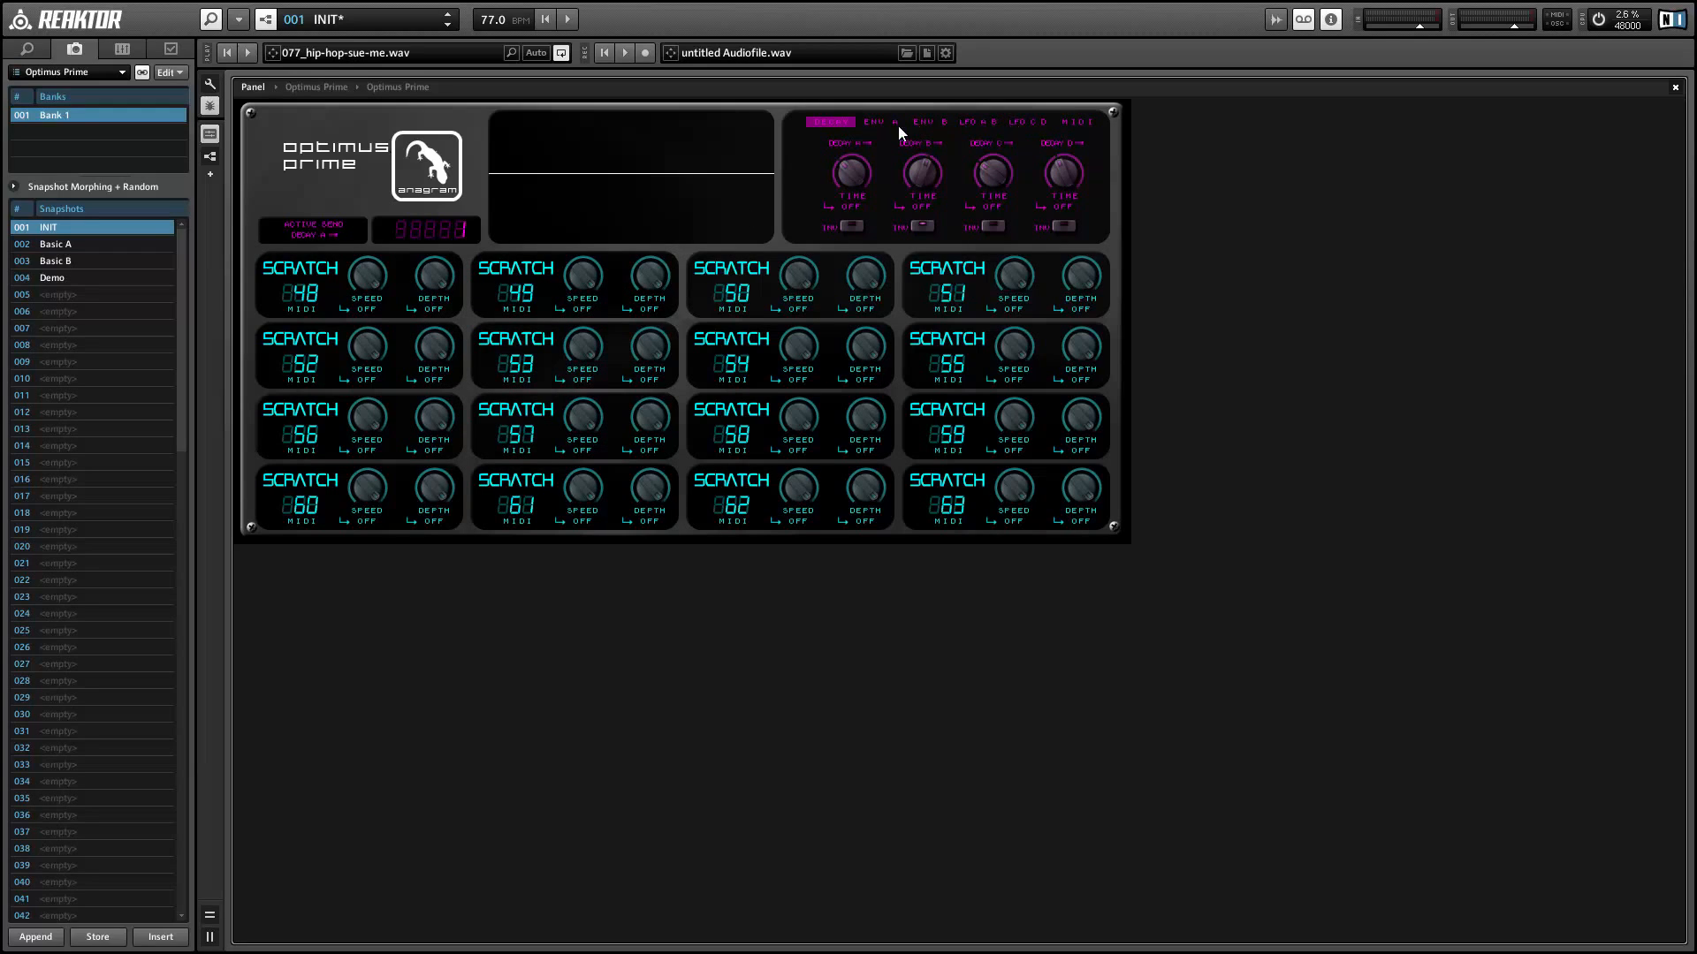
mouse_move(936, 149)
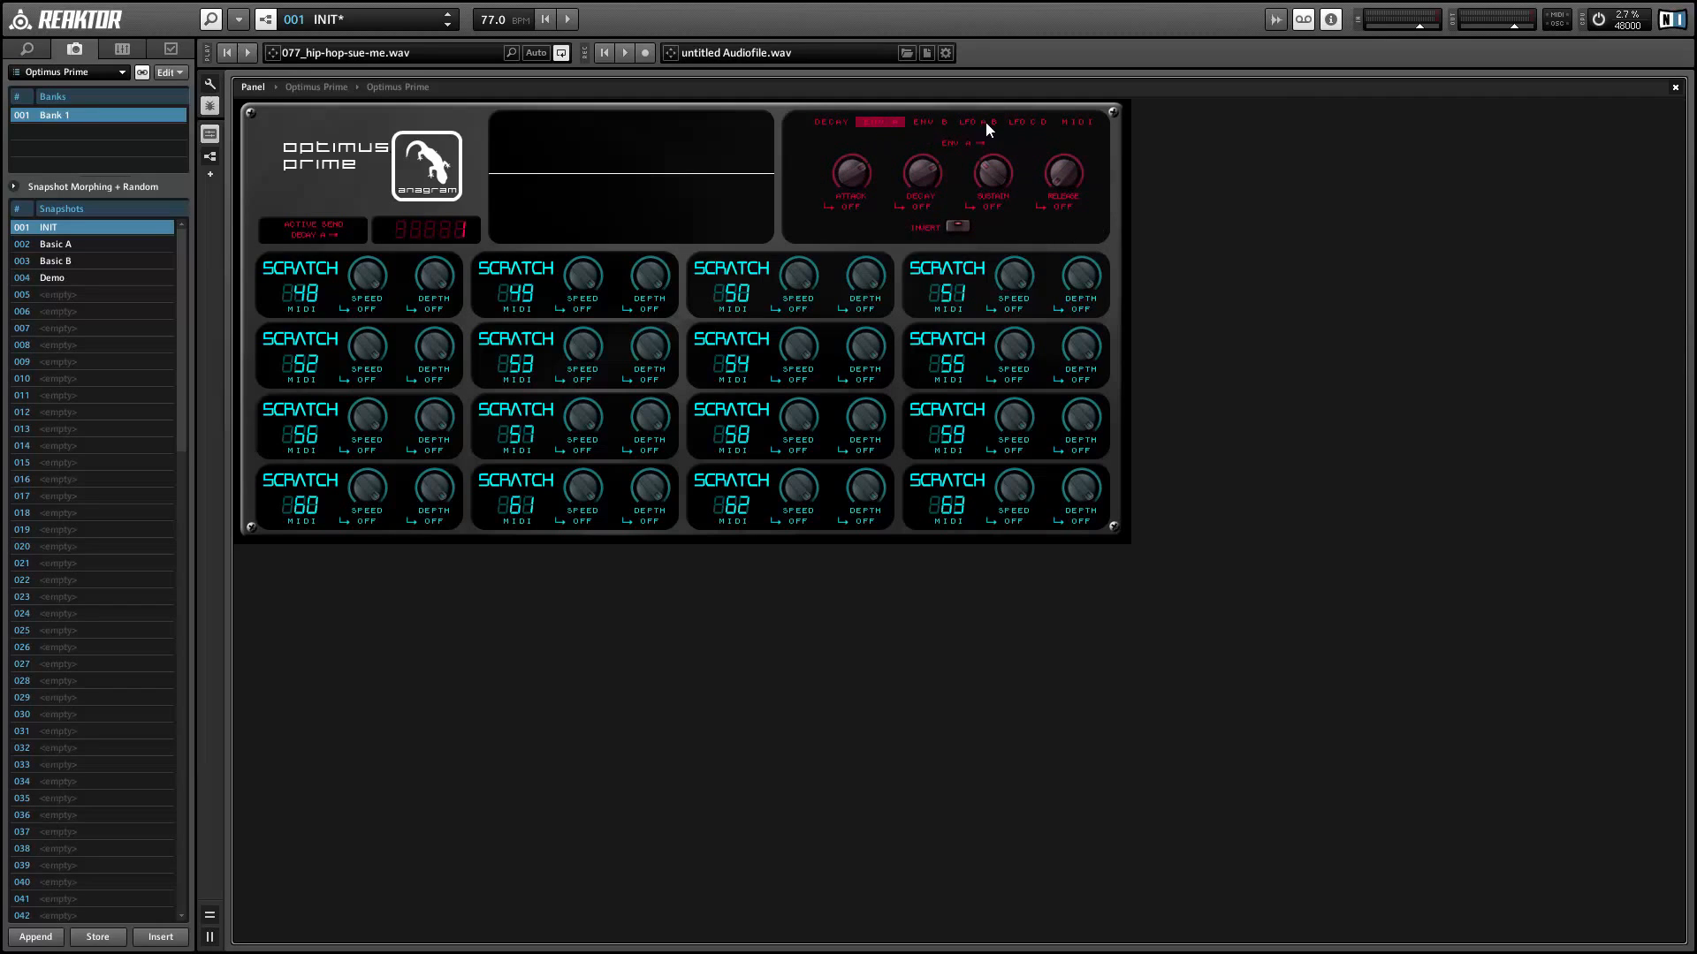
- Show the Env B envelope settings in the modulation area
click(929, 121)
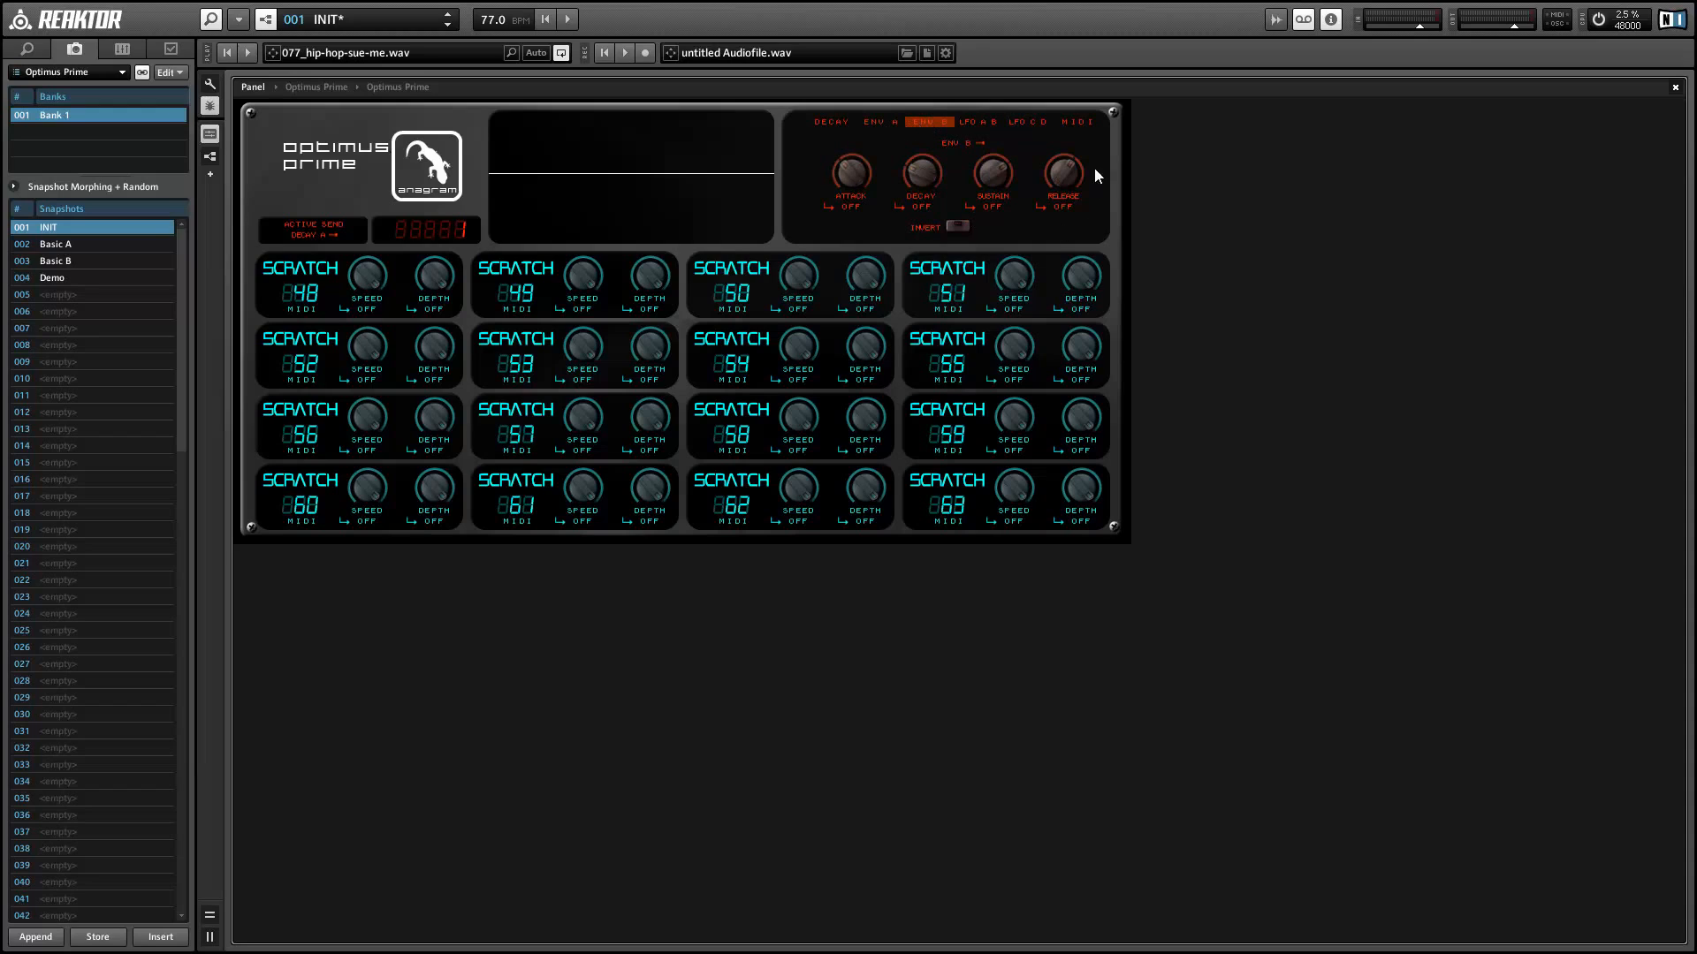
mouse_move(972, 124)
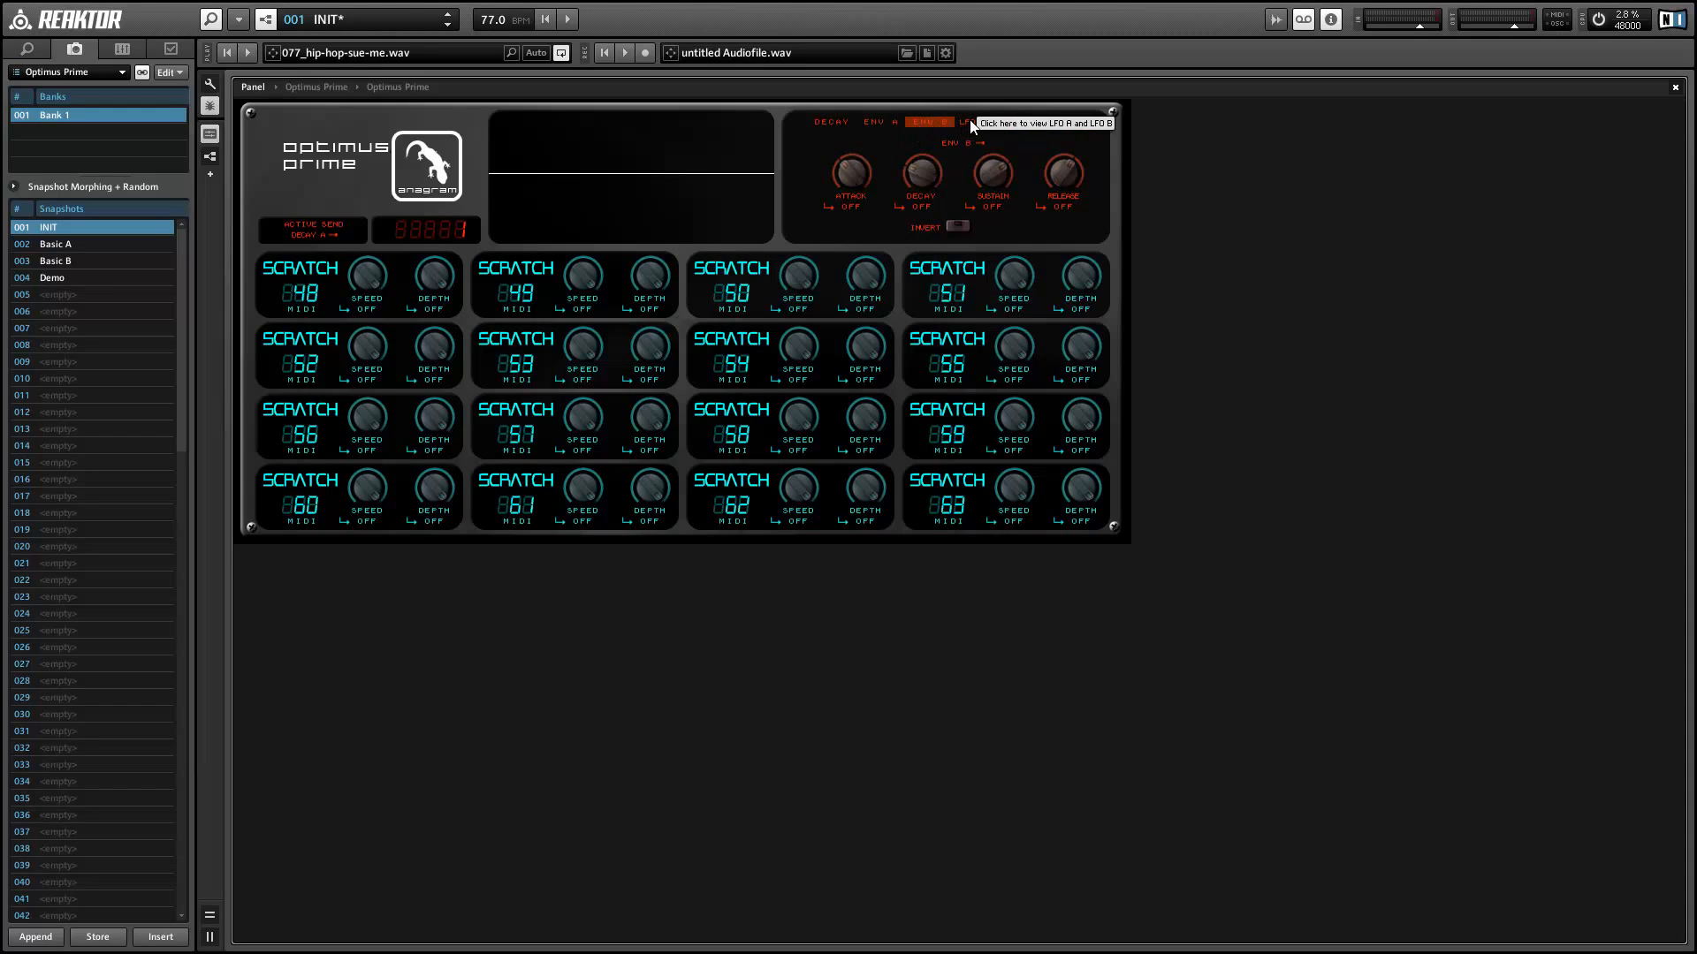
- View LFO A/B, then LFO C/D, and finish on the MIDI modulation sources
click(974, 121)
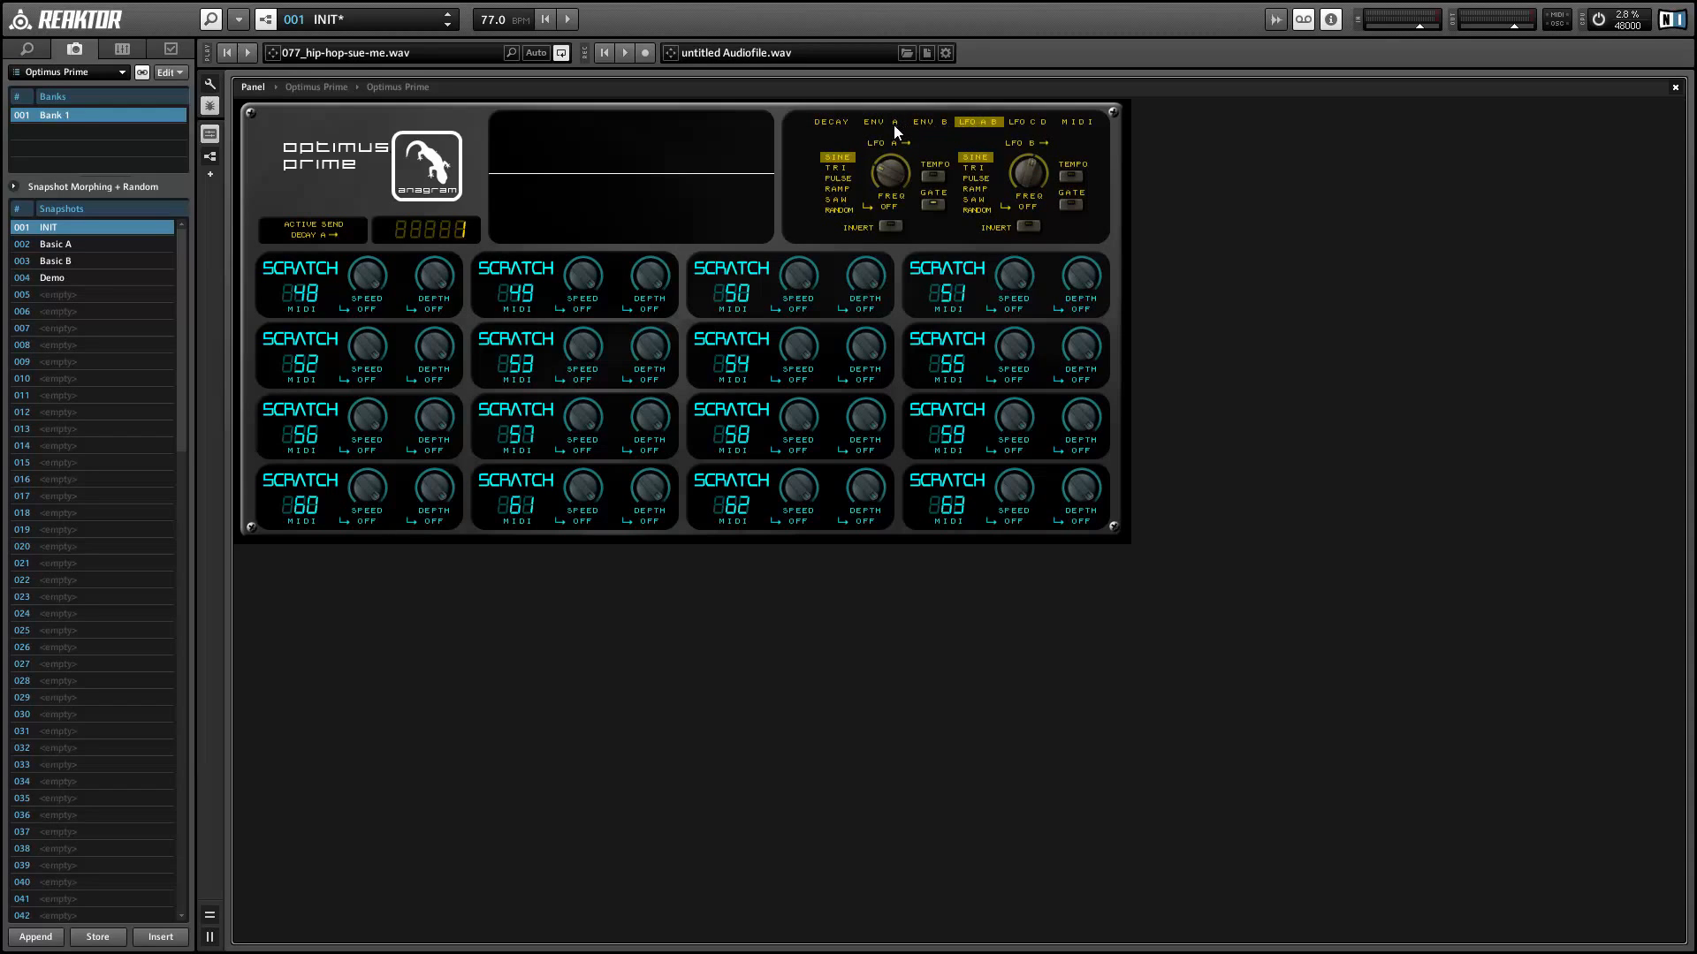
mouse_move(810, 138)
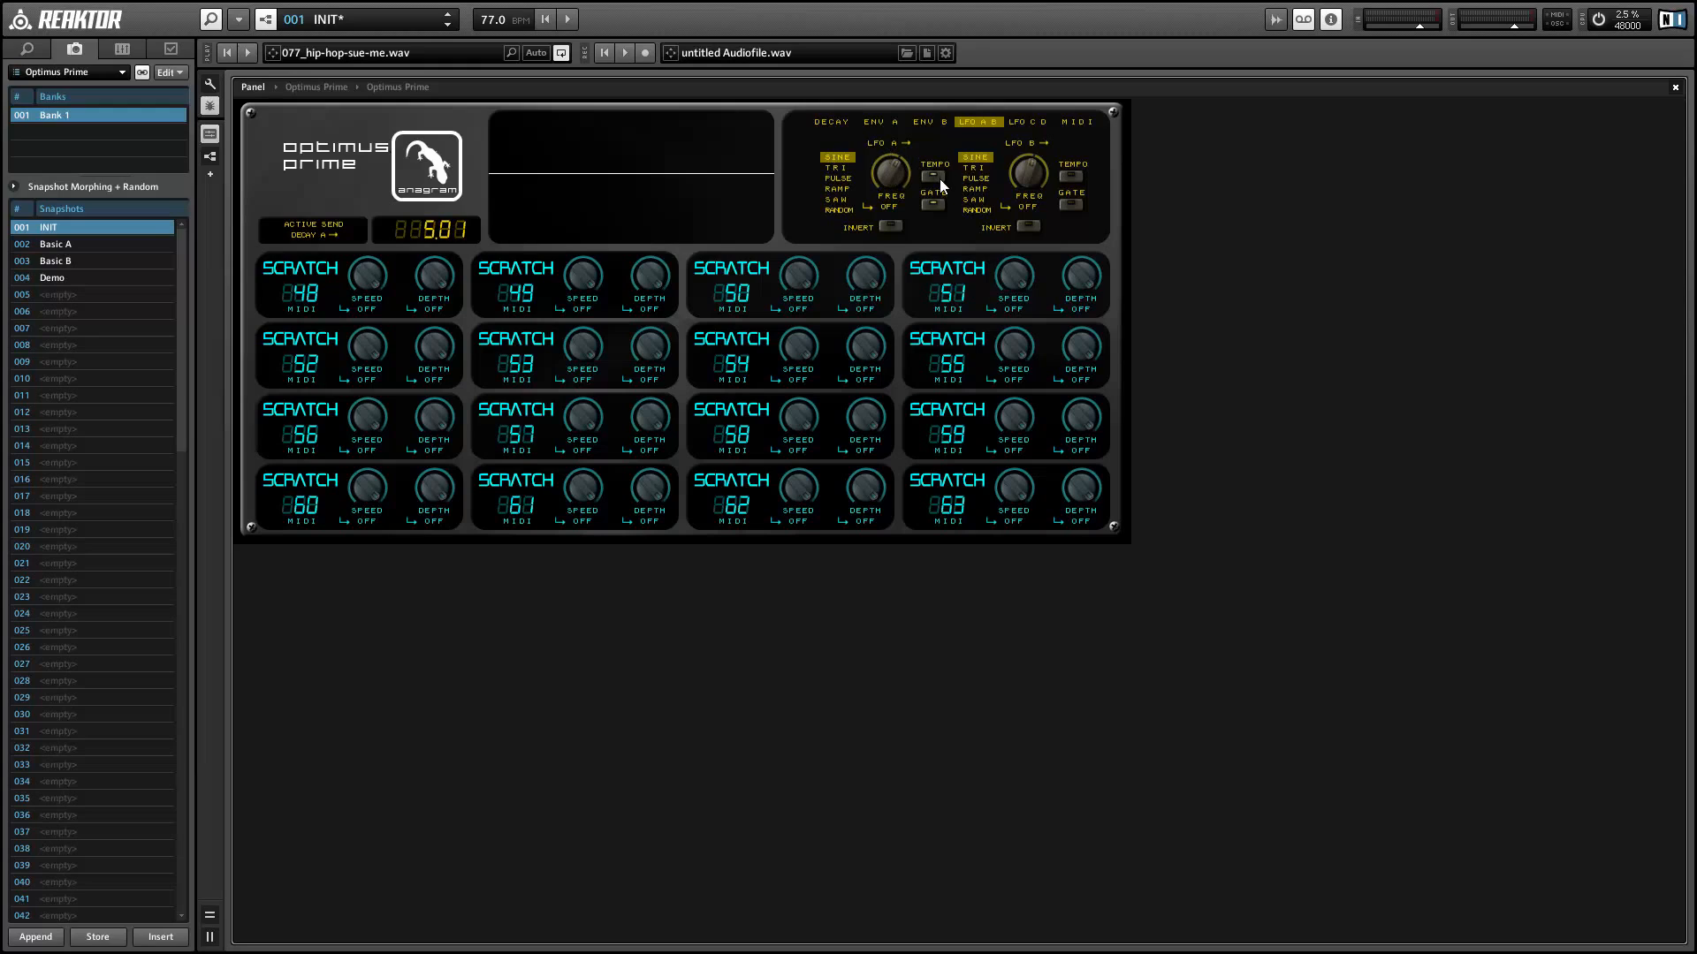
mouse_move(923, 175)
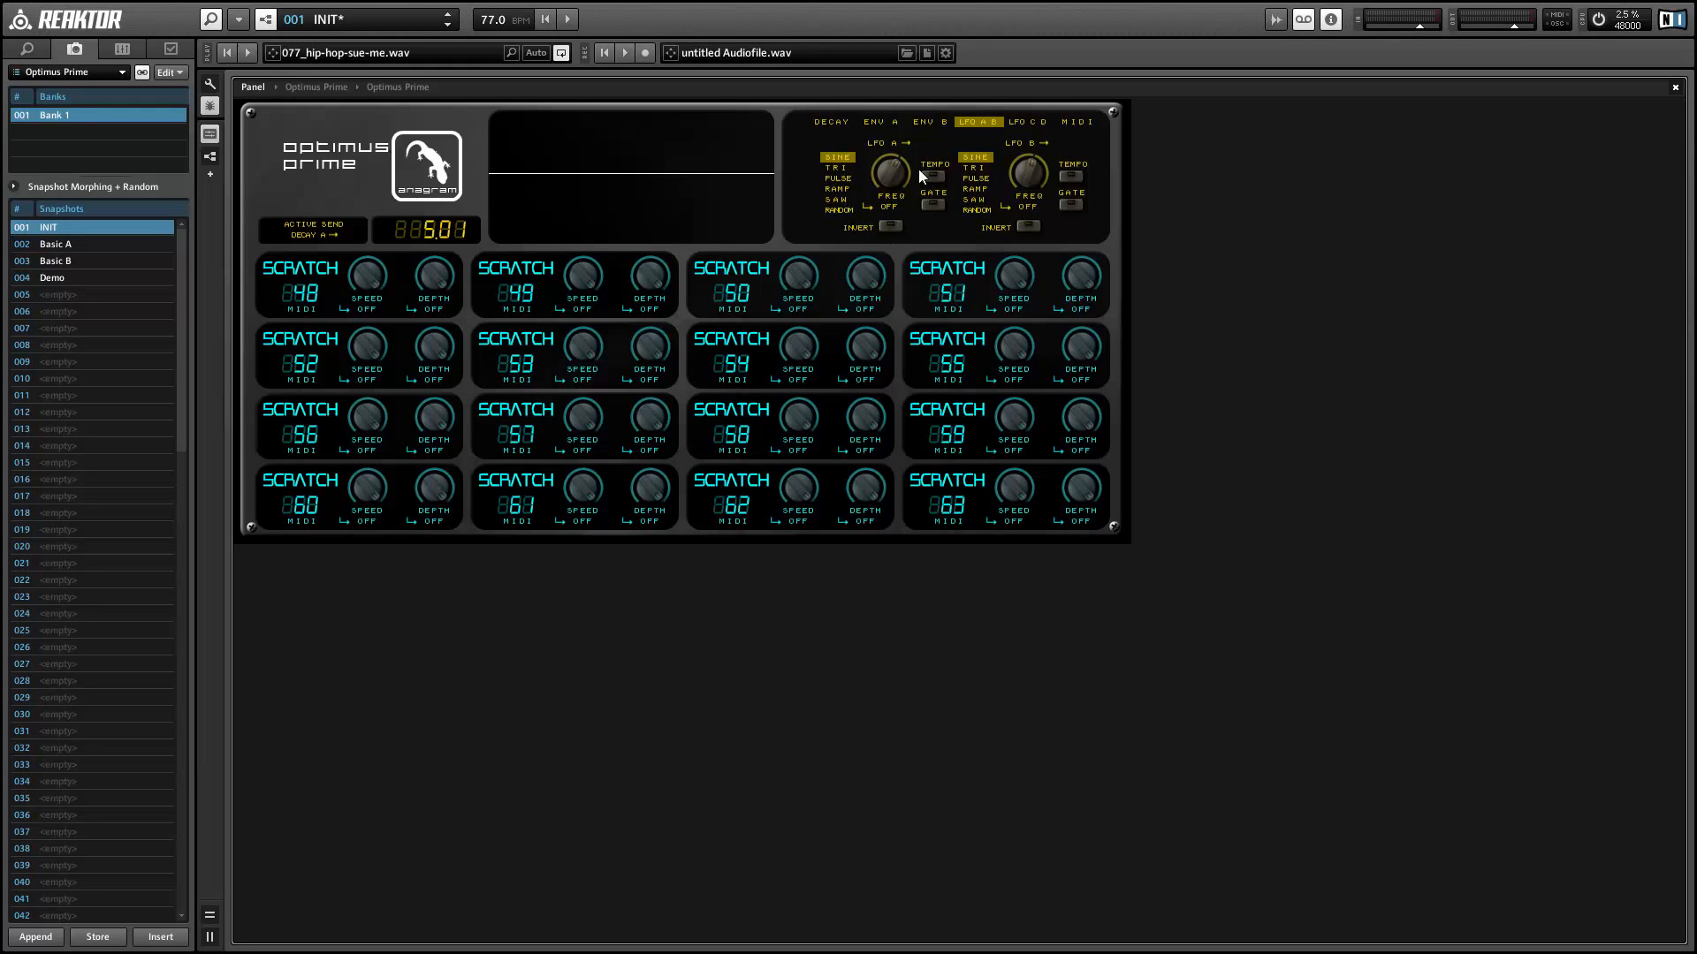
click(1028, 122)
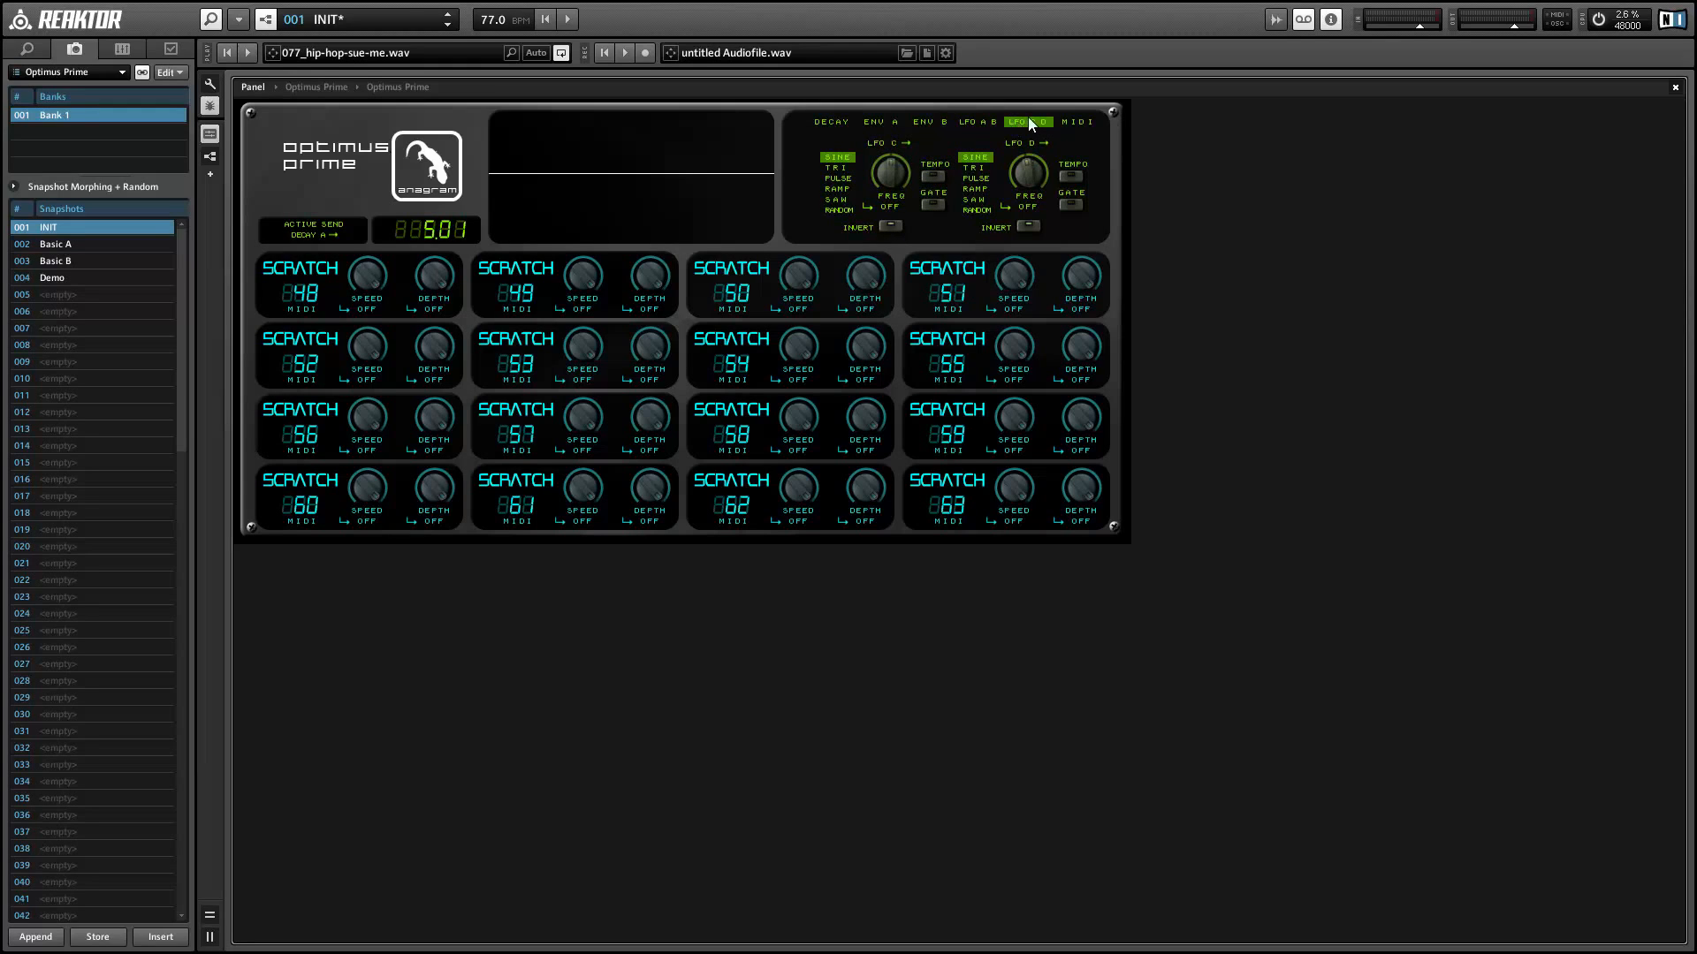
click(1074, 120)
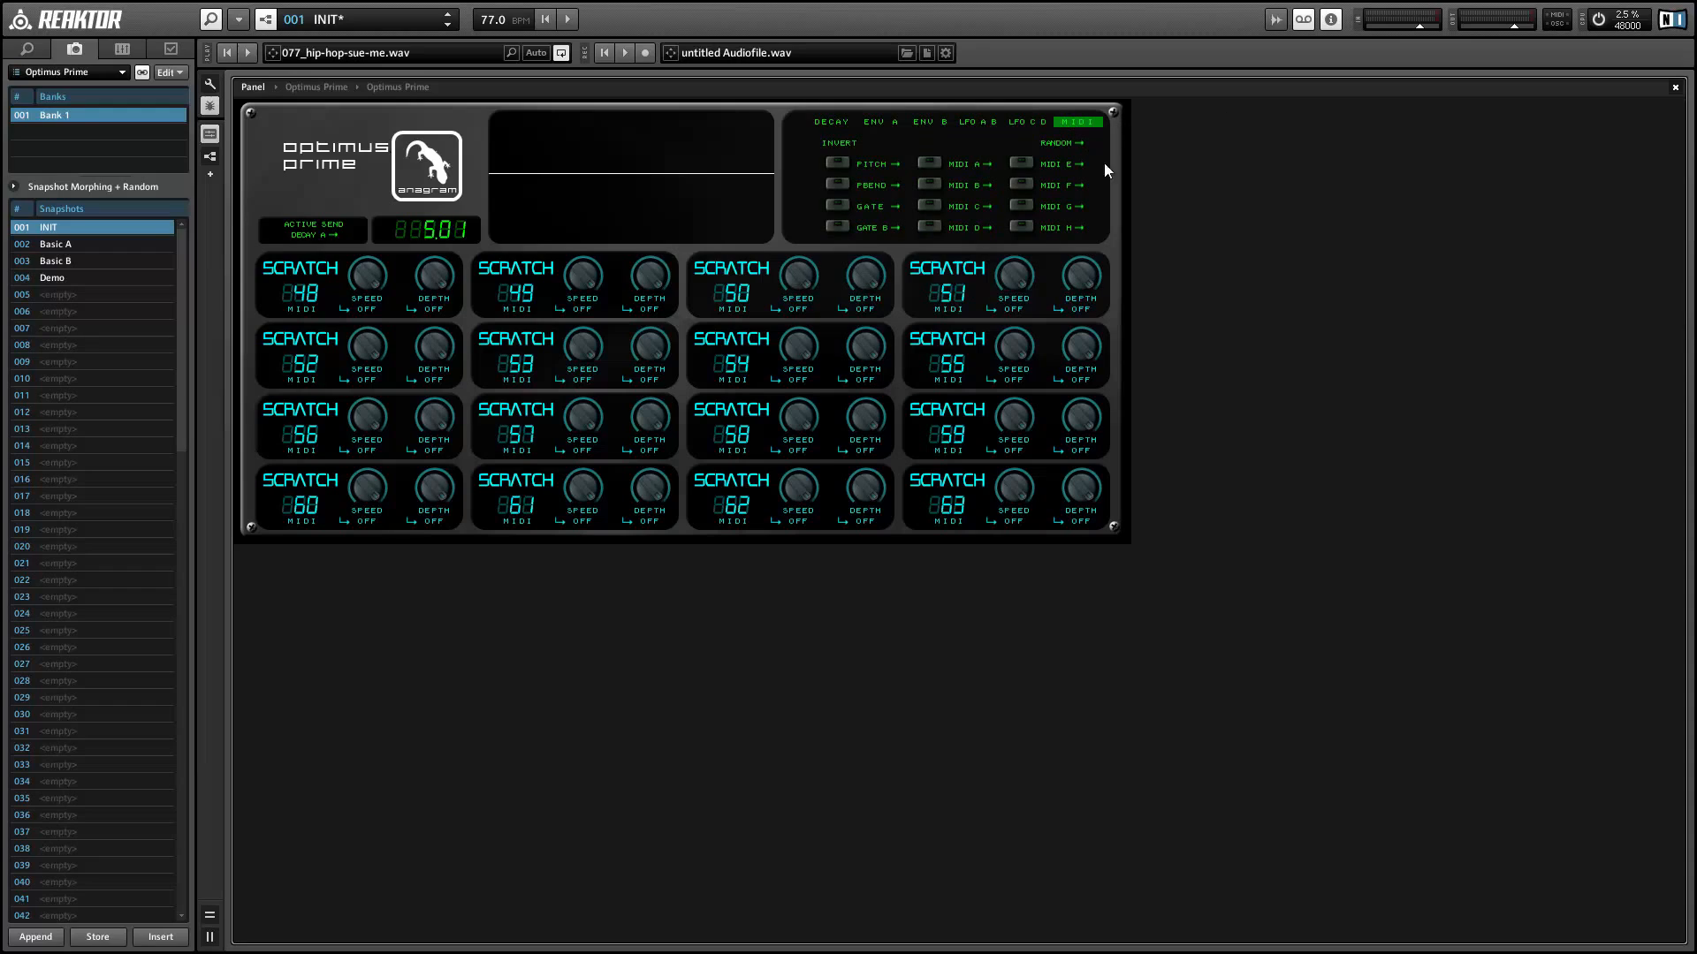
mouse_move(984, 167)
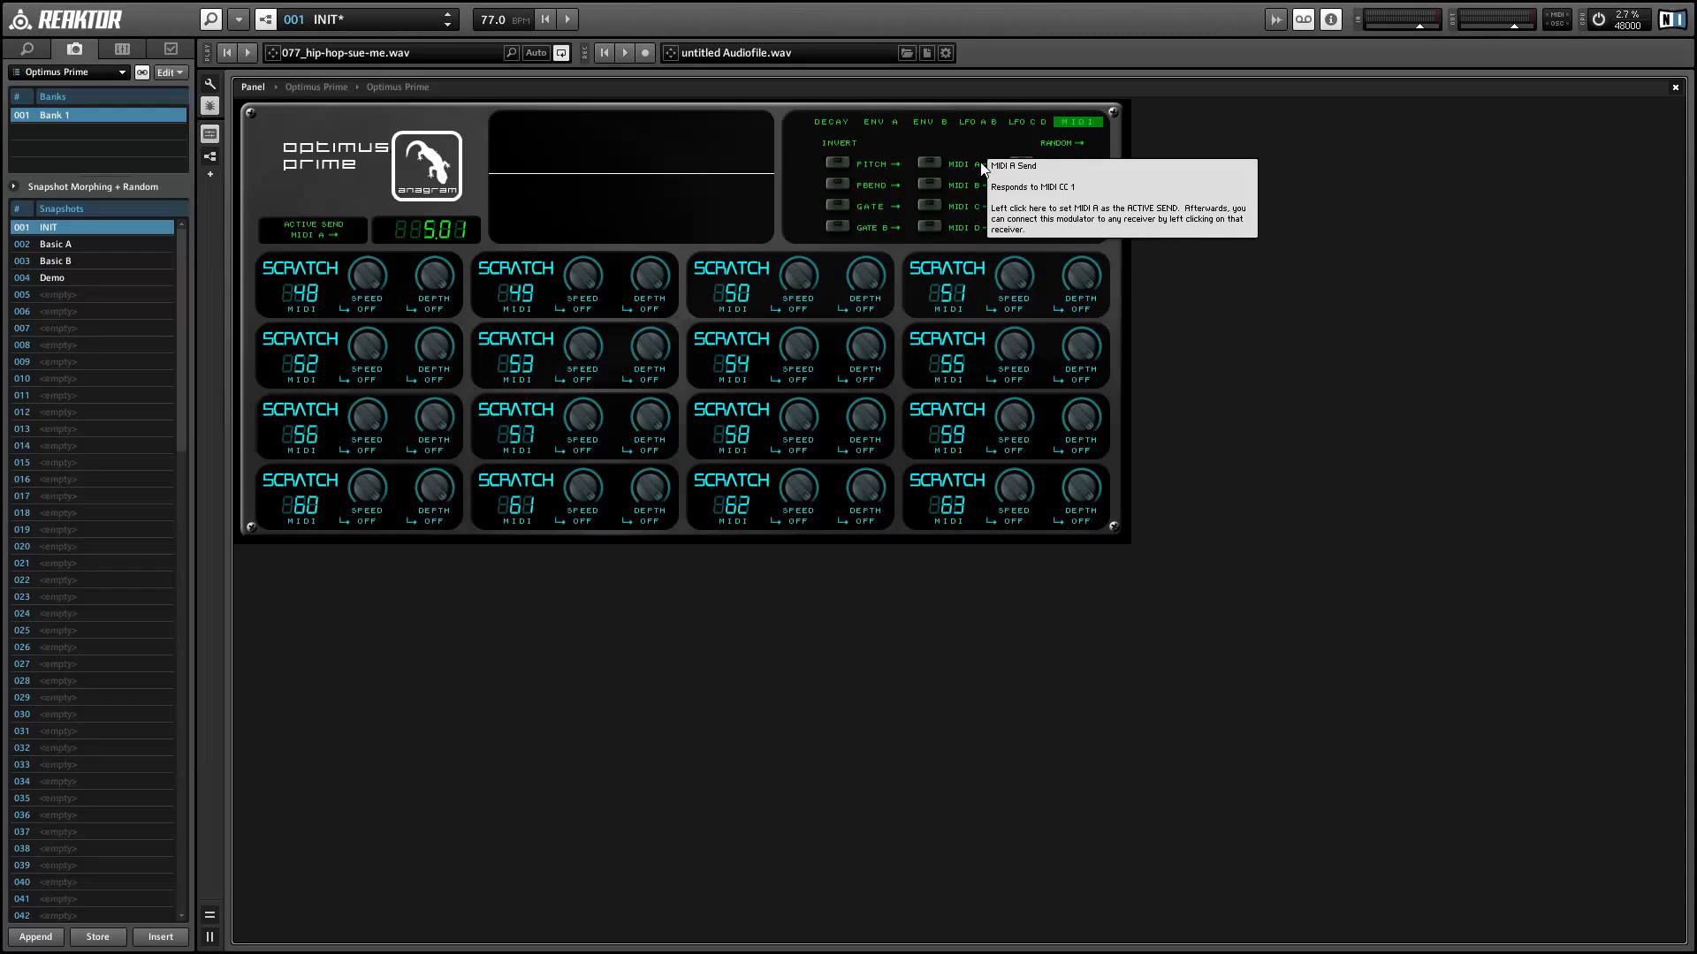
click(927, 162)
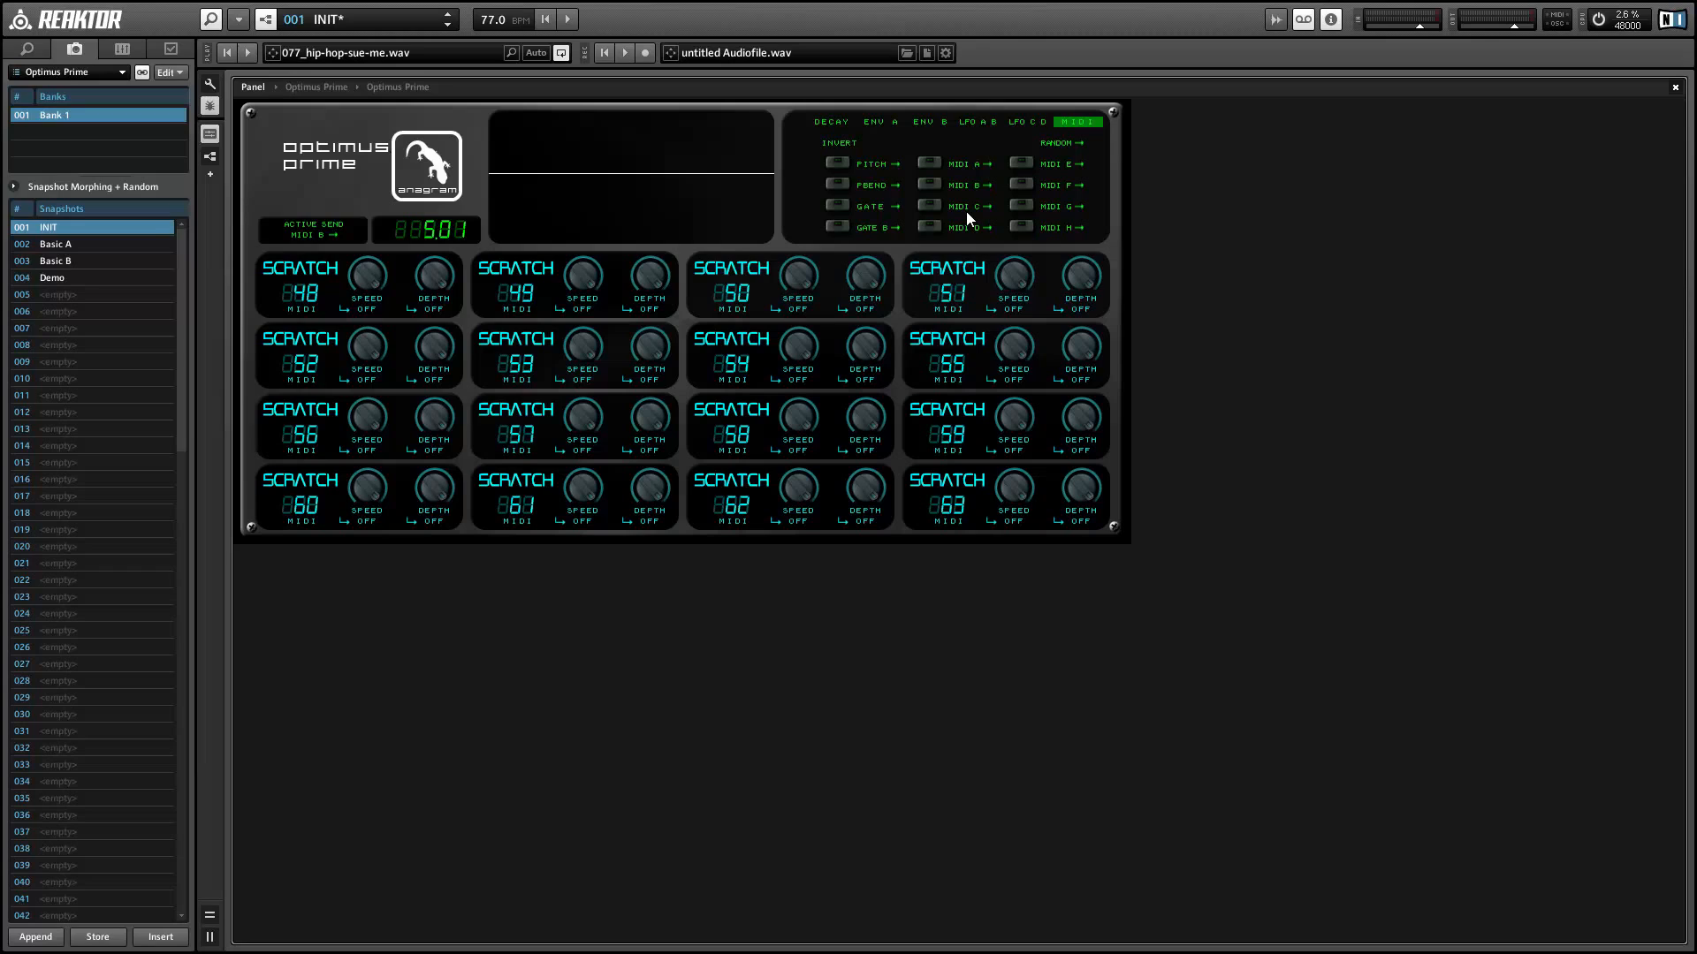
mouse_move(956, 237)
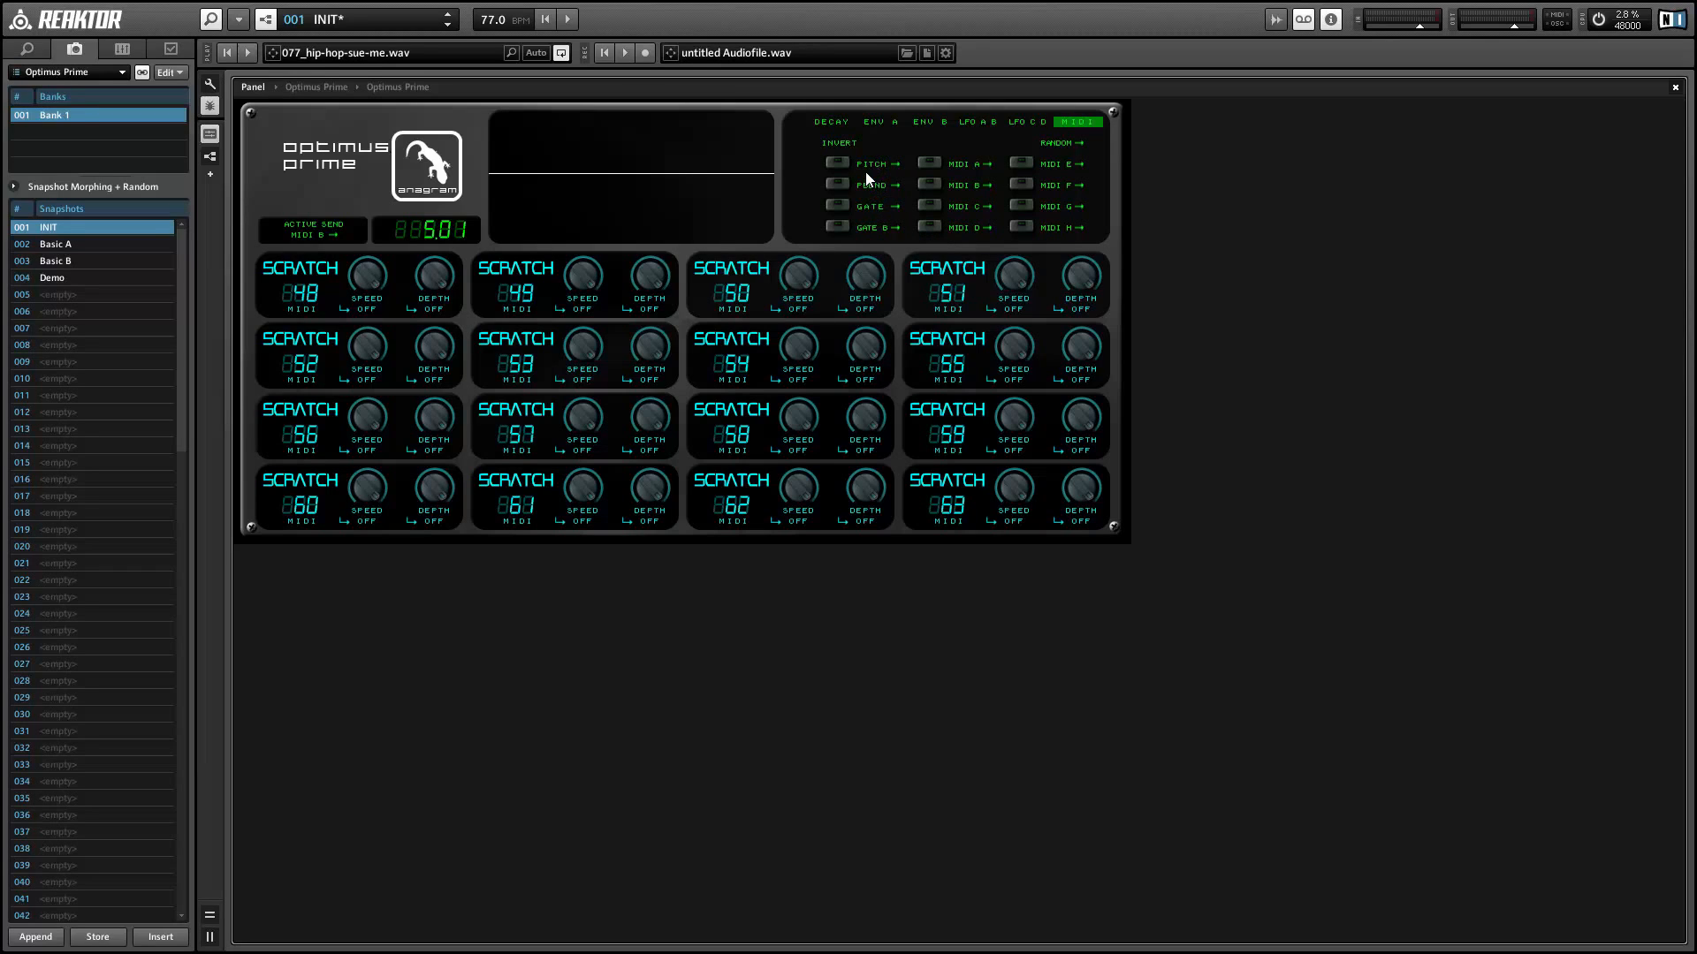
click(832, 122)
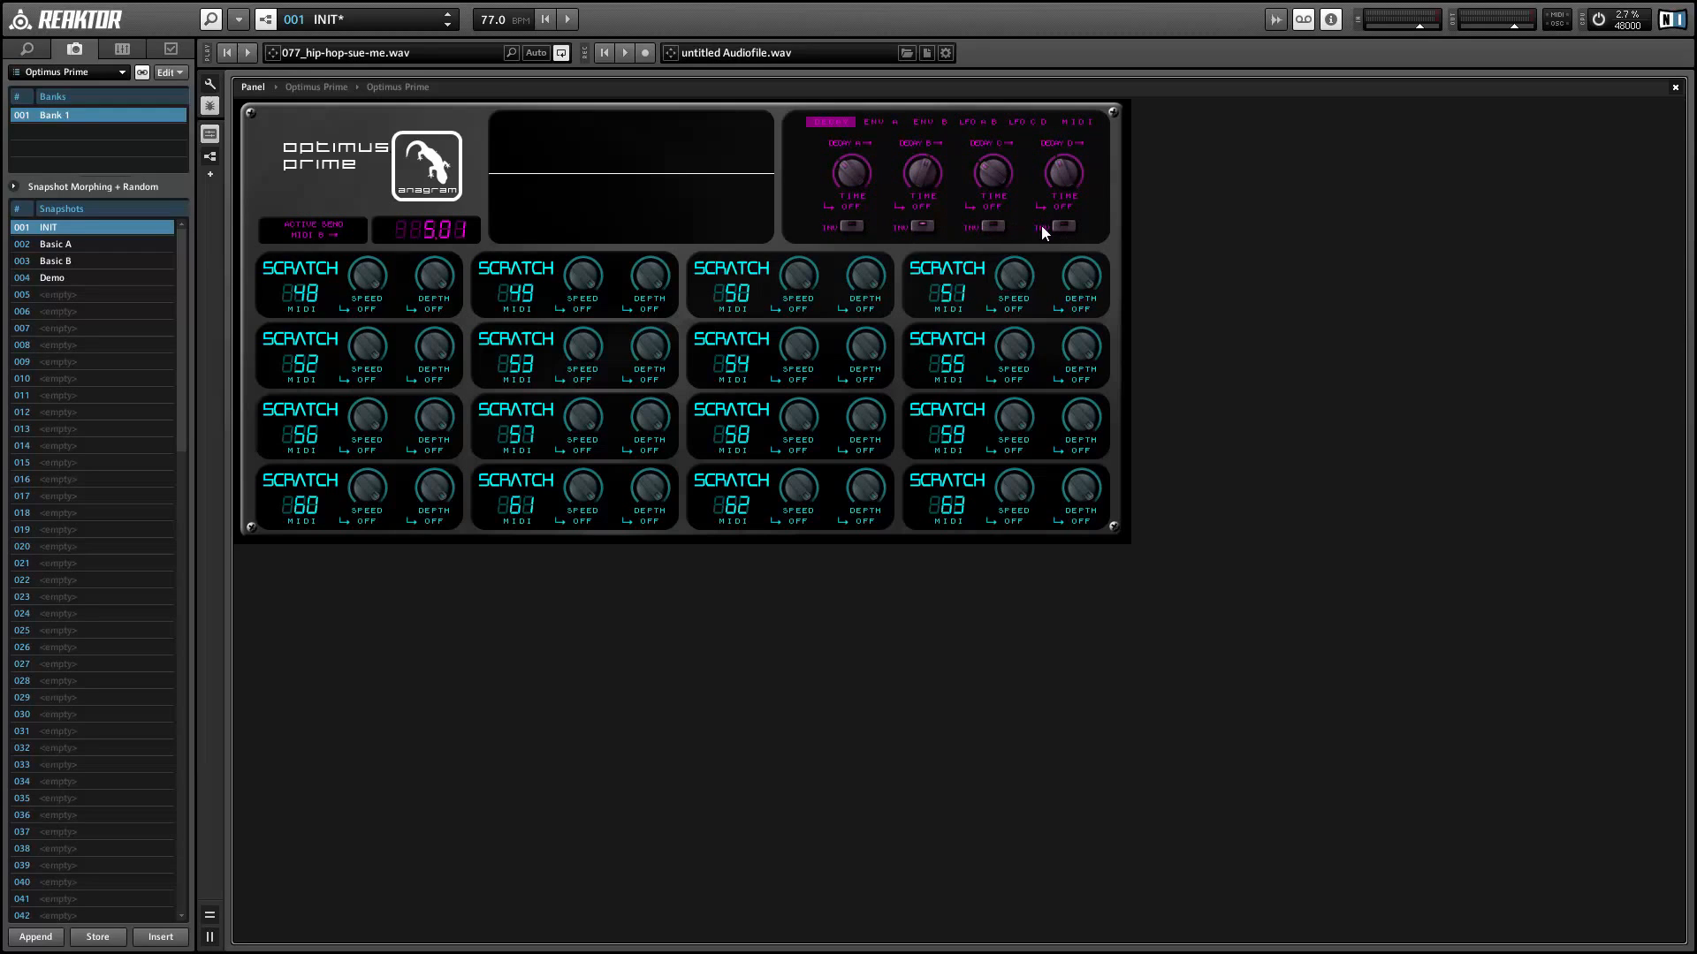
mouse_move(863, 226)
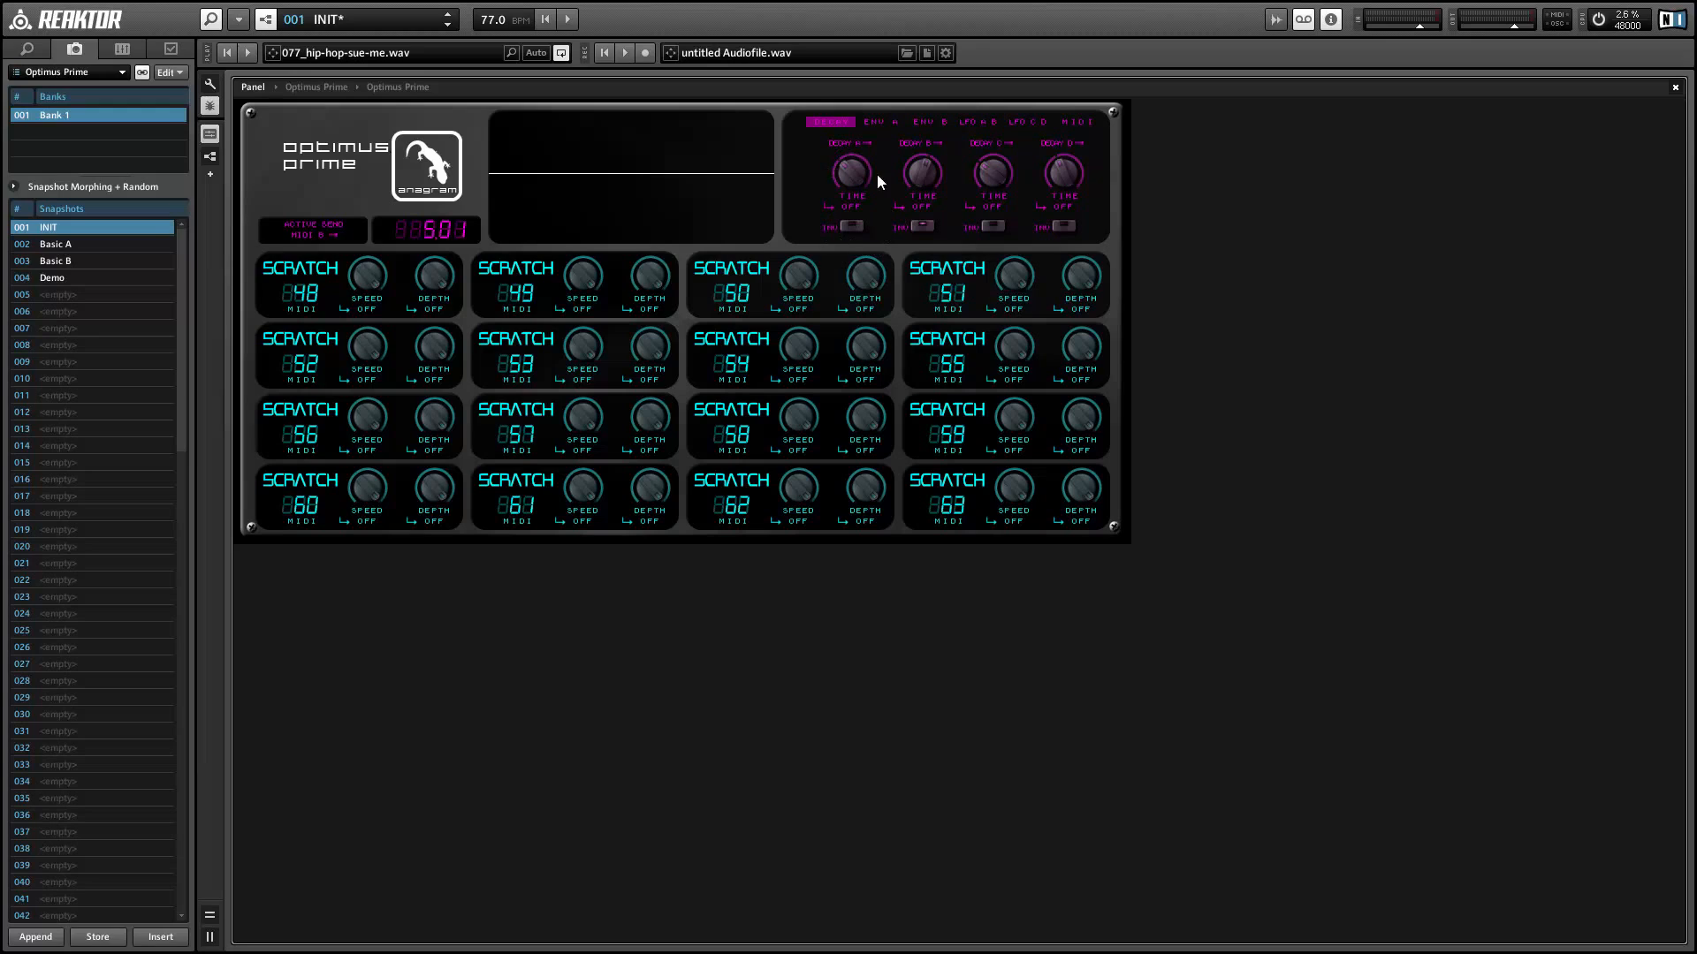
mouse_move(572, 198)
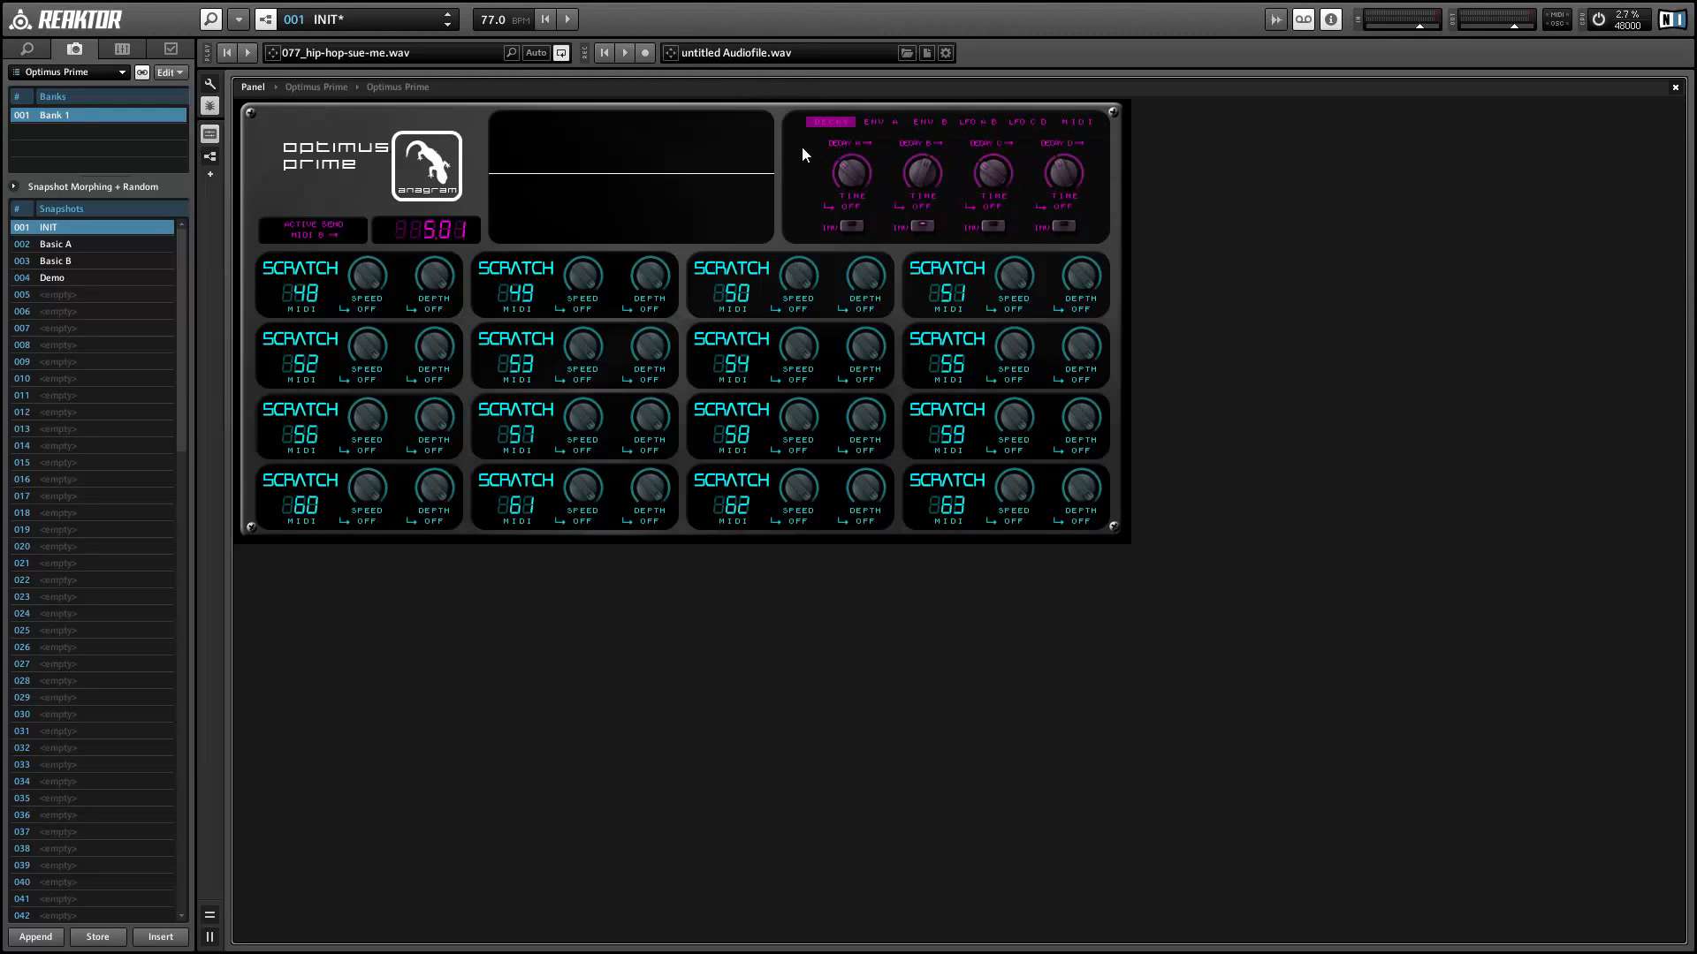
mouse_move(511, 138)
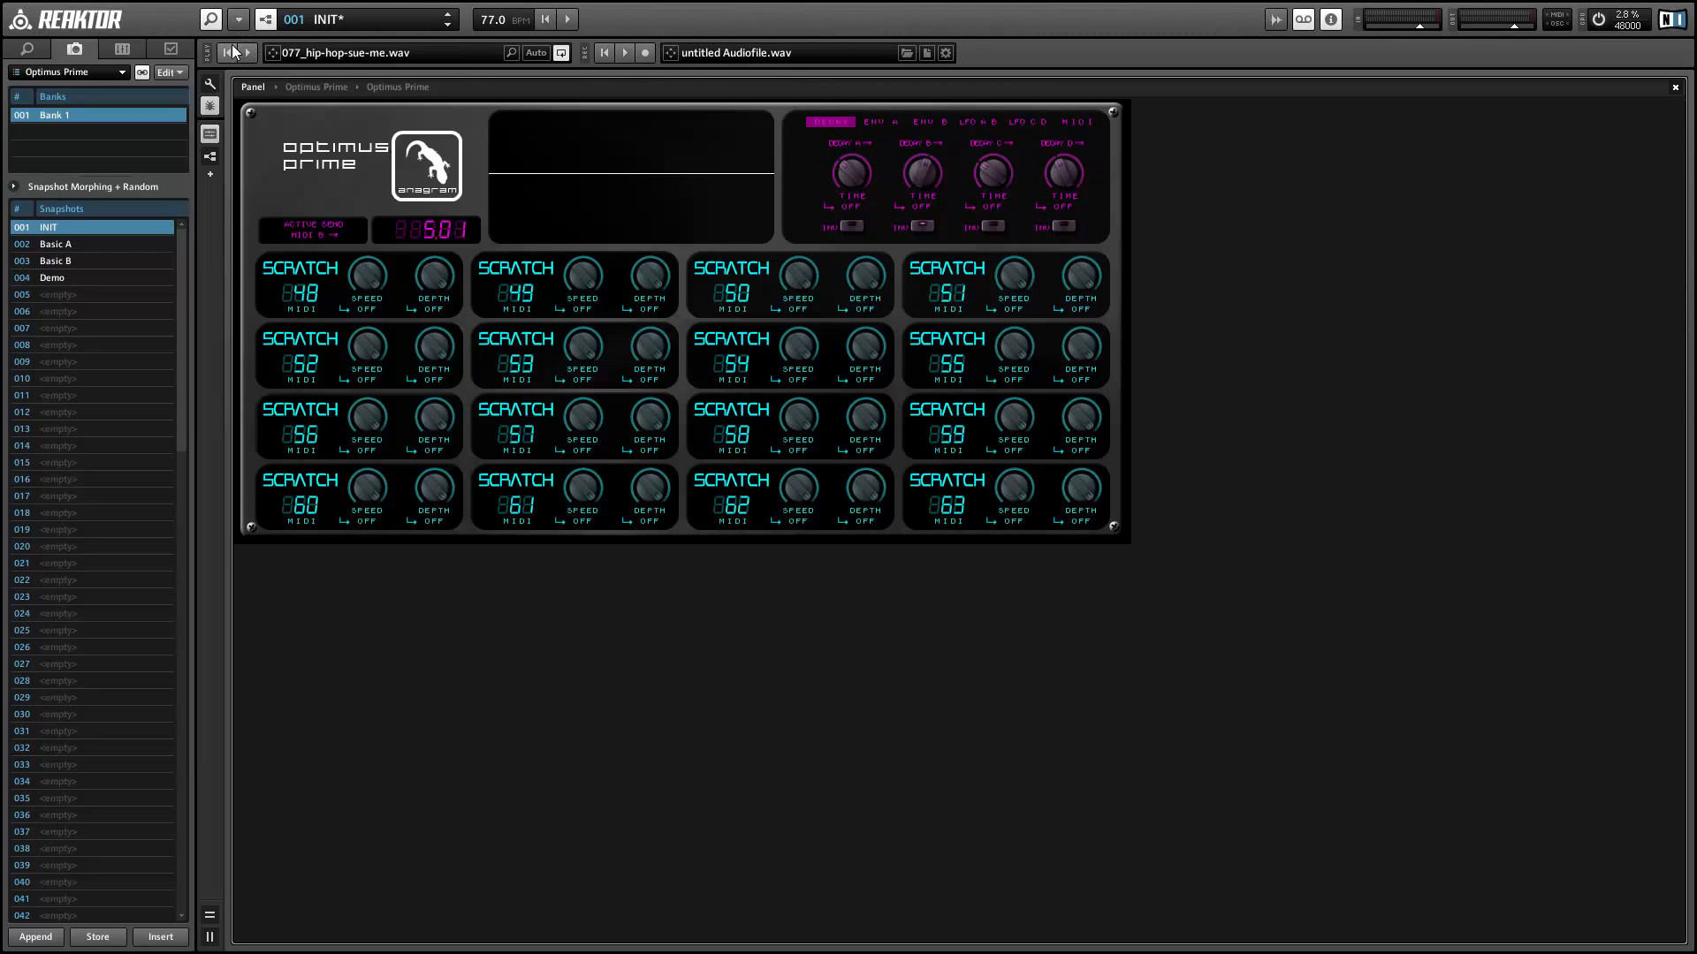
mouse_move(283, 62)
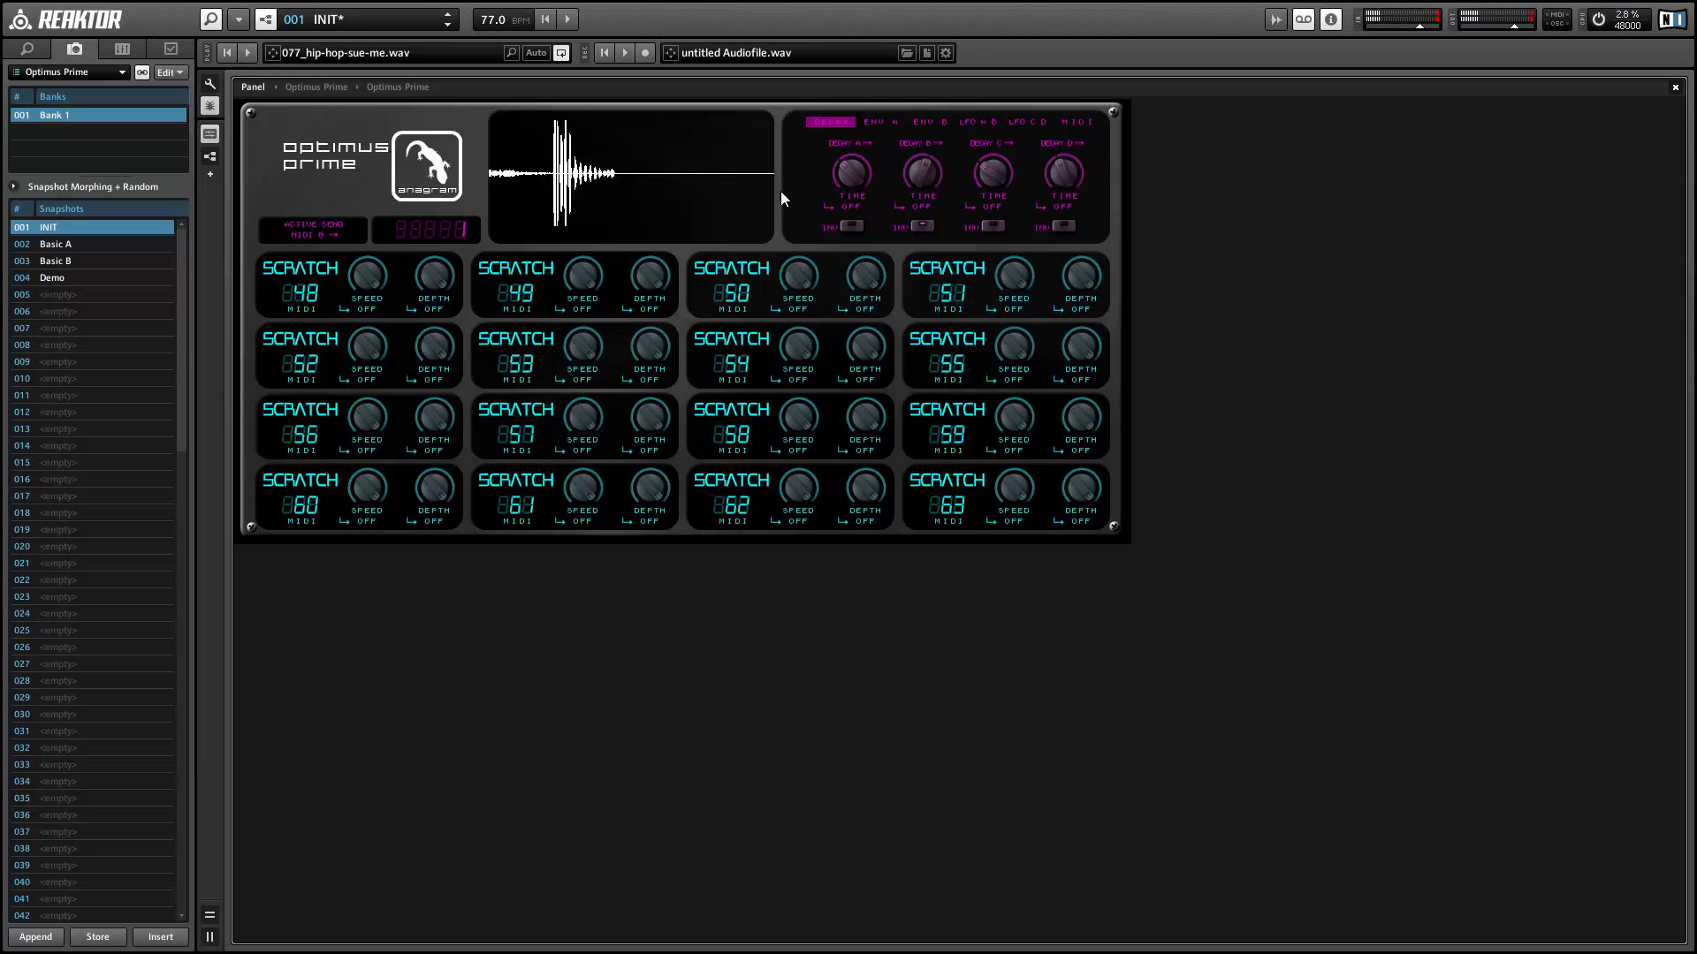
mouse_move(841, 152)
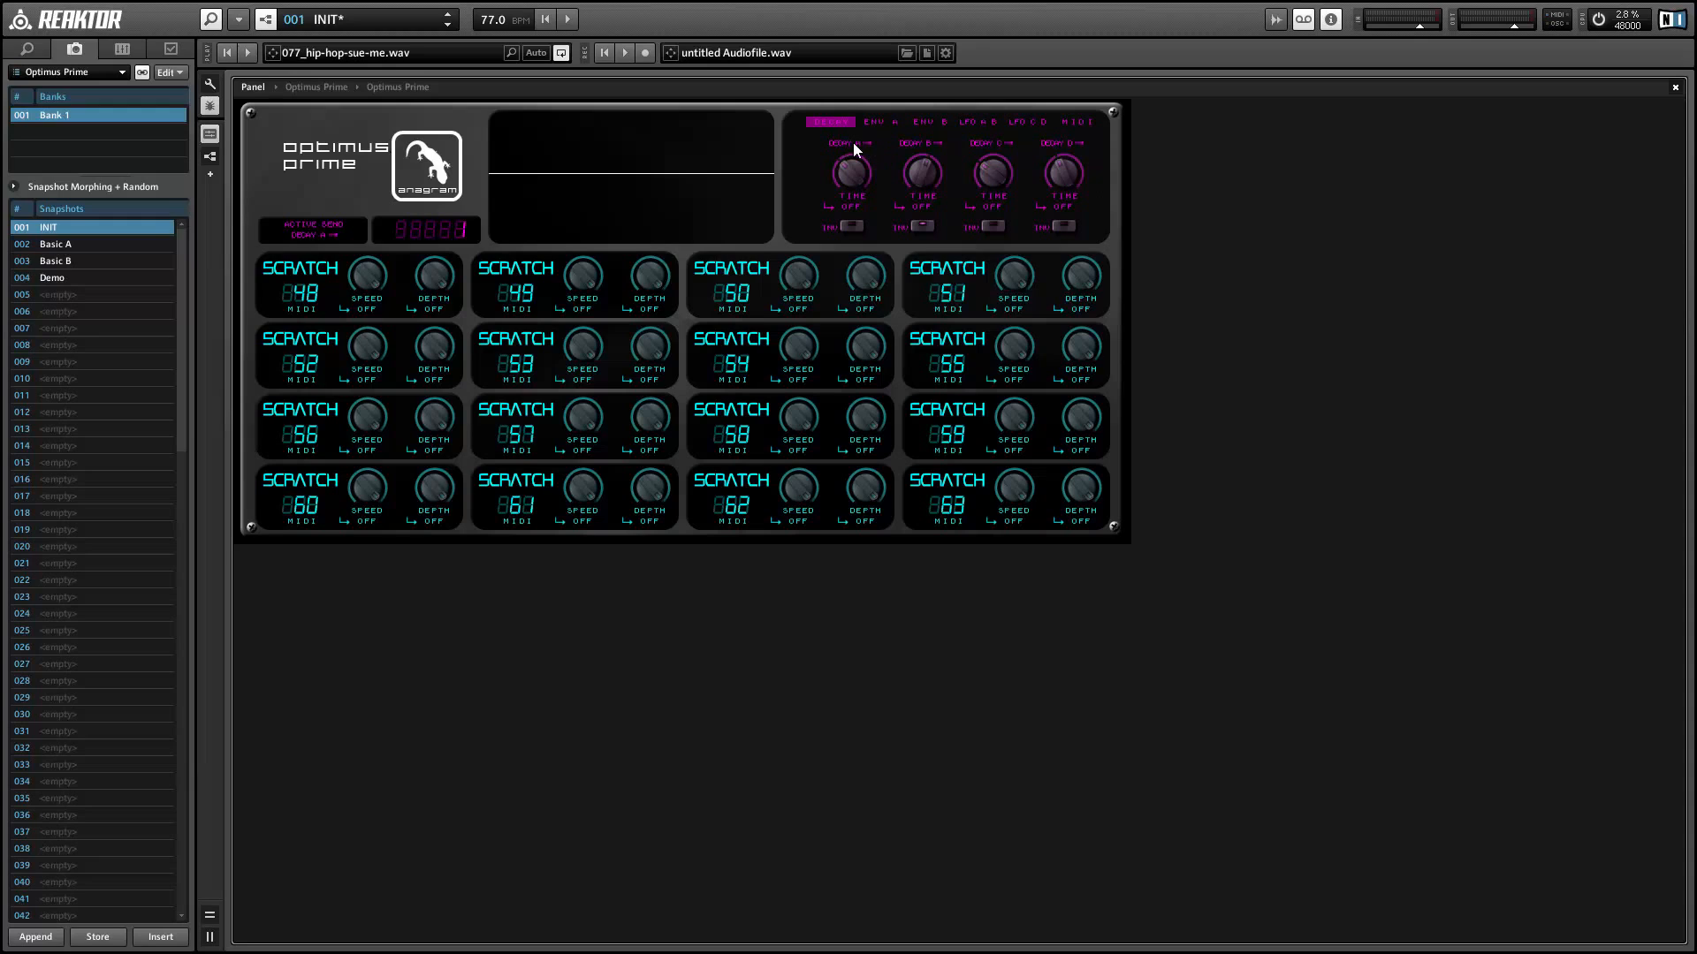
mouse_move(368, 315)
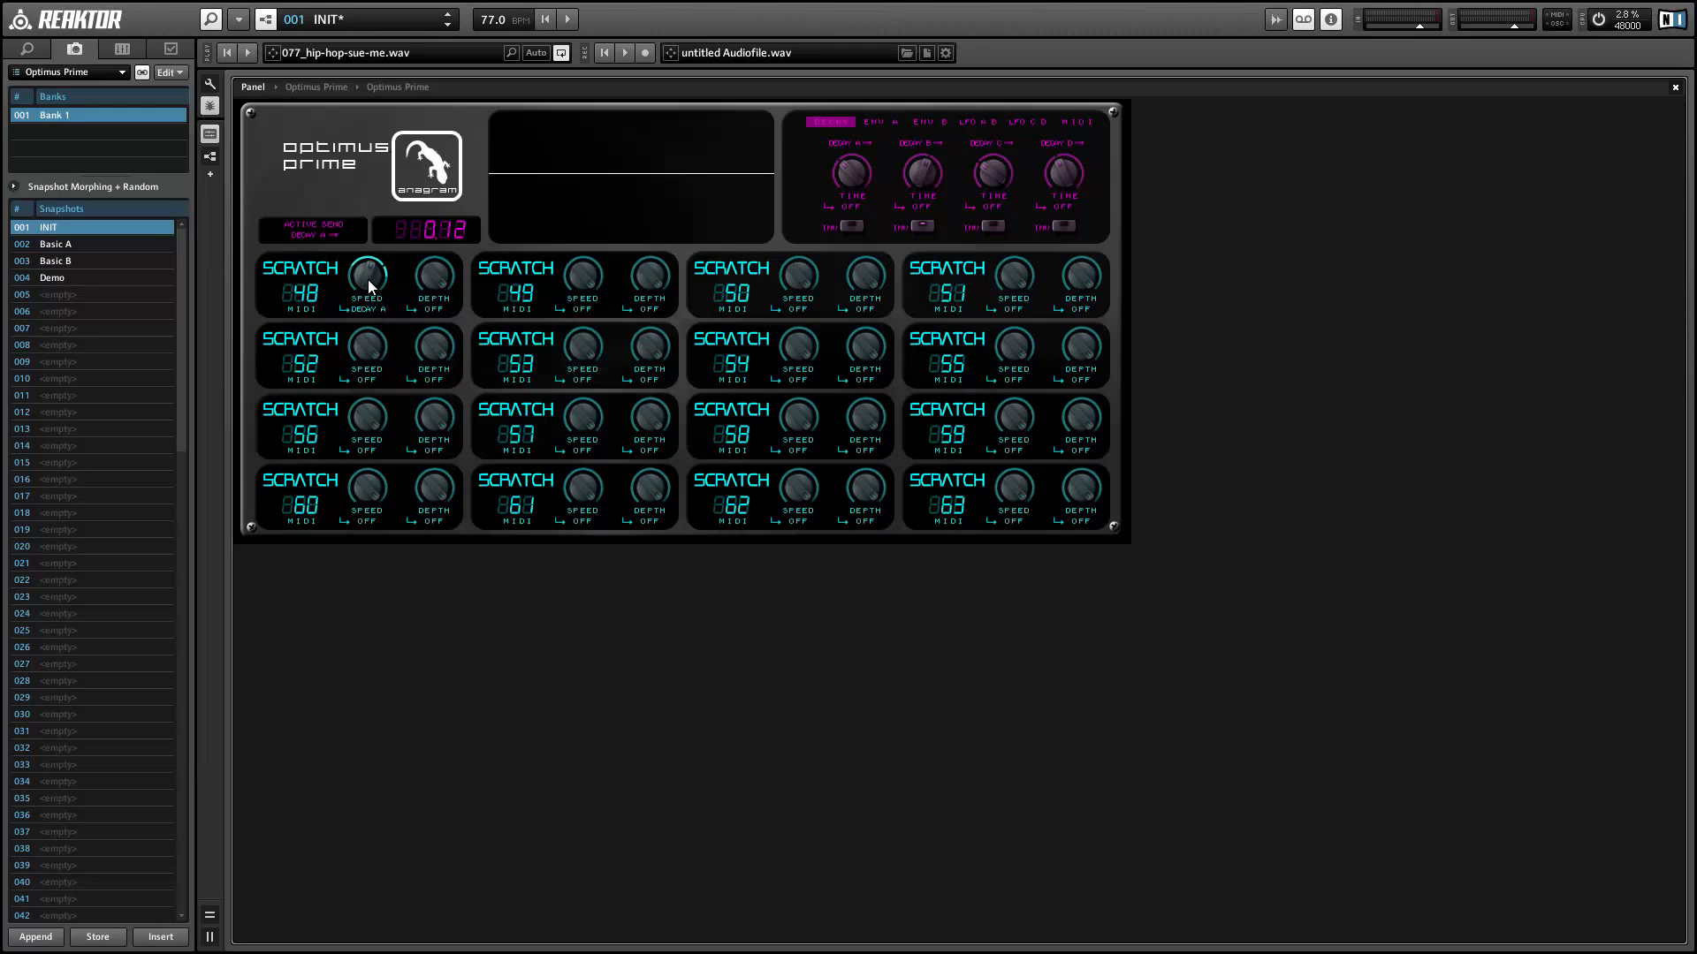
mouse_move(367, 207)
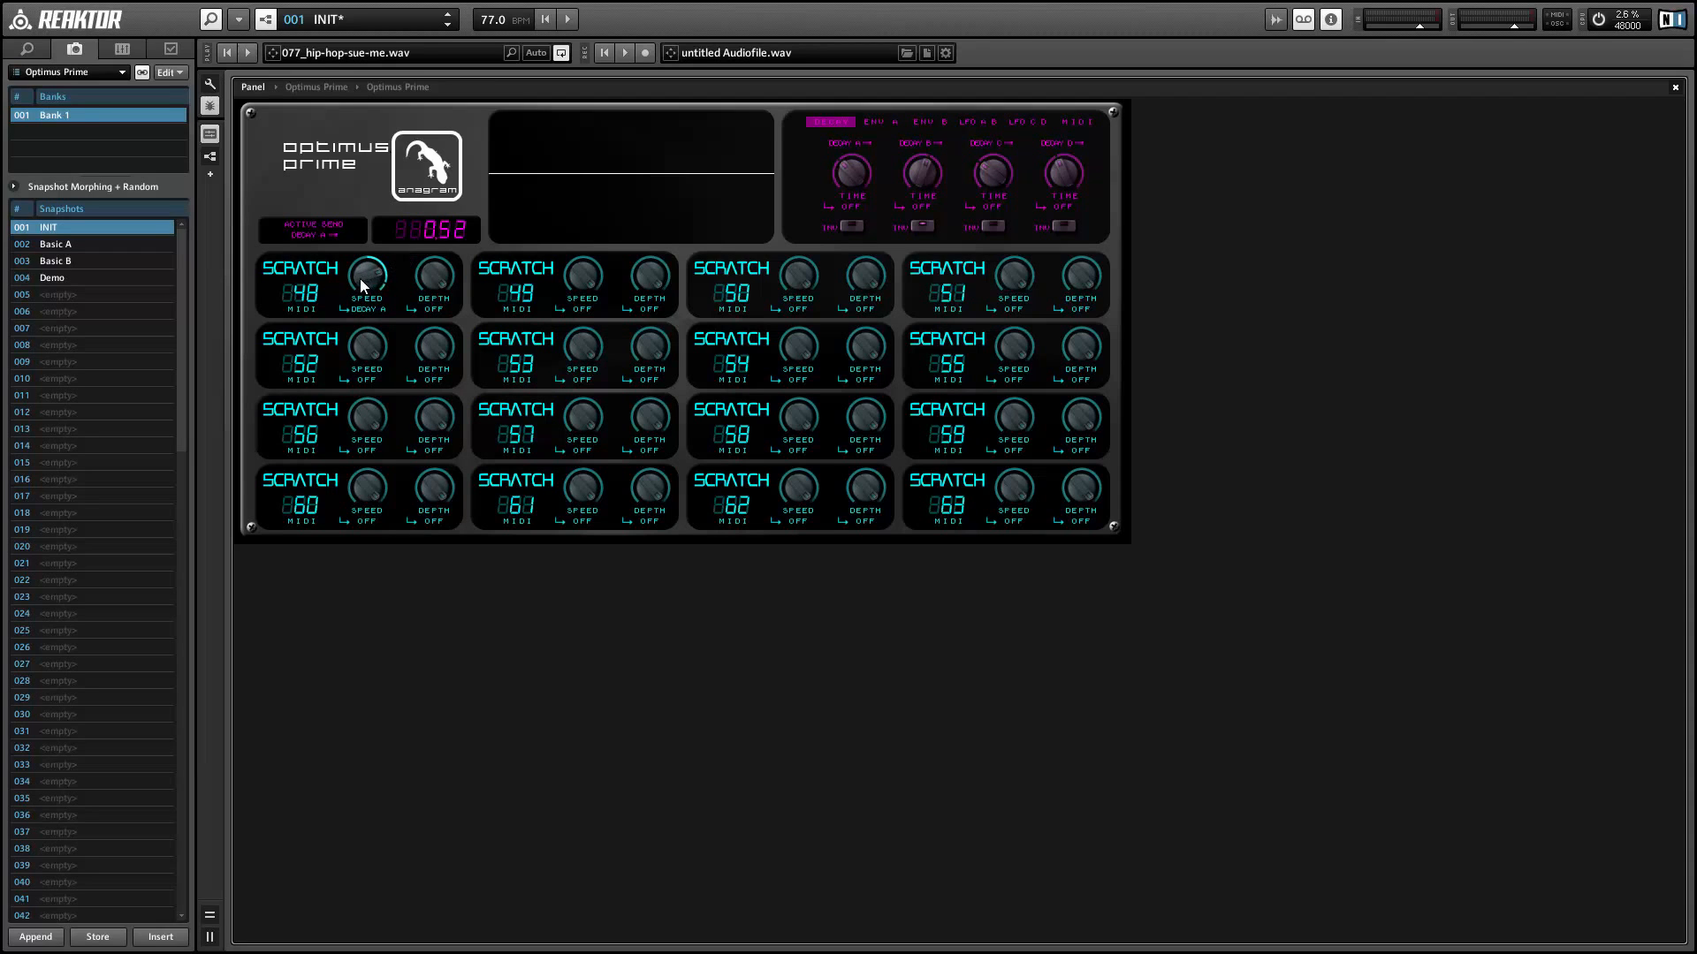
mouse_move(364, 281)
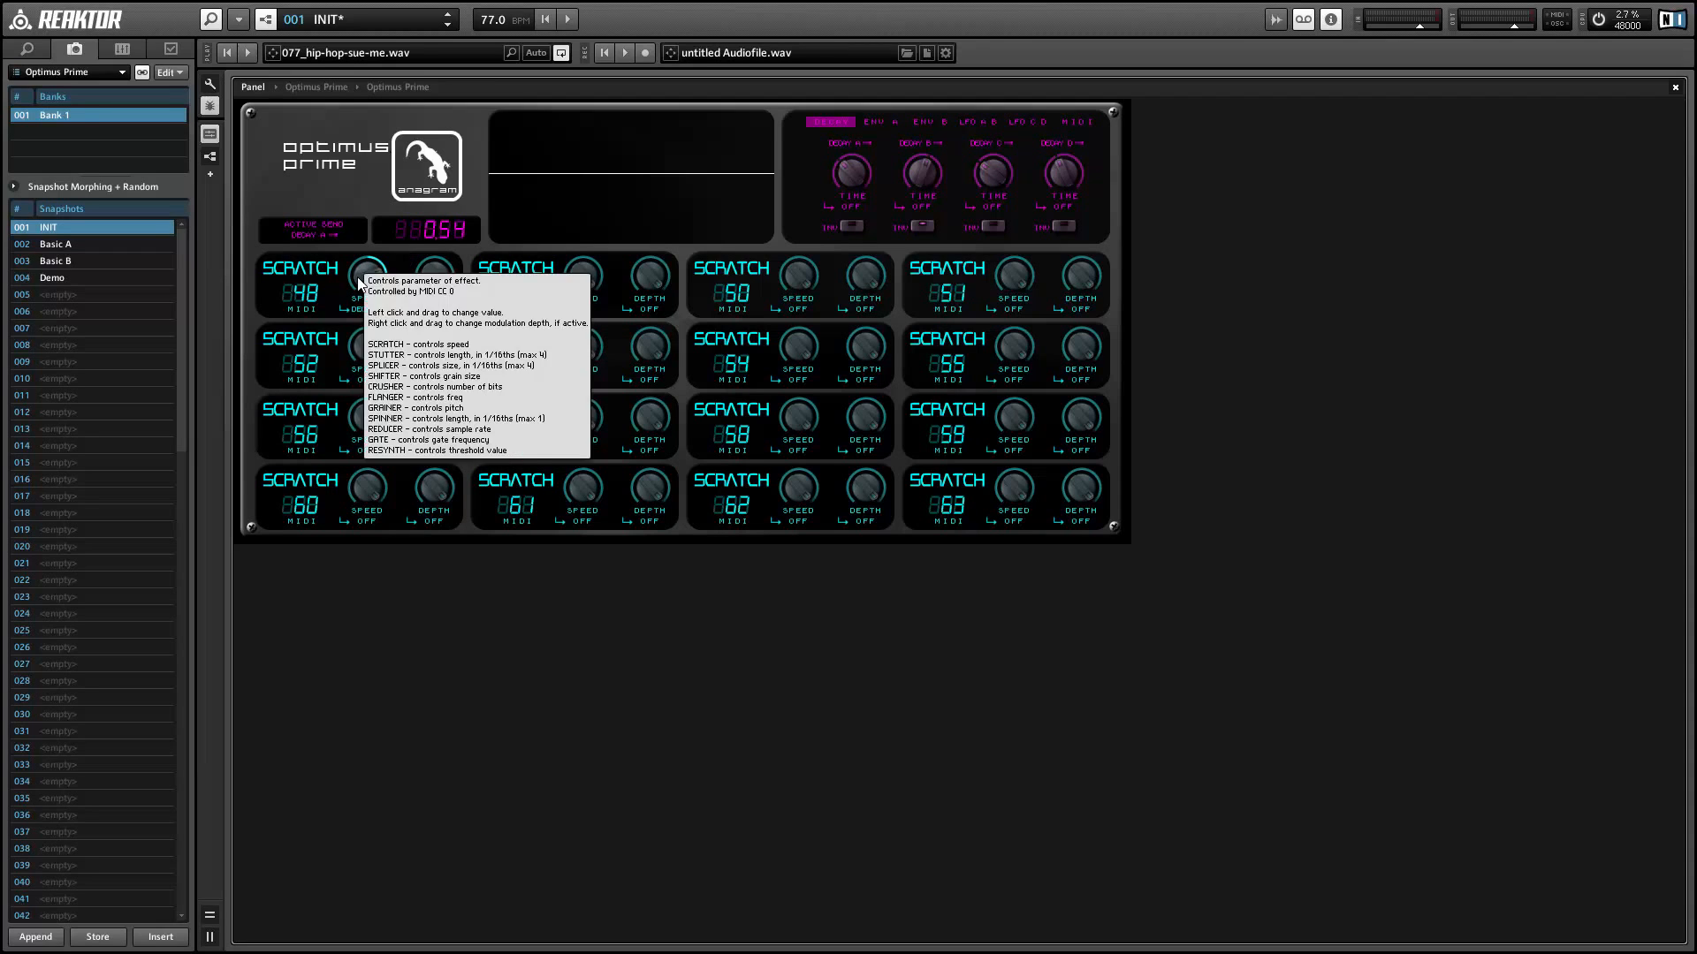
mouse_move(474, 53)
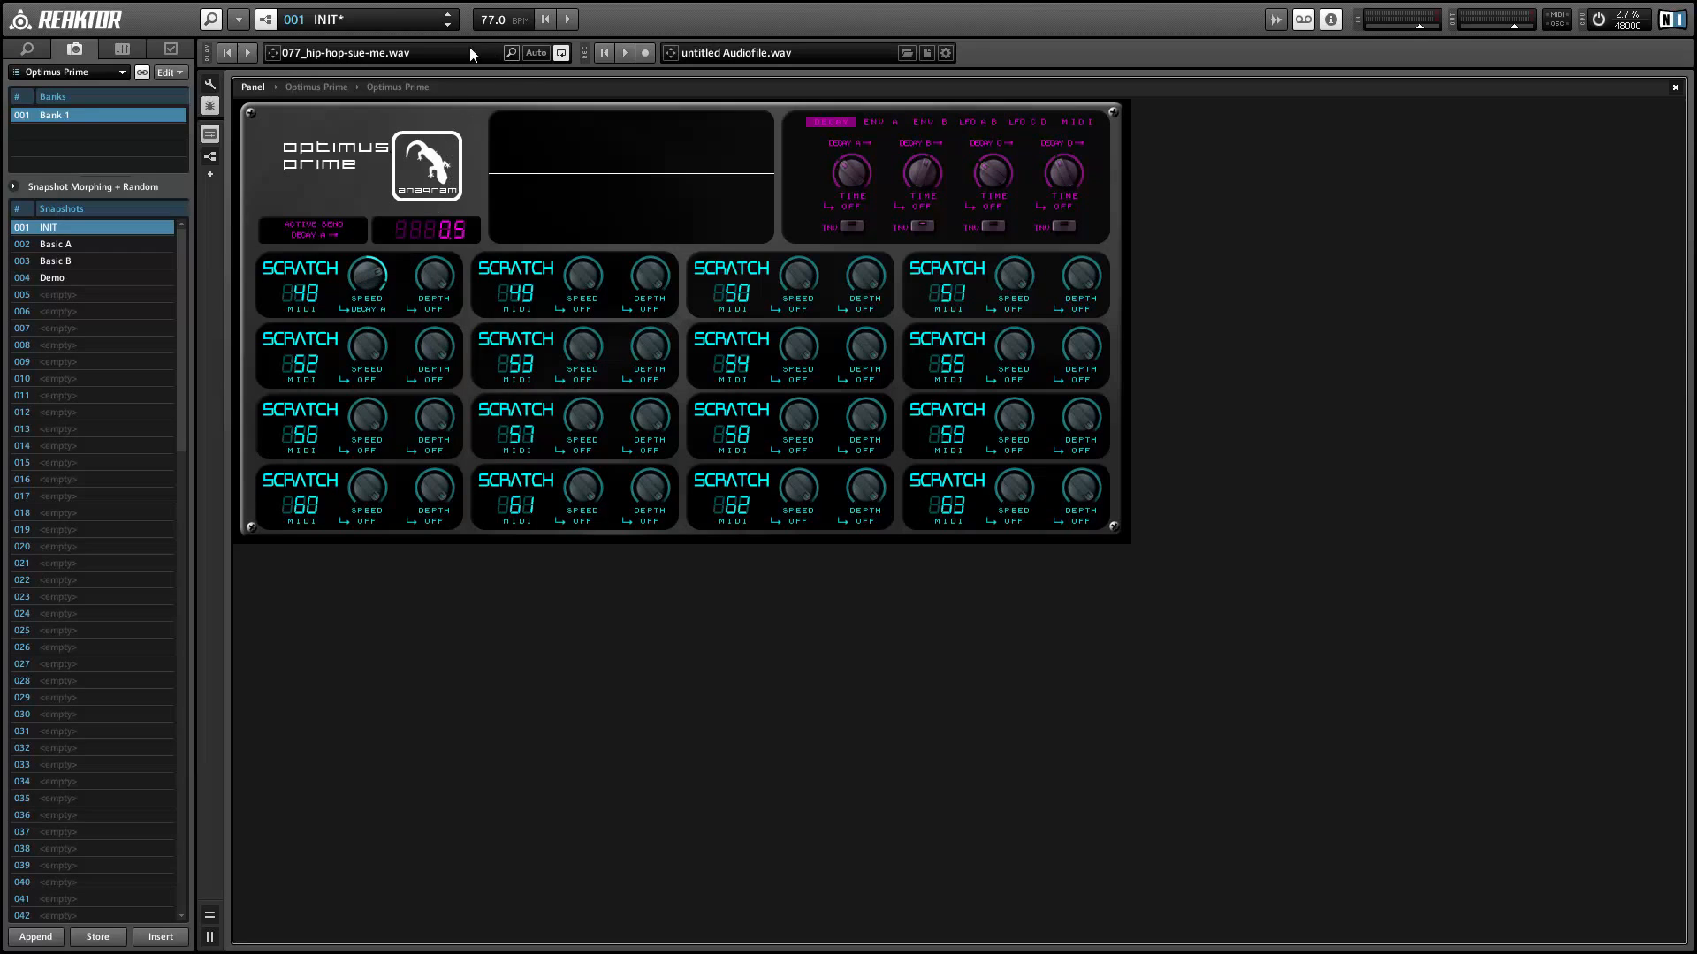
- Briefly play the hip-hop loop to audition the Delay A speed modulation, then stop it
click(247, 53)
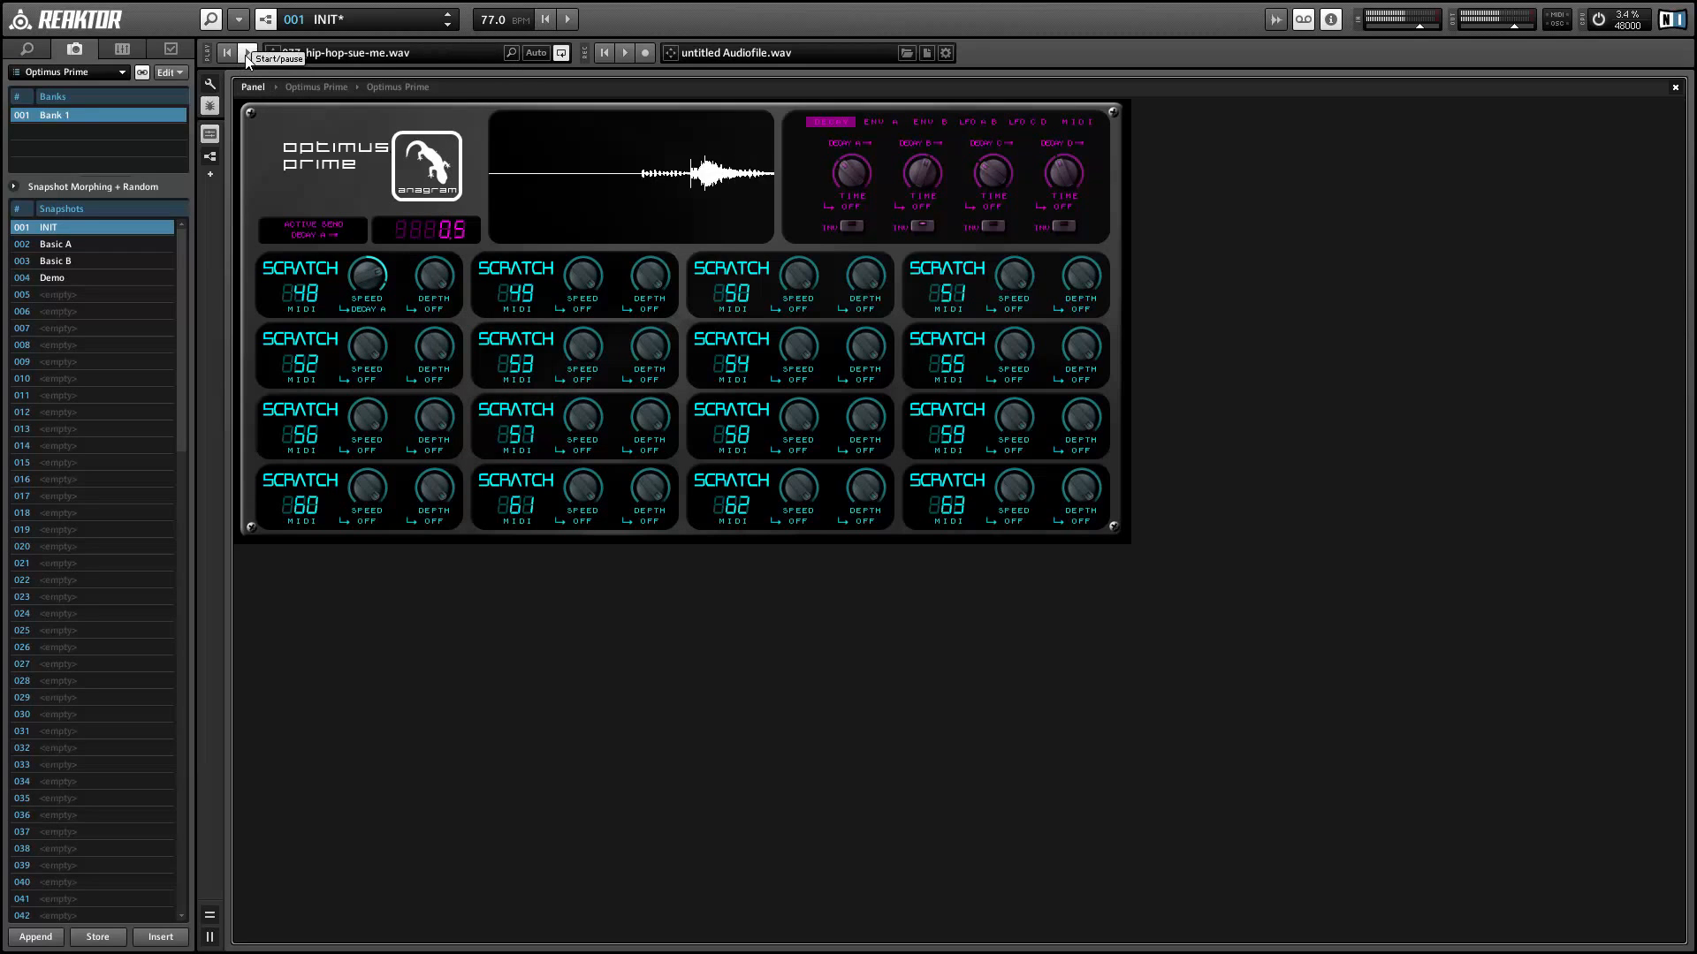
click(247, 53)
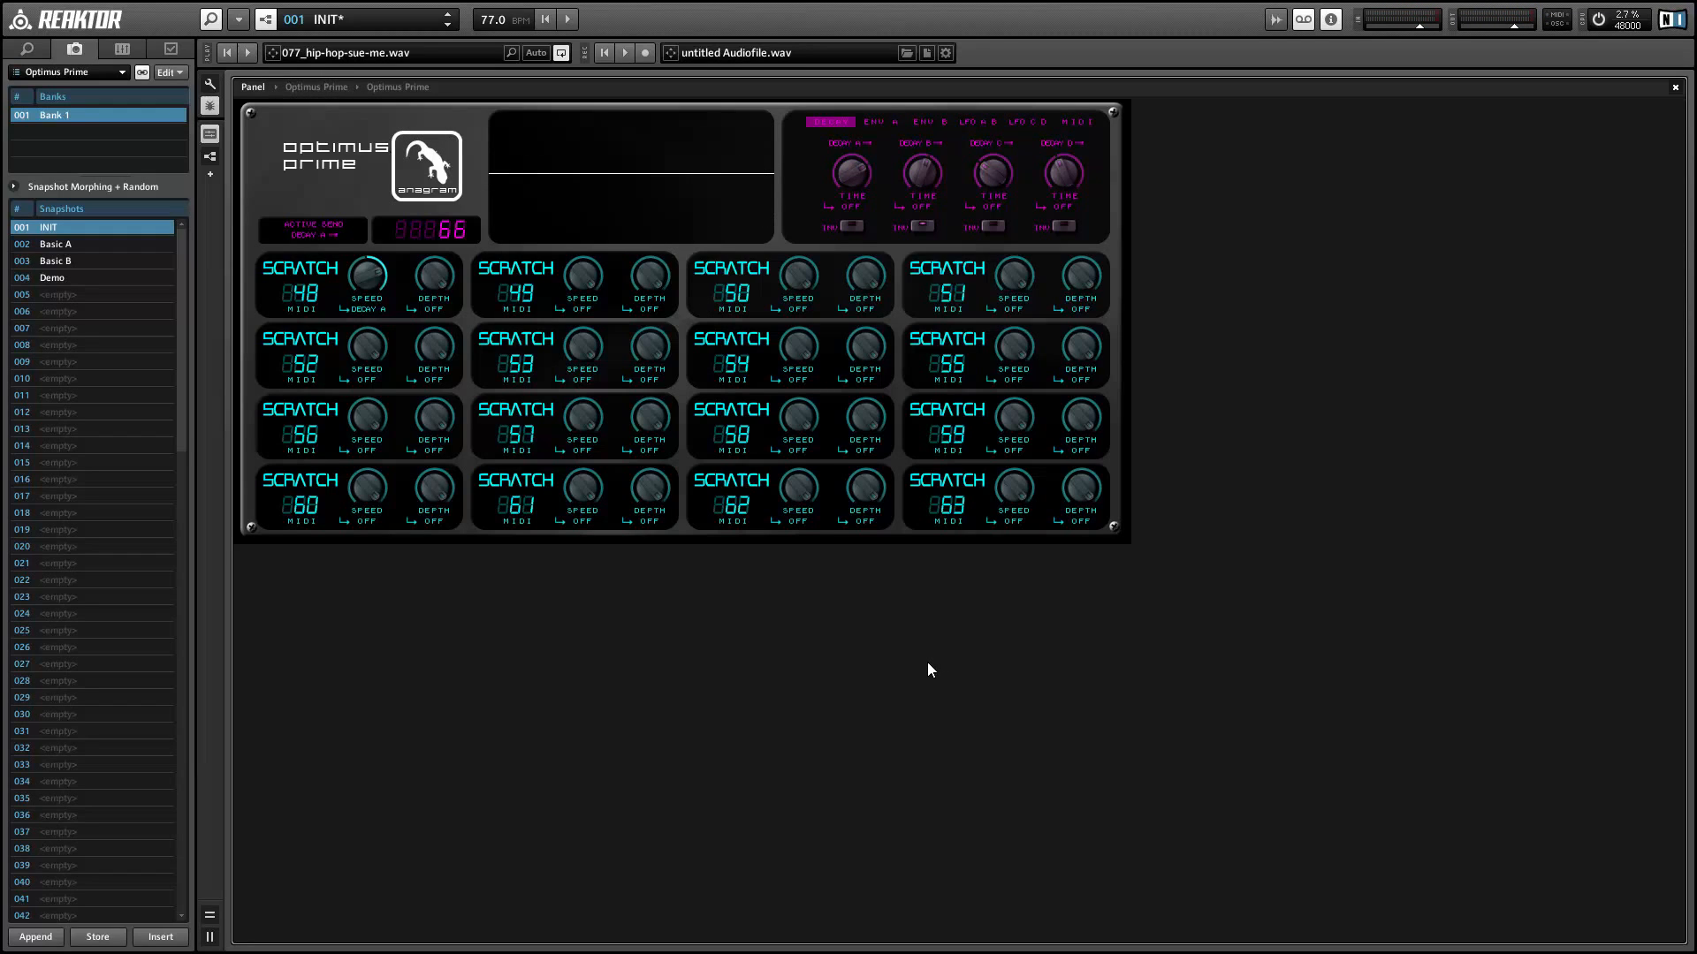
mouse_move(396, 242)
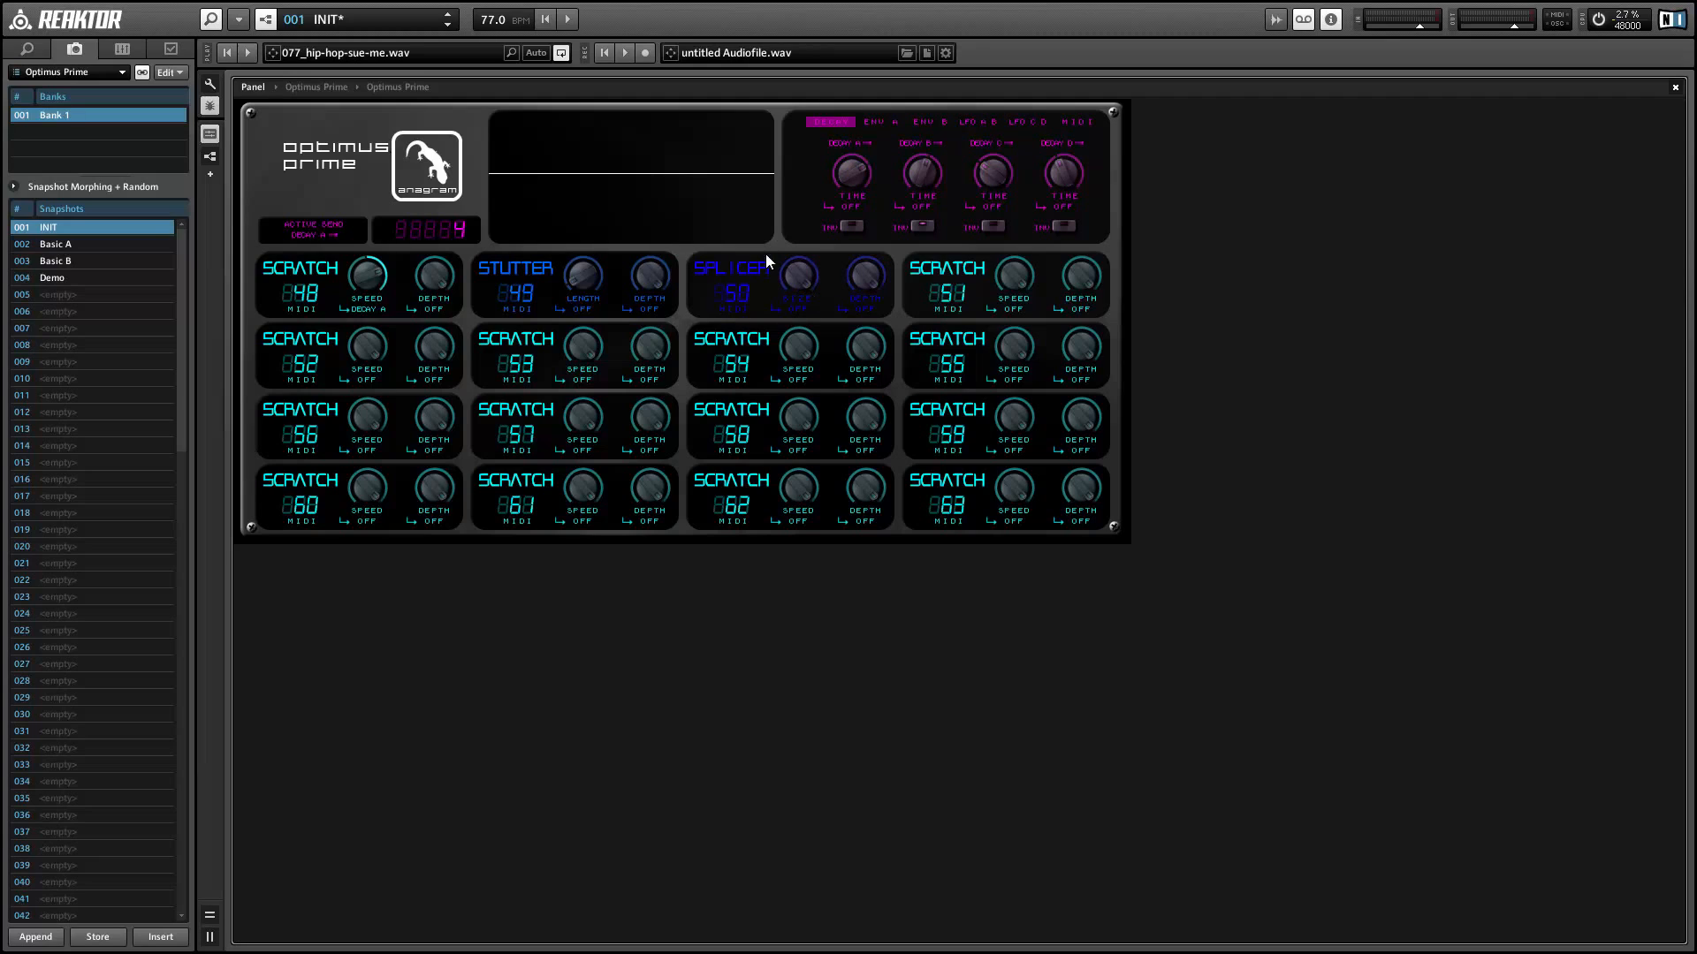
mouse_move(797, 281)
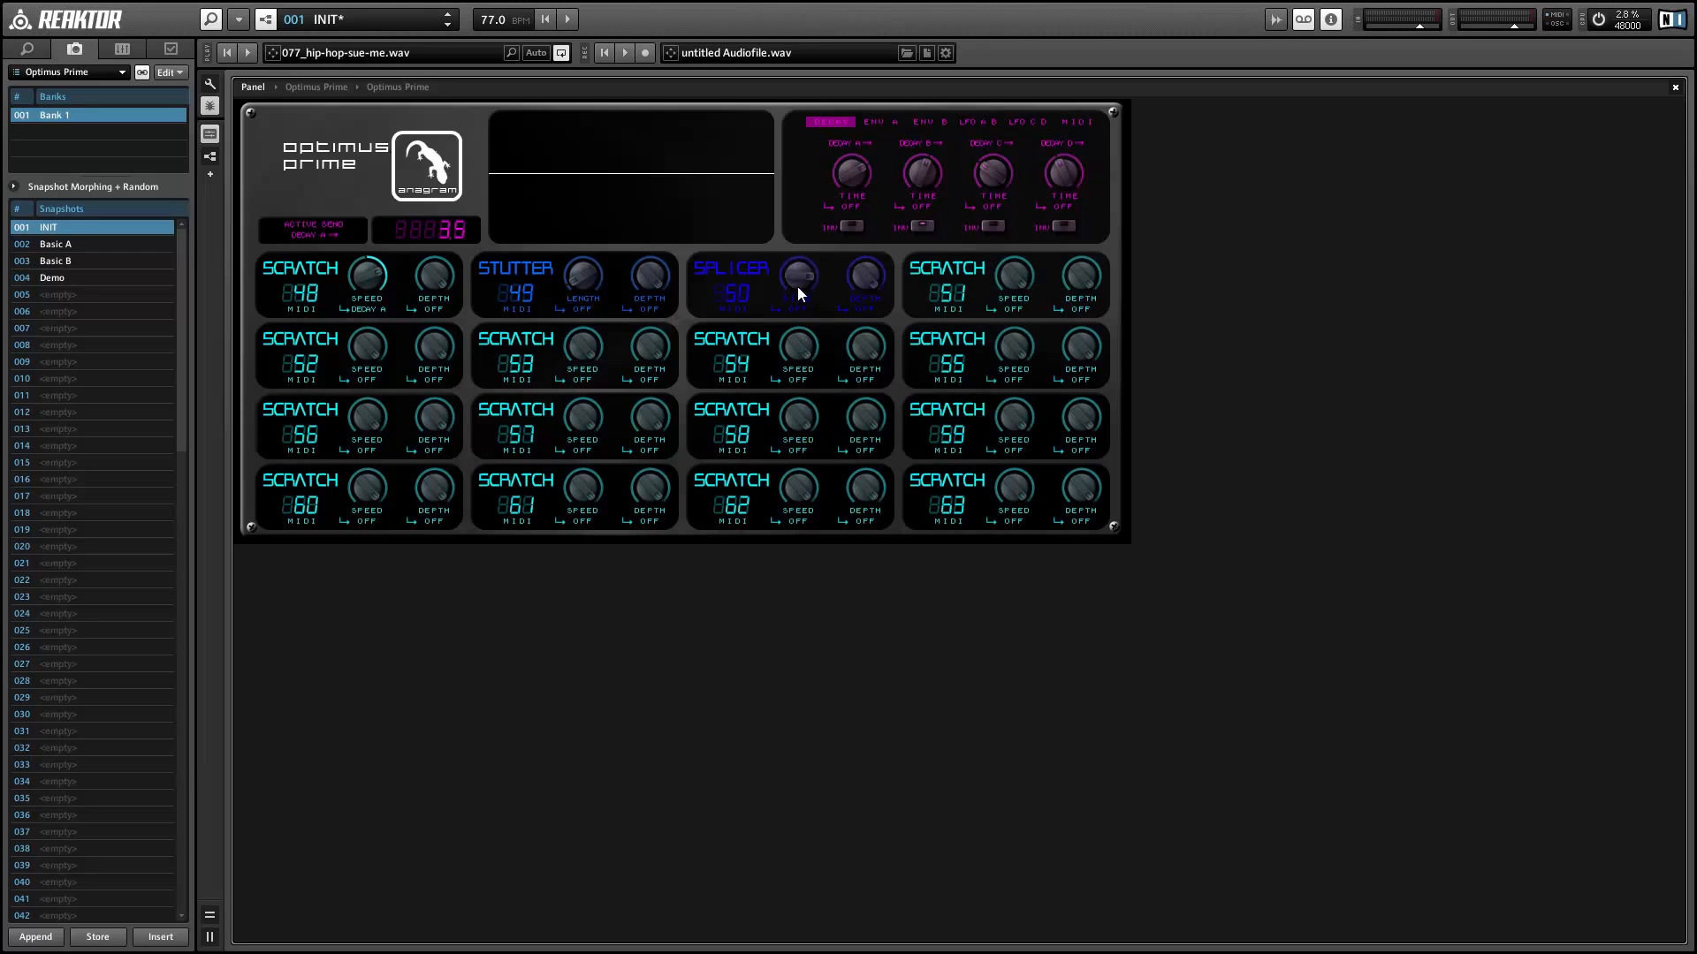
mouse_move(799, 348)
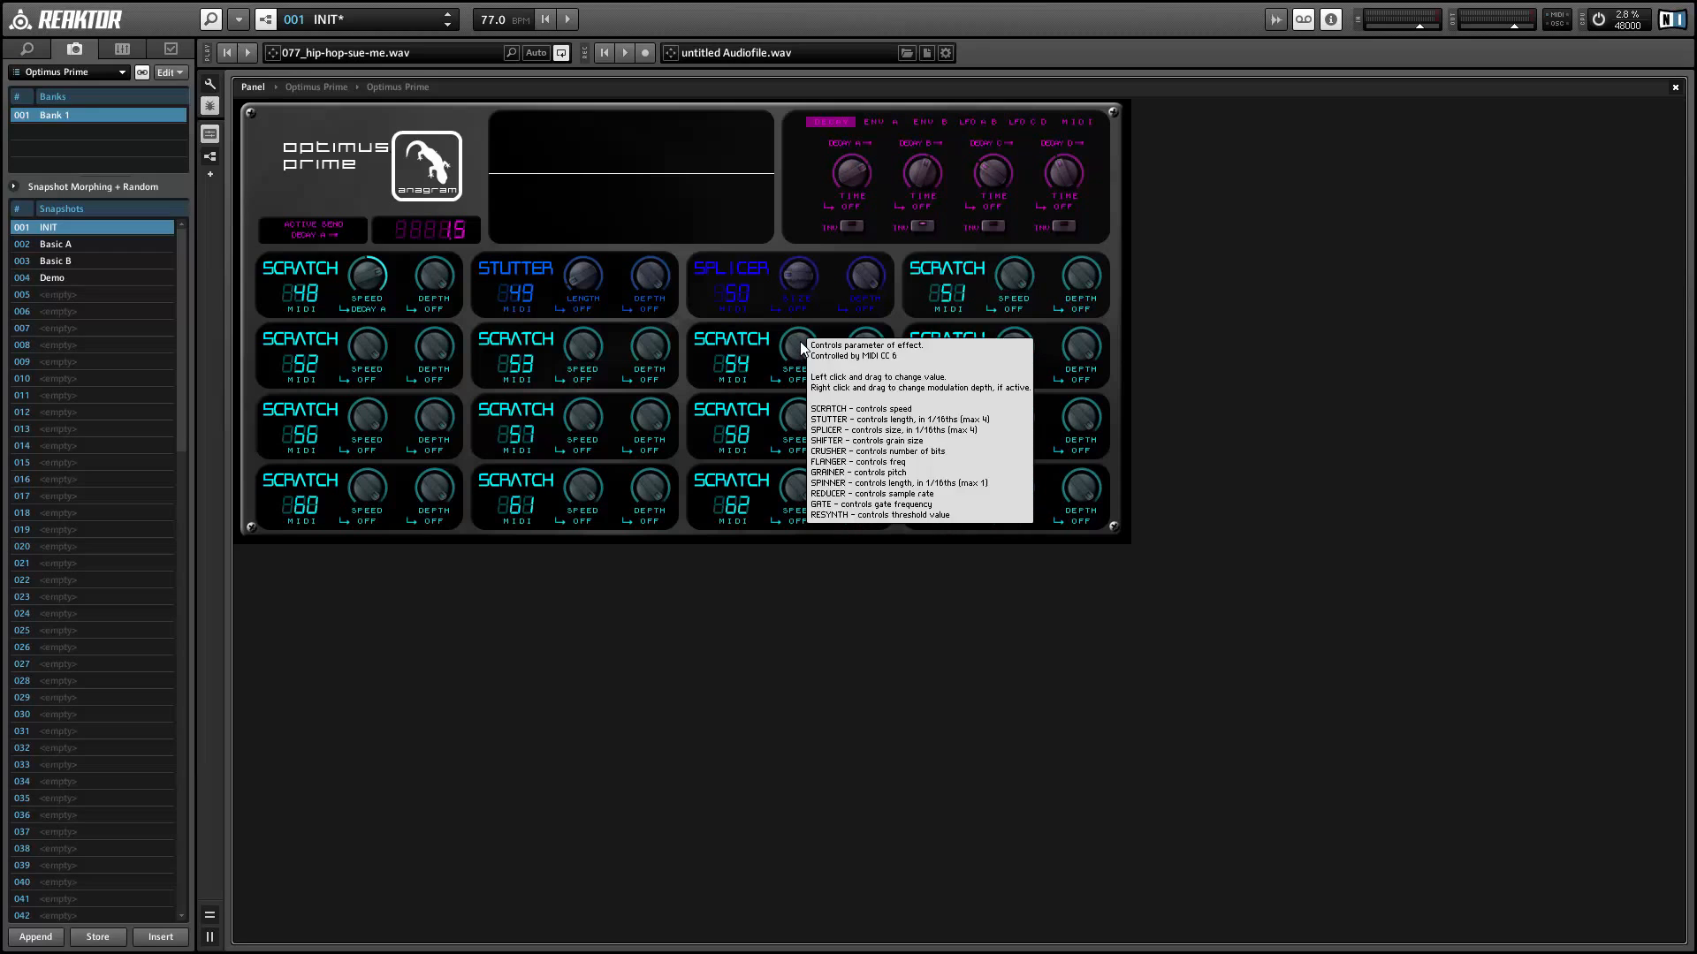
mouse_move(336, 161)
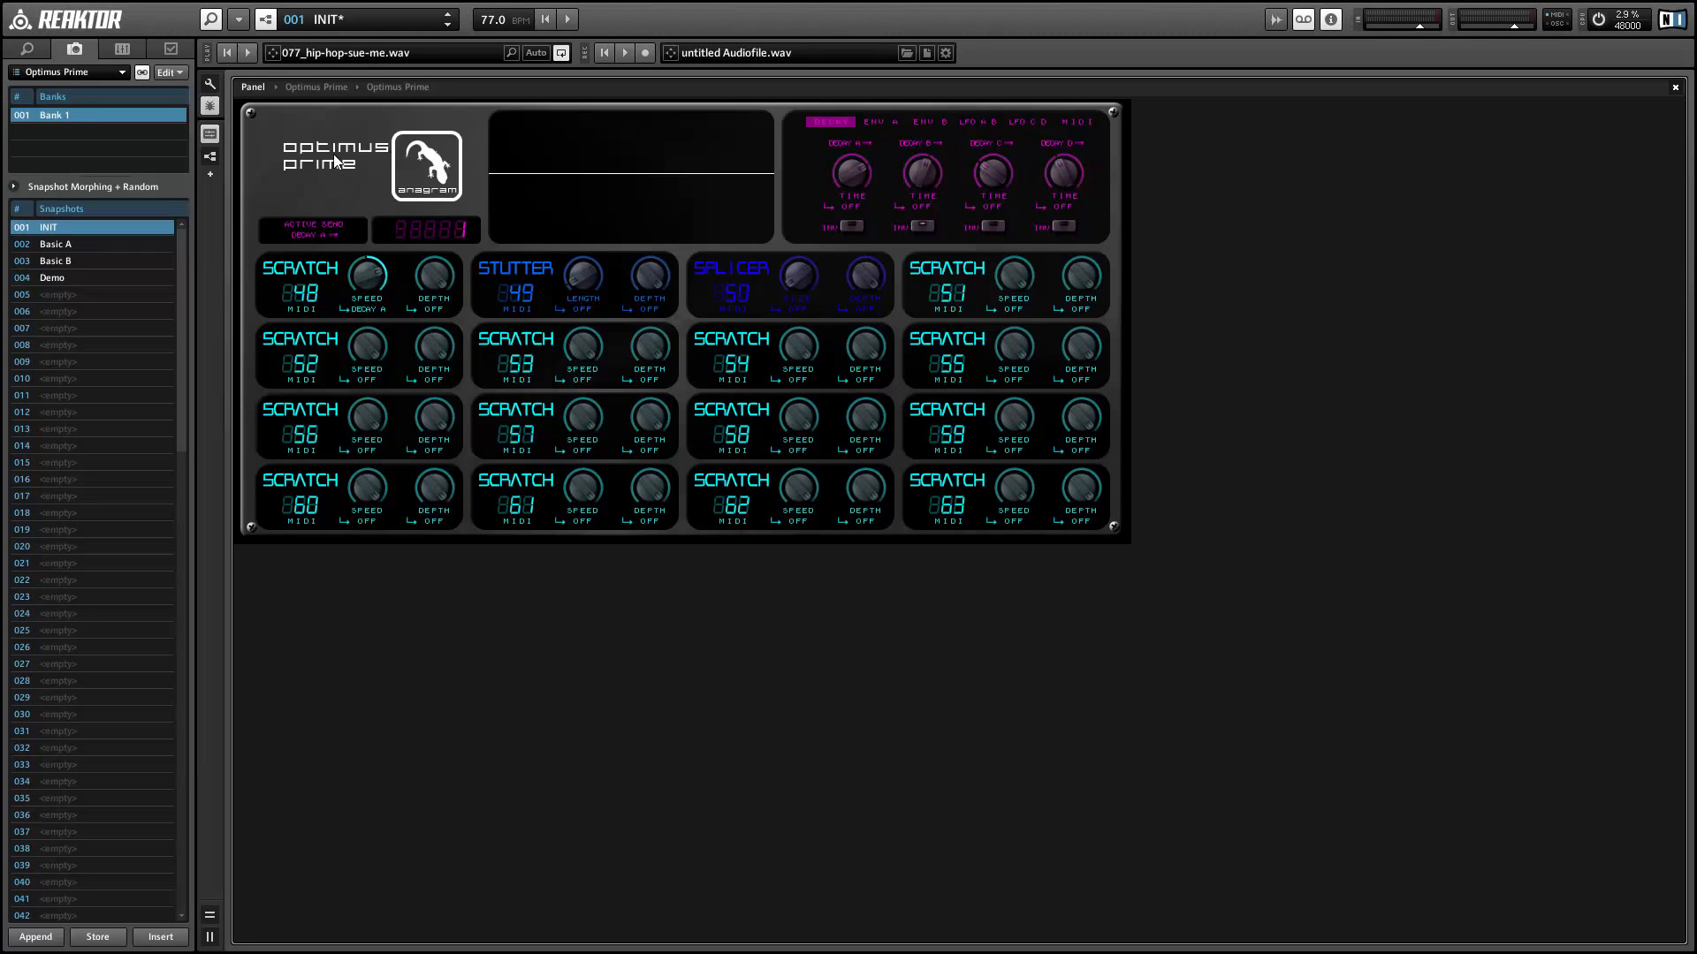
- Toggle playback of the sample loop to hear the Stutter and Splicer slots
click(249, 51)
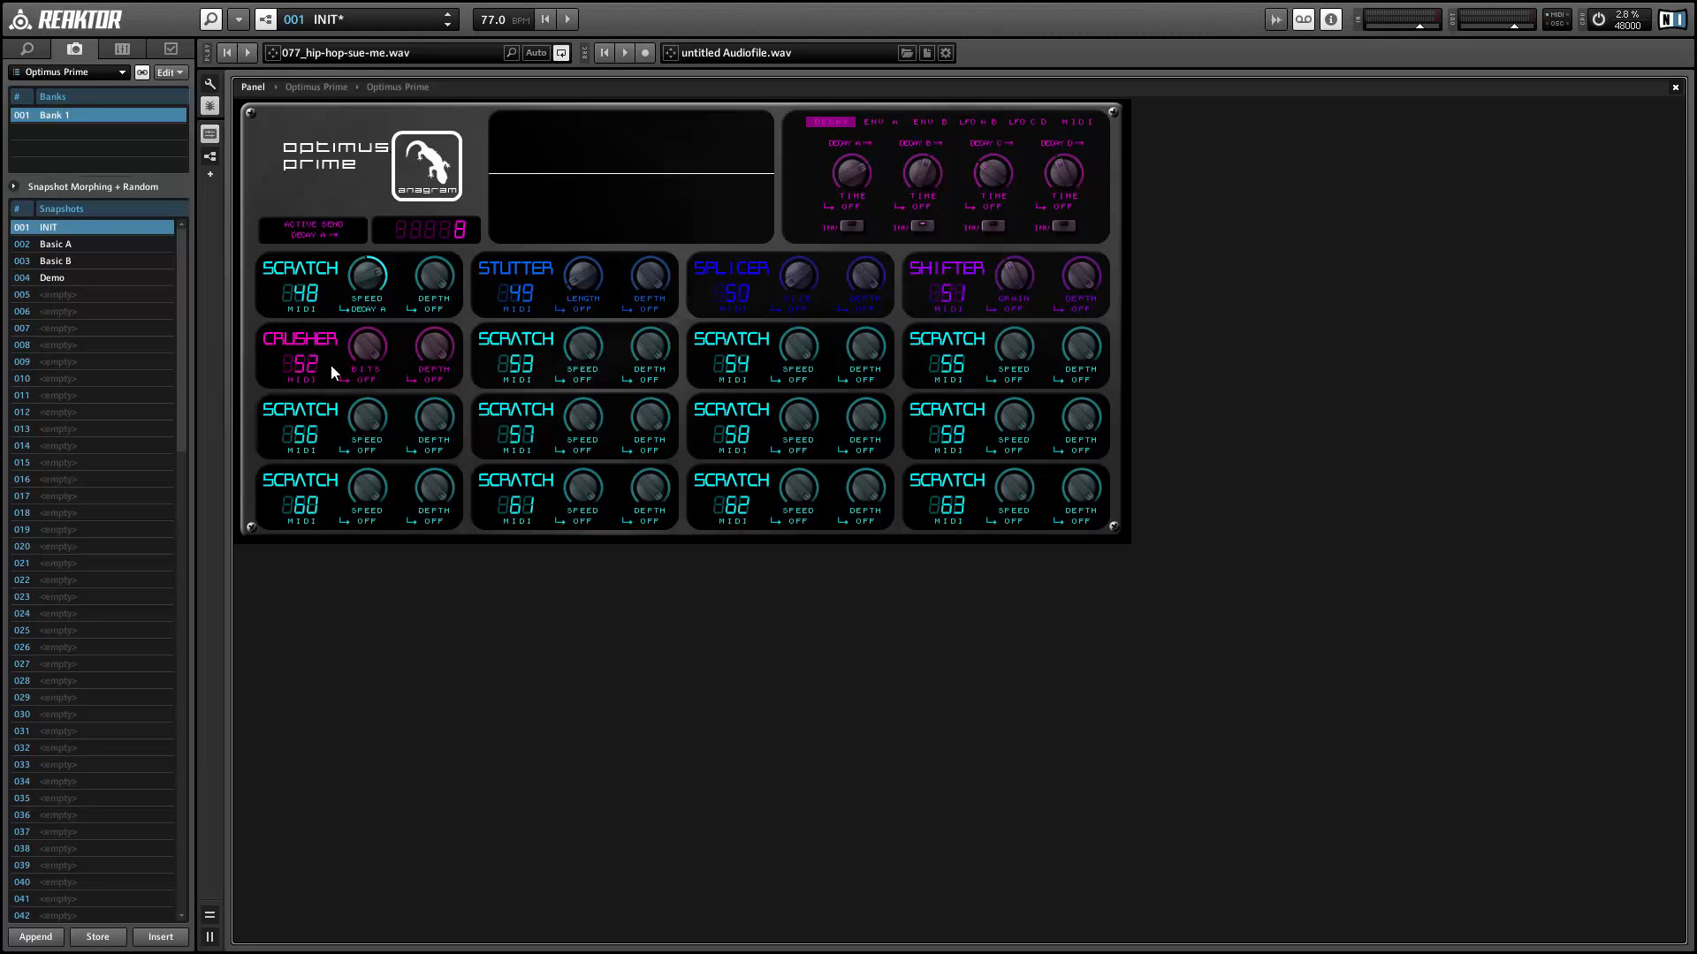
mouse_move(384, 389)
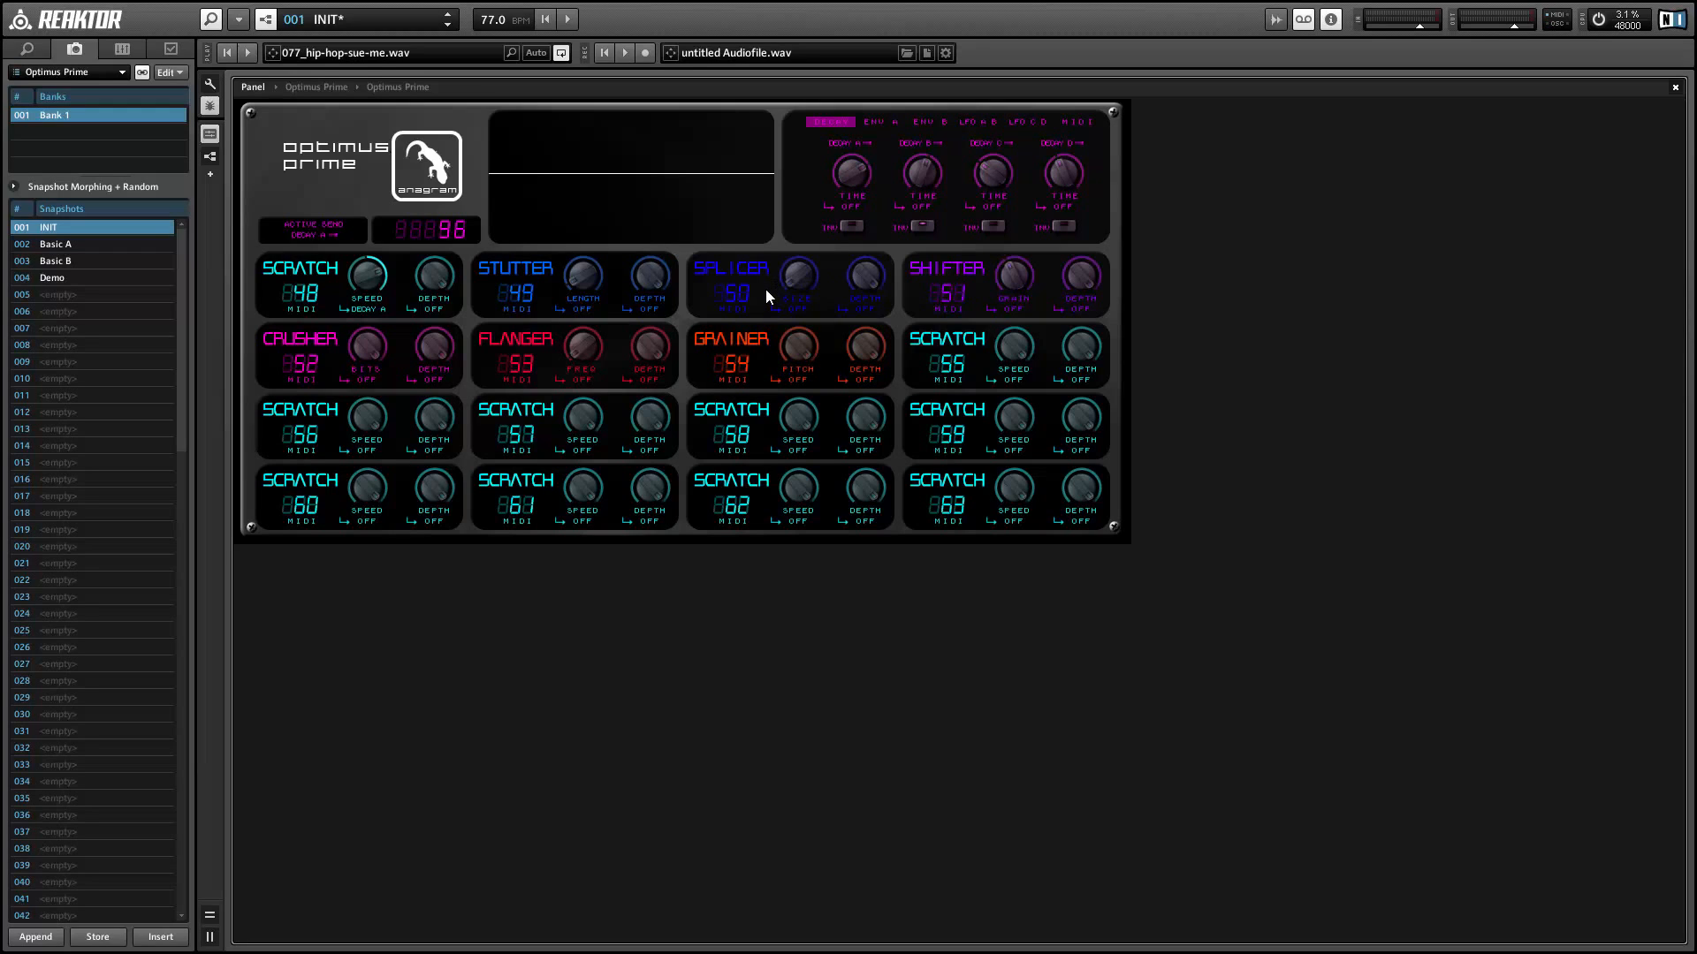
mouse_move(767, 297)
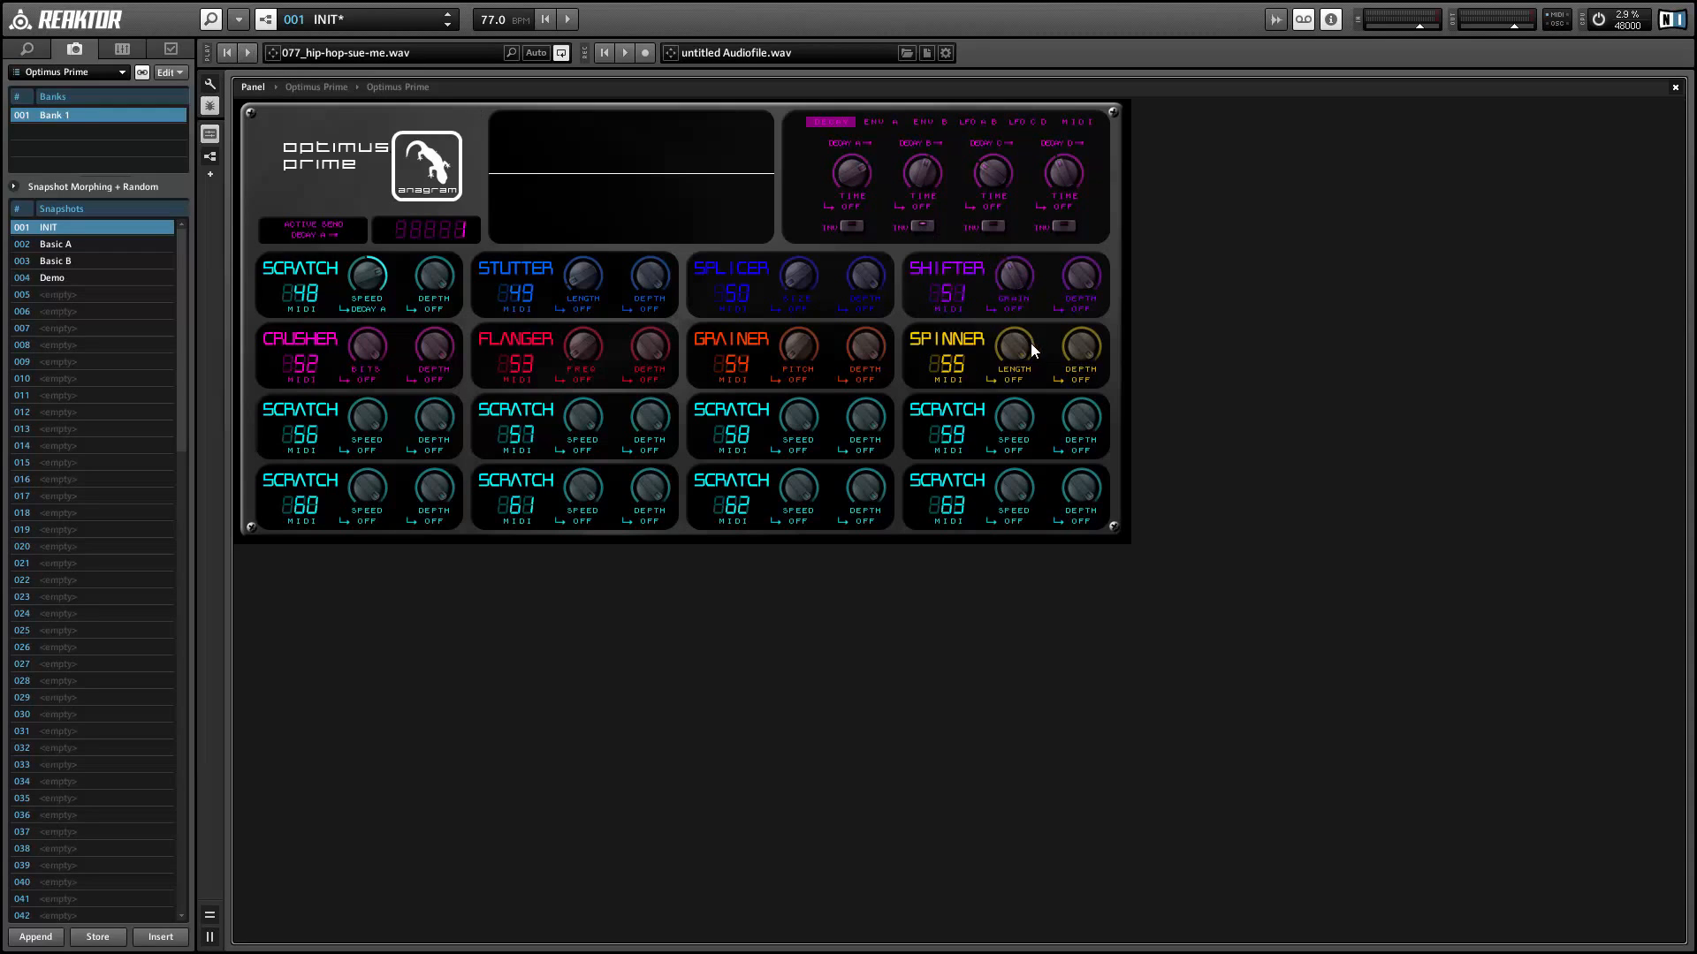
mouse_move(1014, 354)
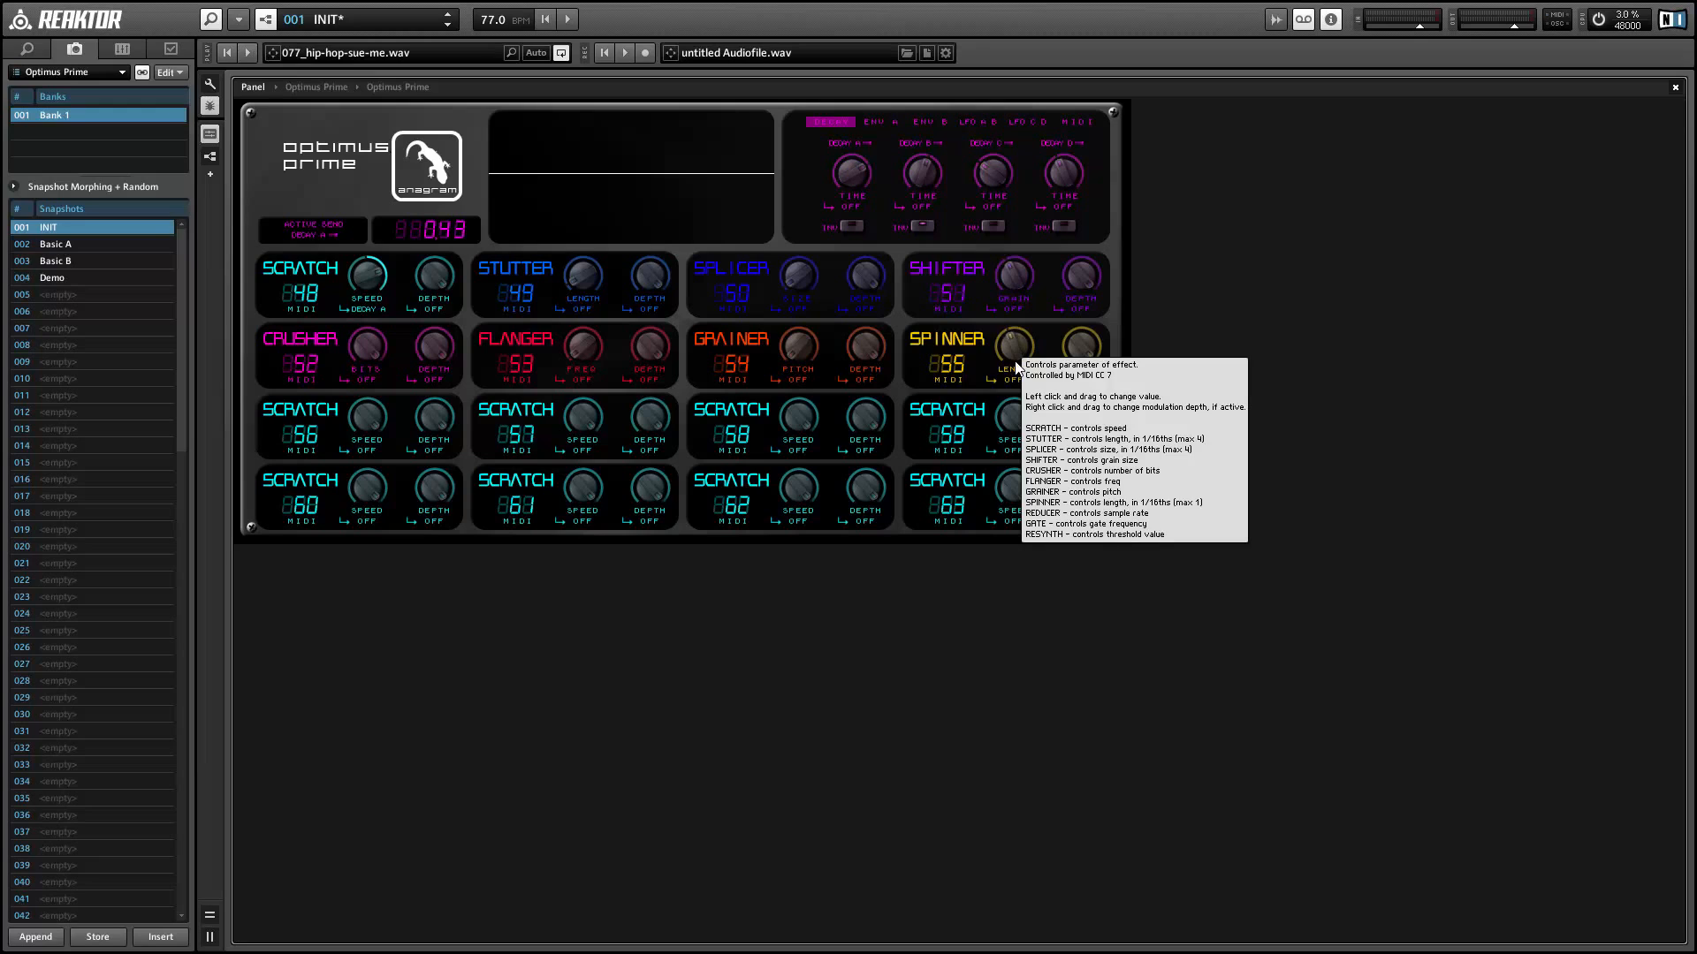
mouse_move(1018, 367)
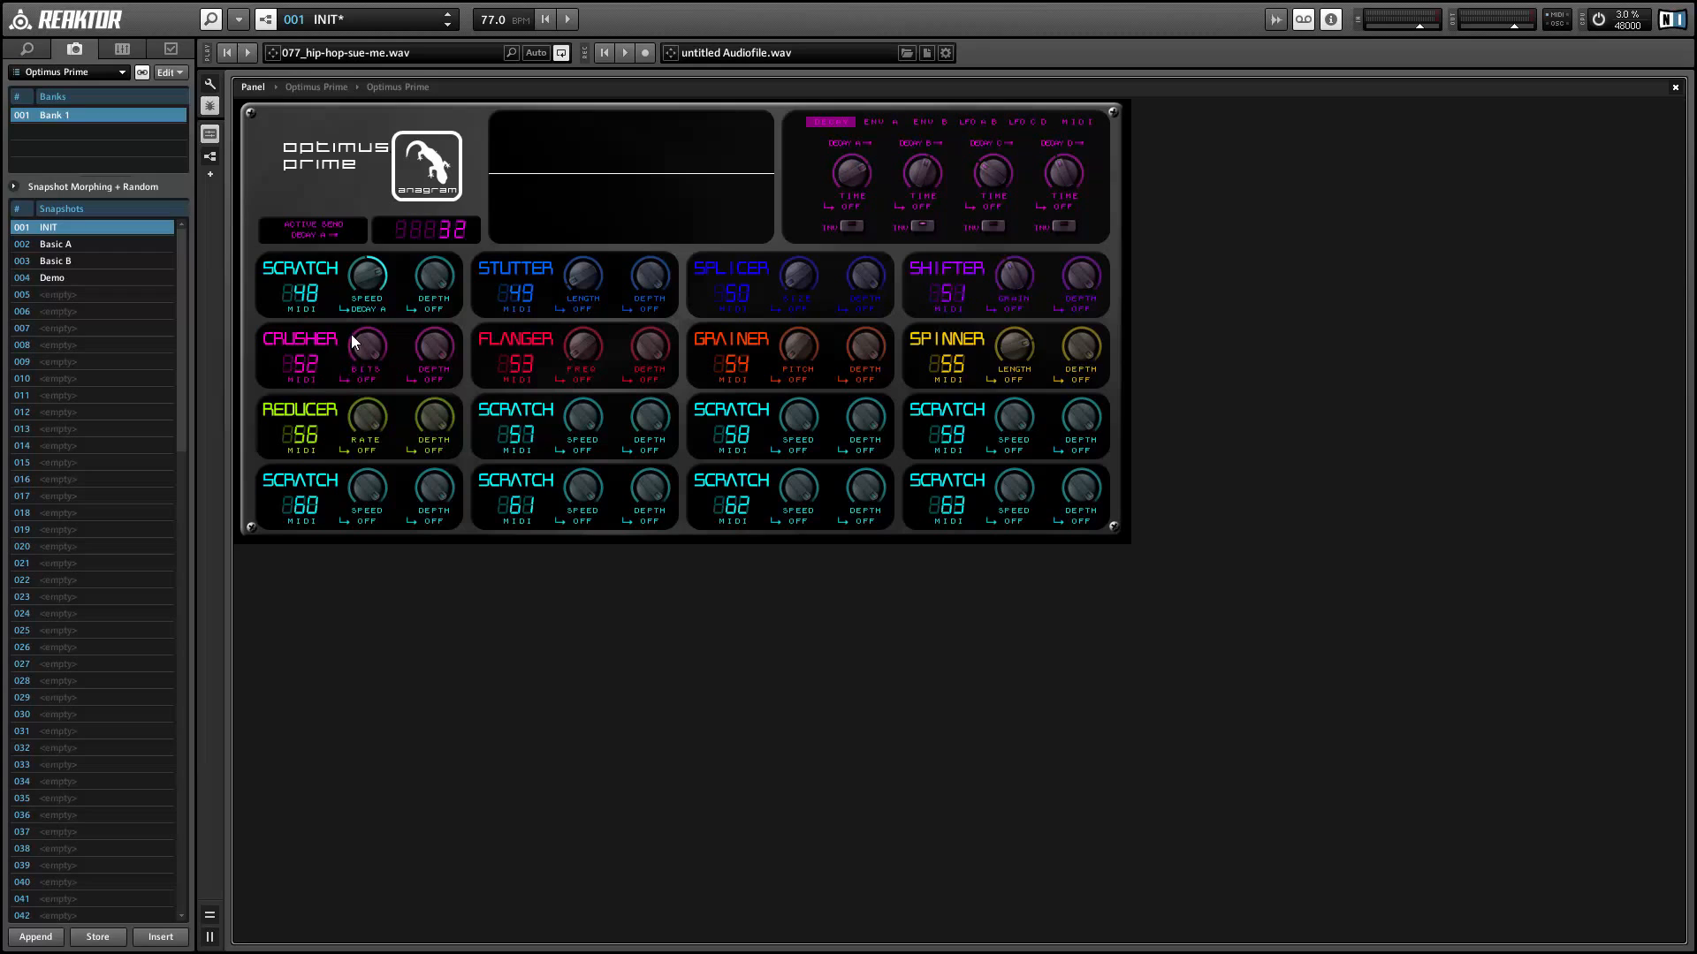
mouse_move(329, 403)
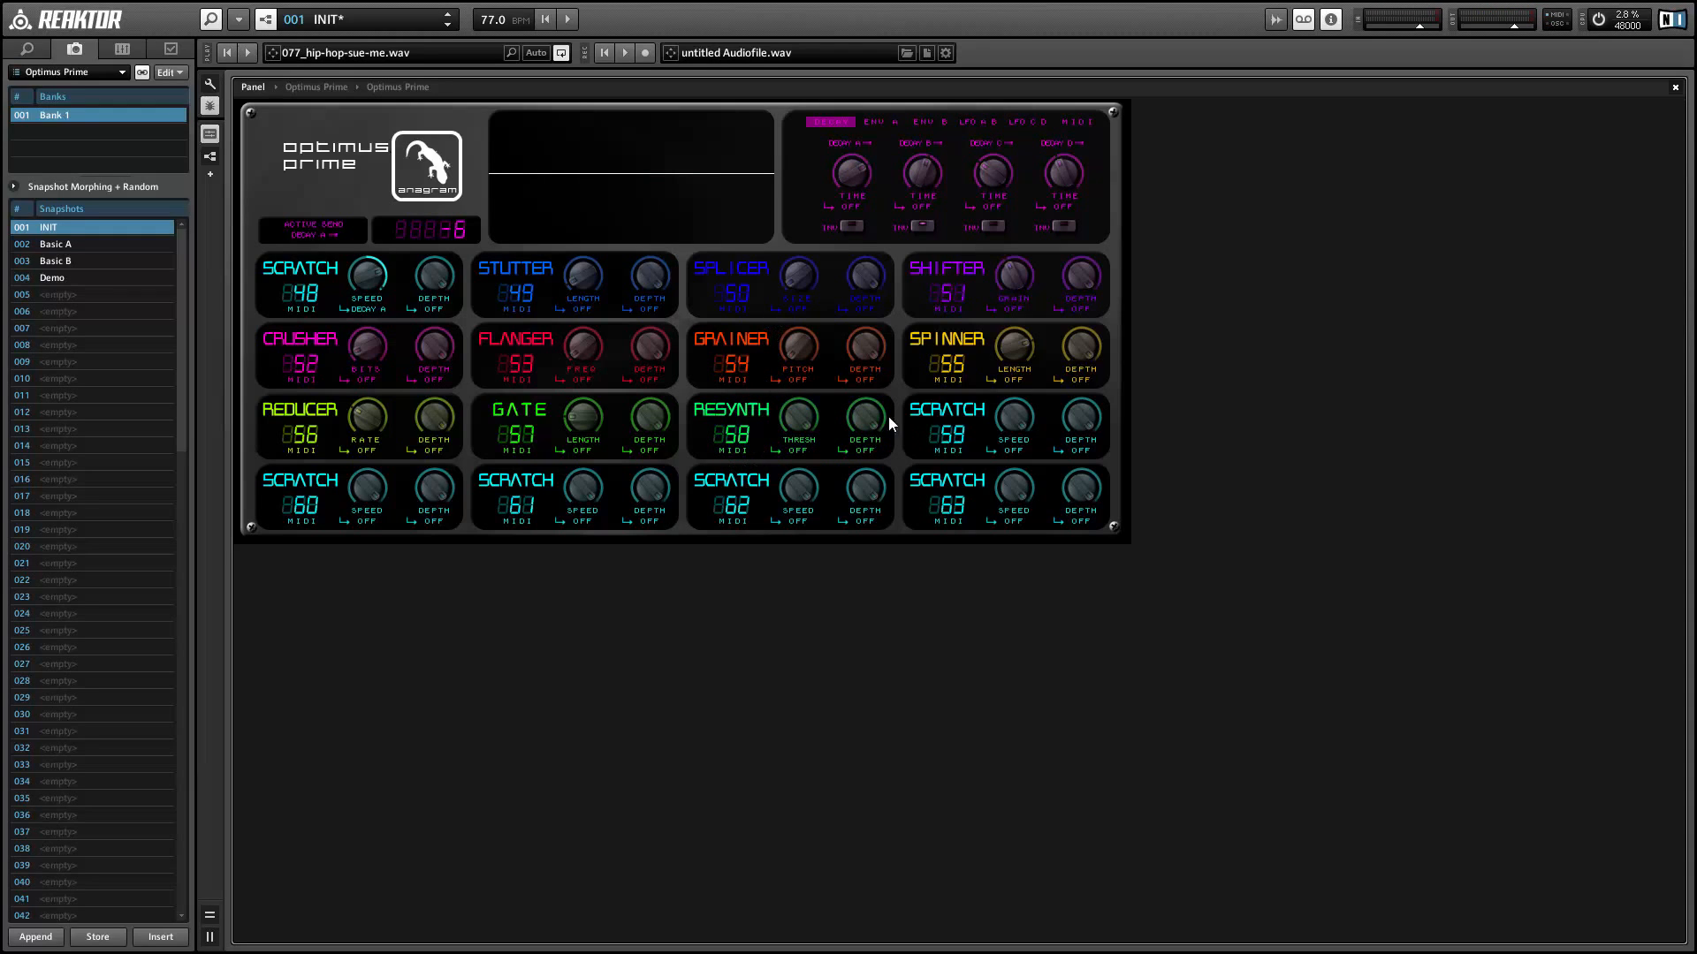
mouse_move(788, 407)
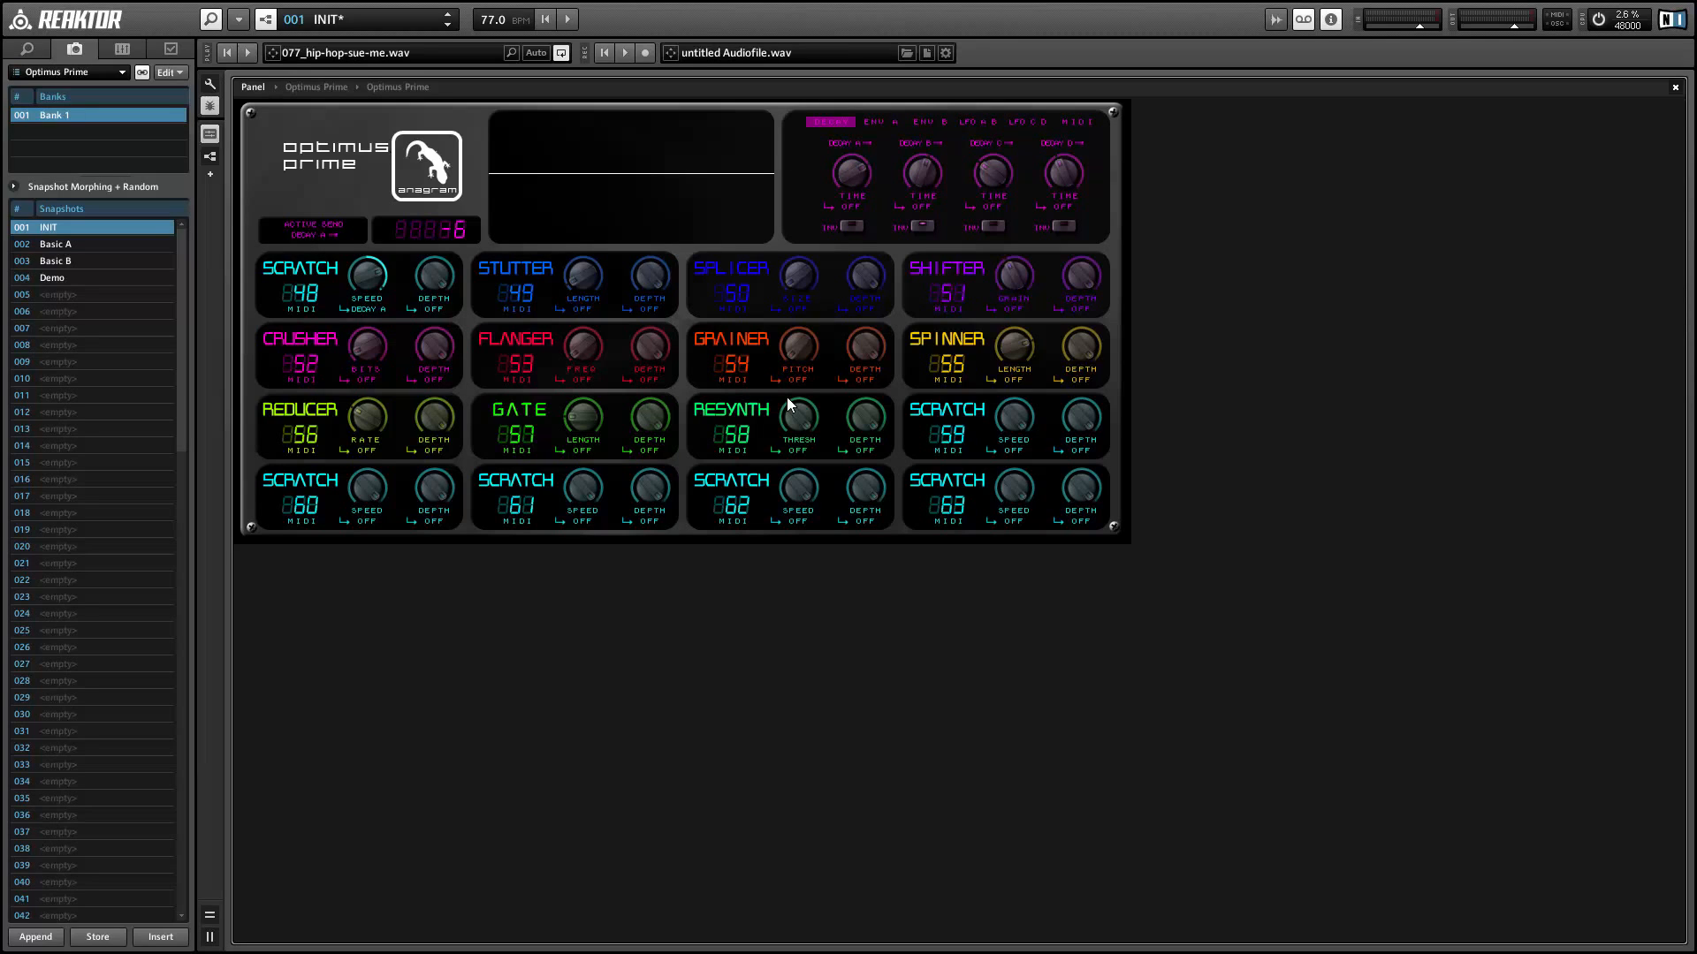
- Start the sample loop playing through the Reducer, Gate and Resynth slots
click(245, 53)
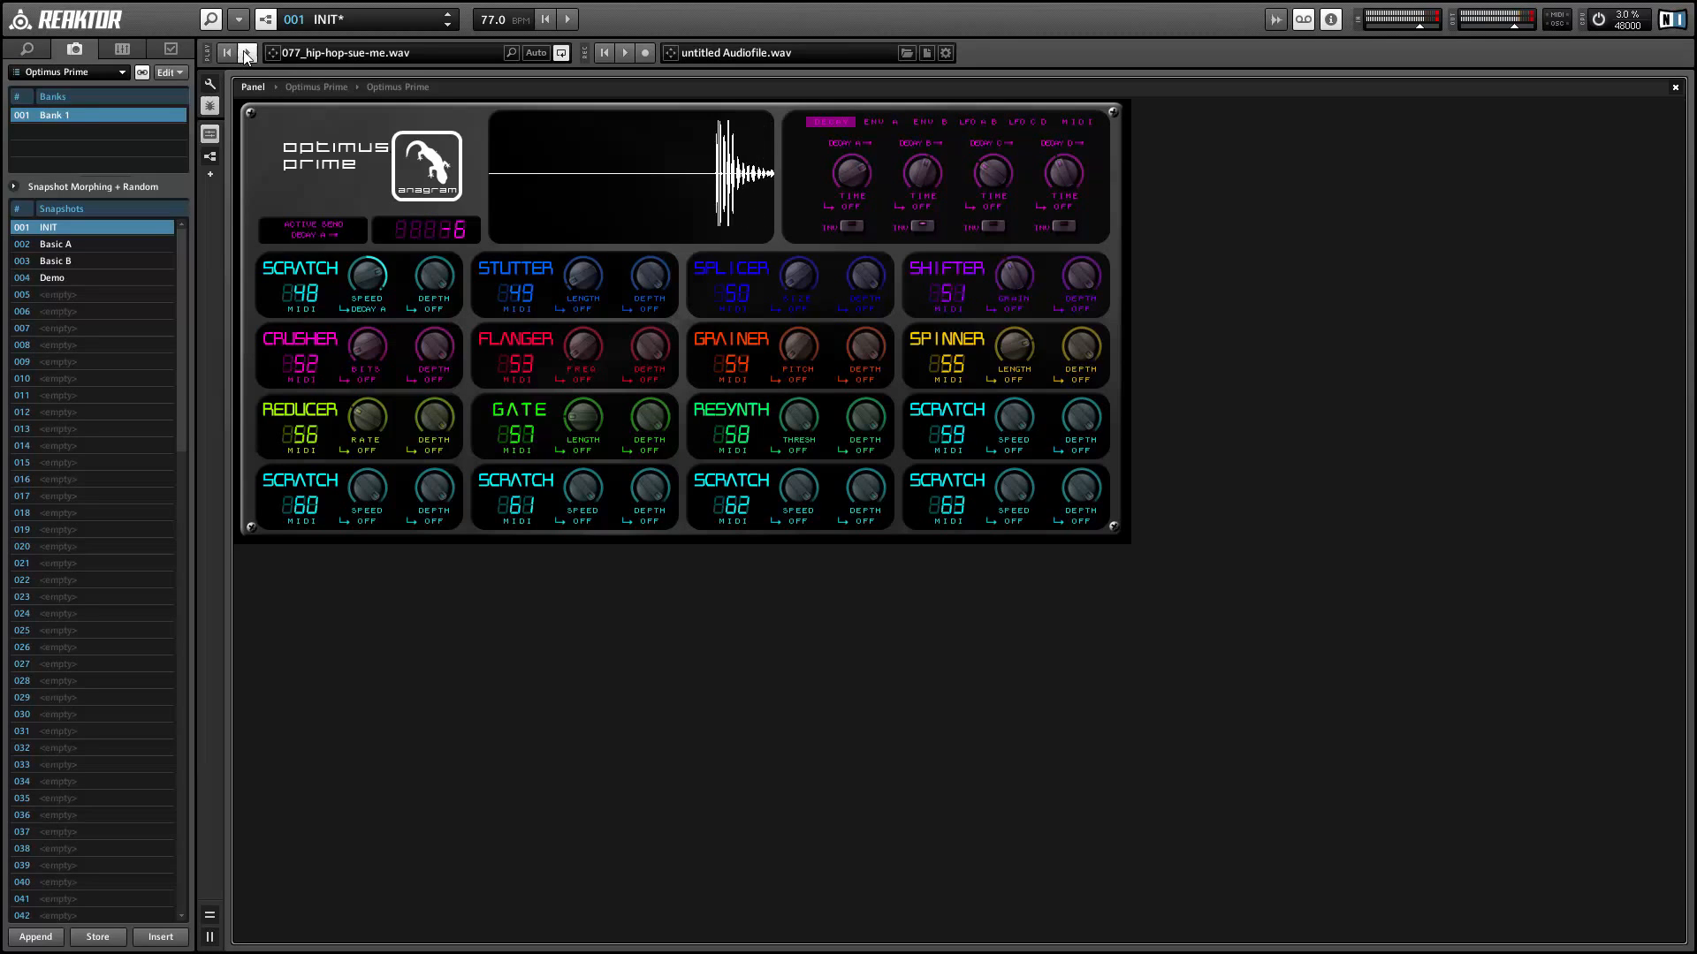
- Run the loop through all twelve effect slots, then pause the playback
click(246, 51)
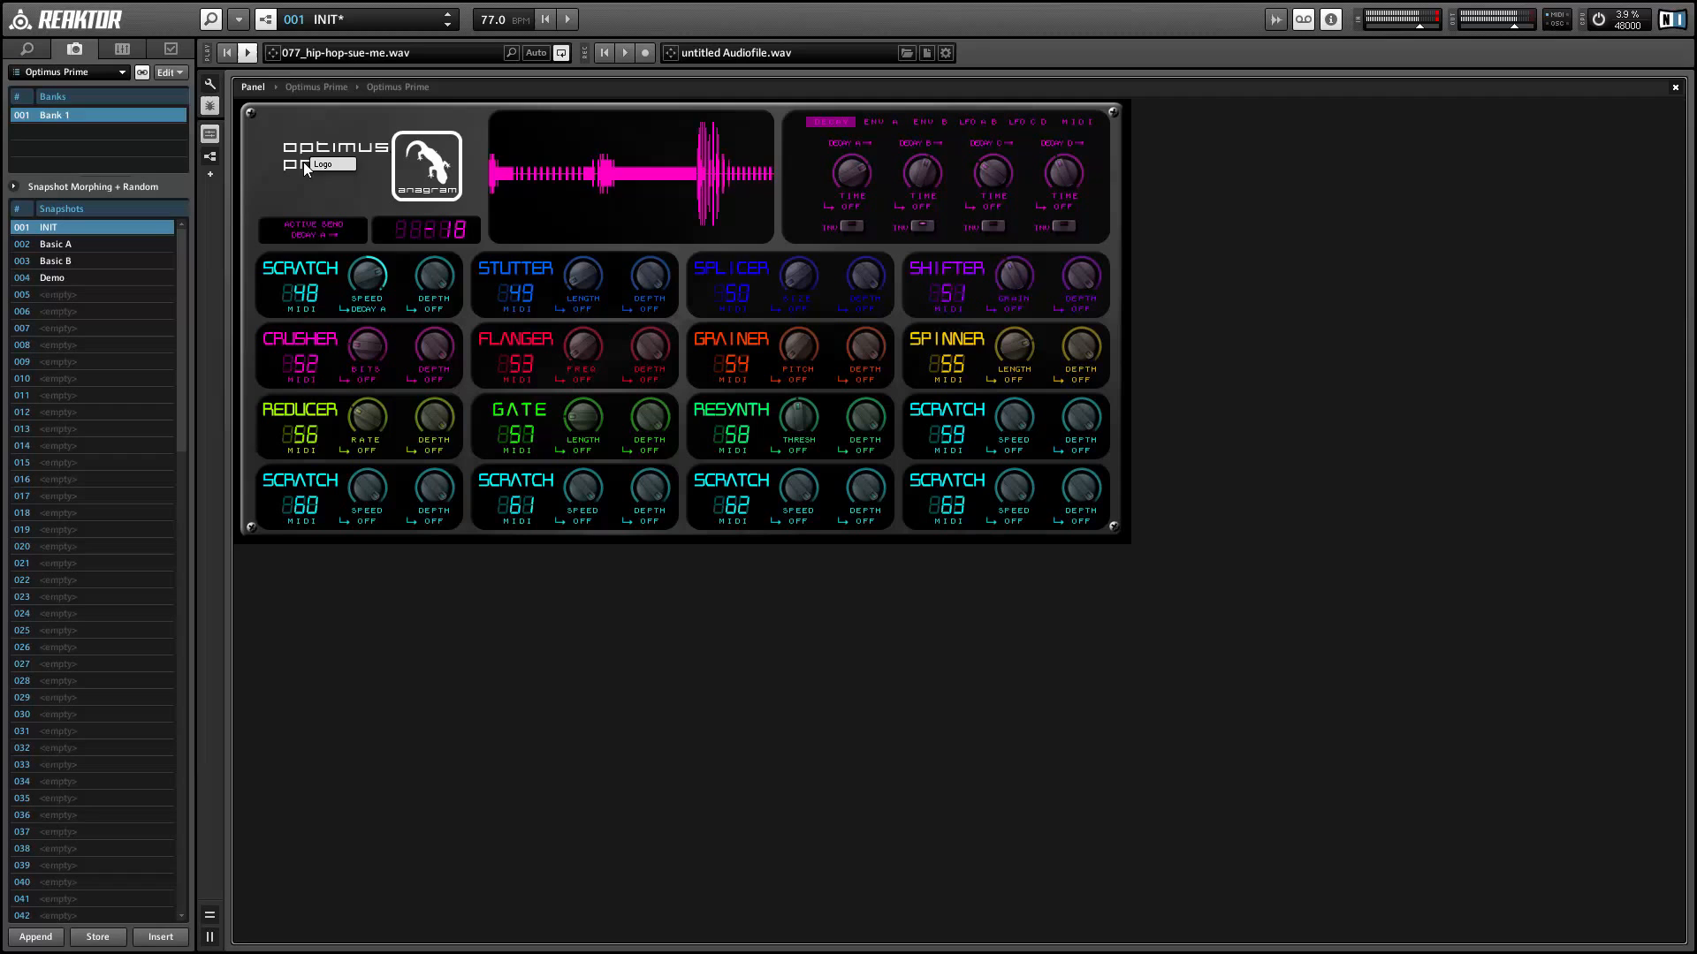
mouse_move(583, 419)
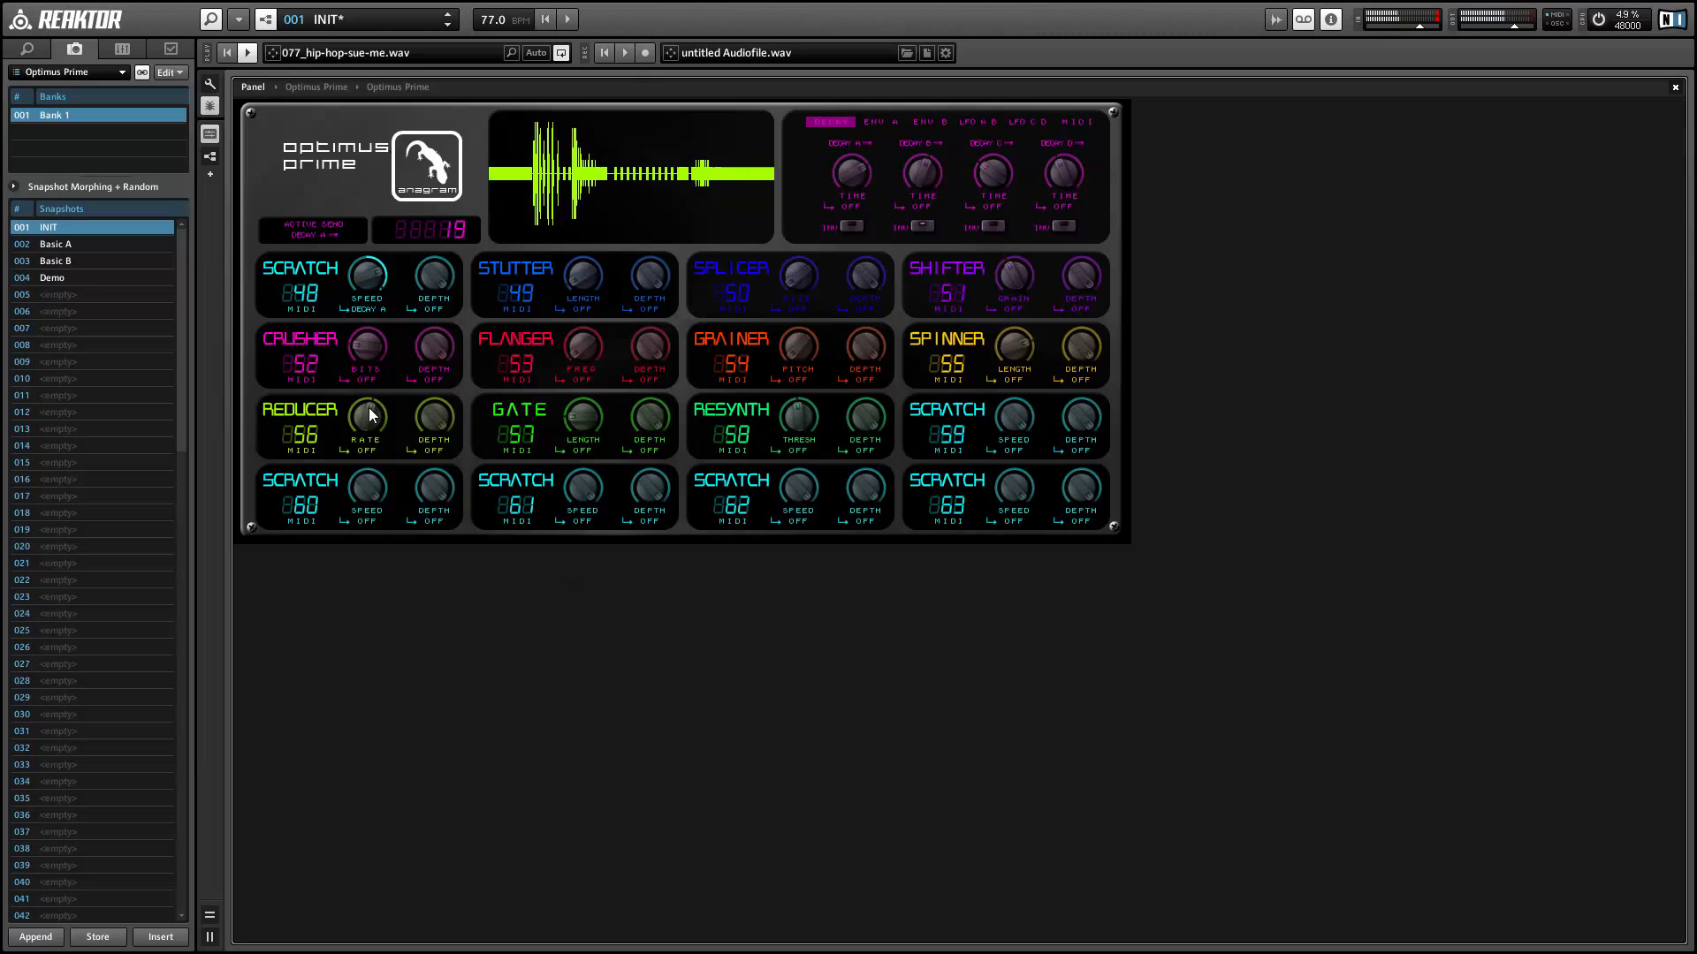
mouse_move(371, 405)
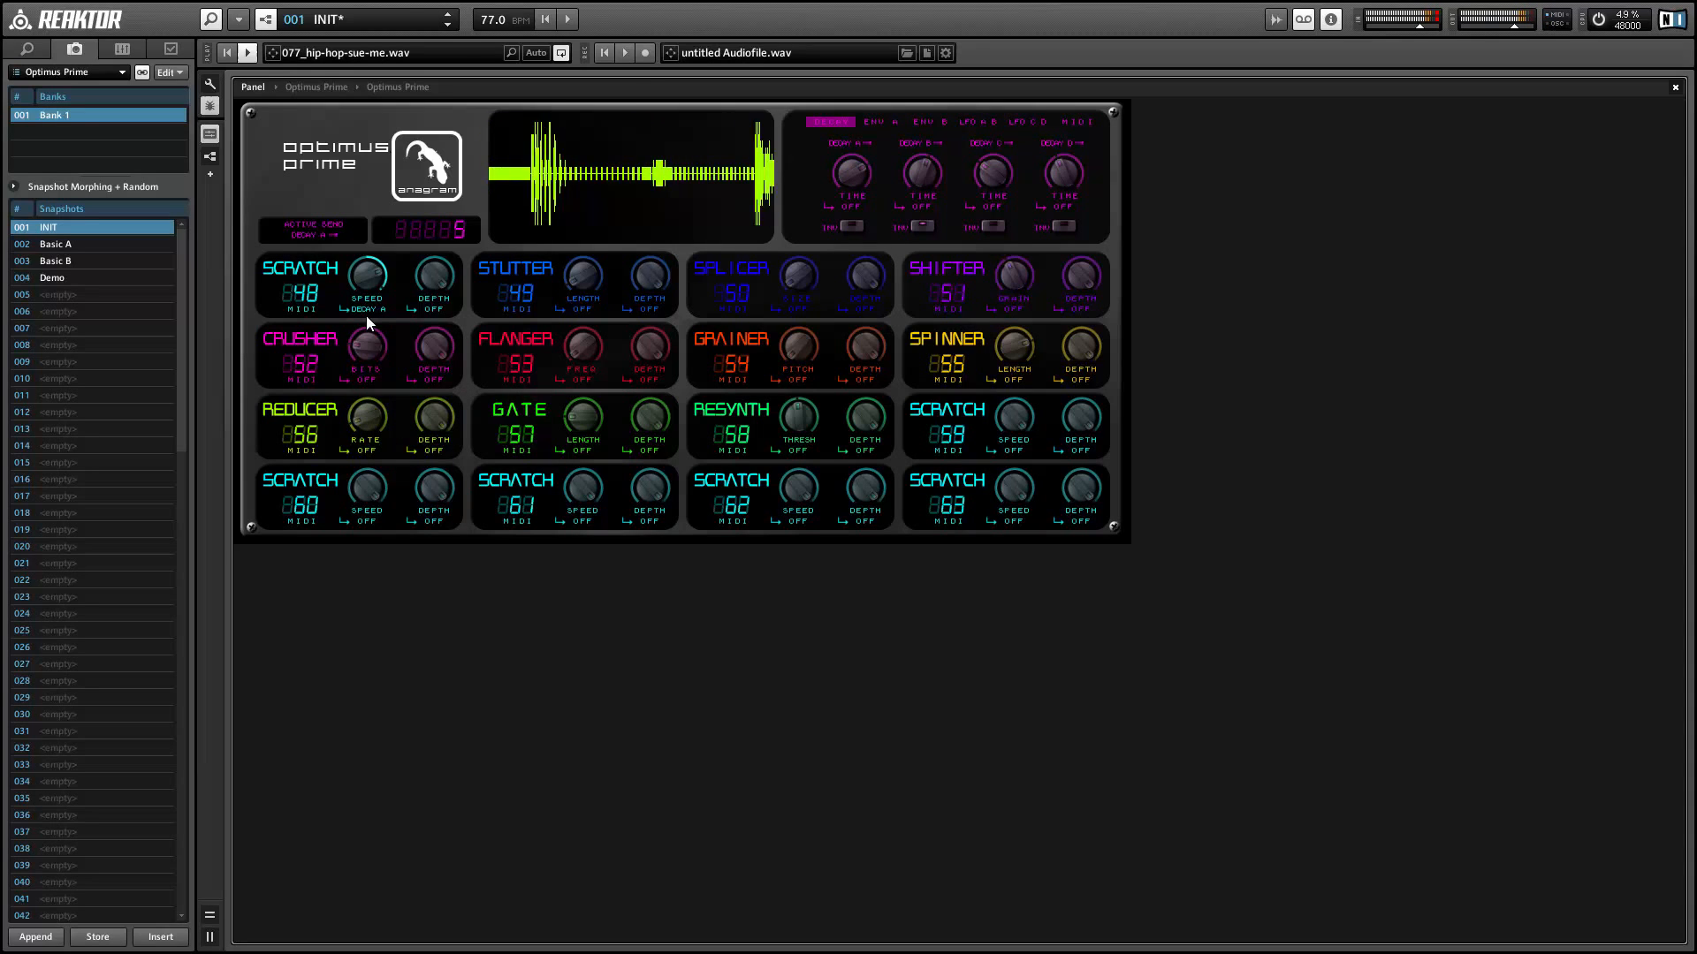
click(230, 52)
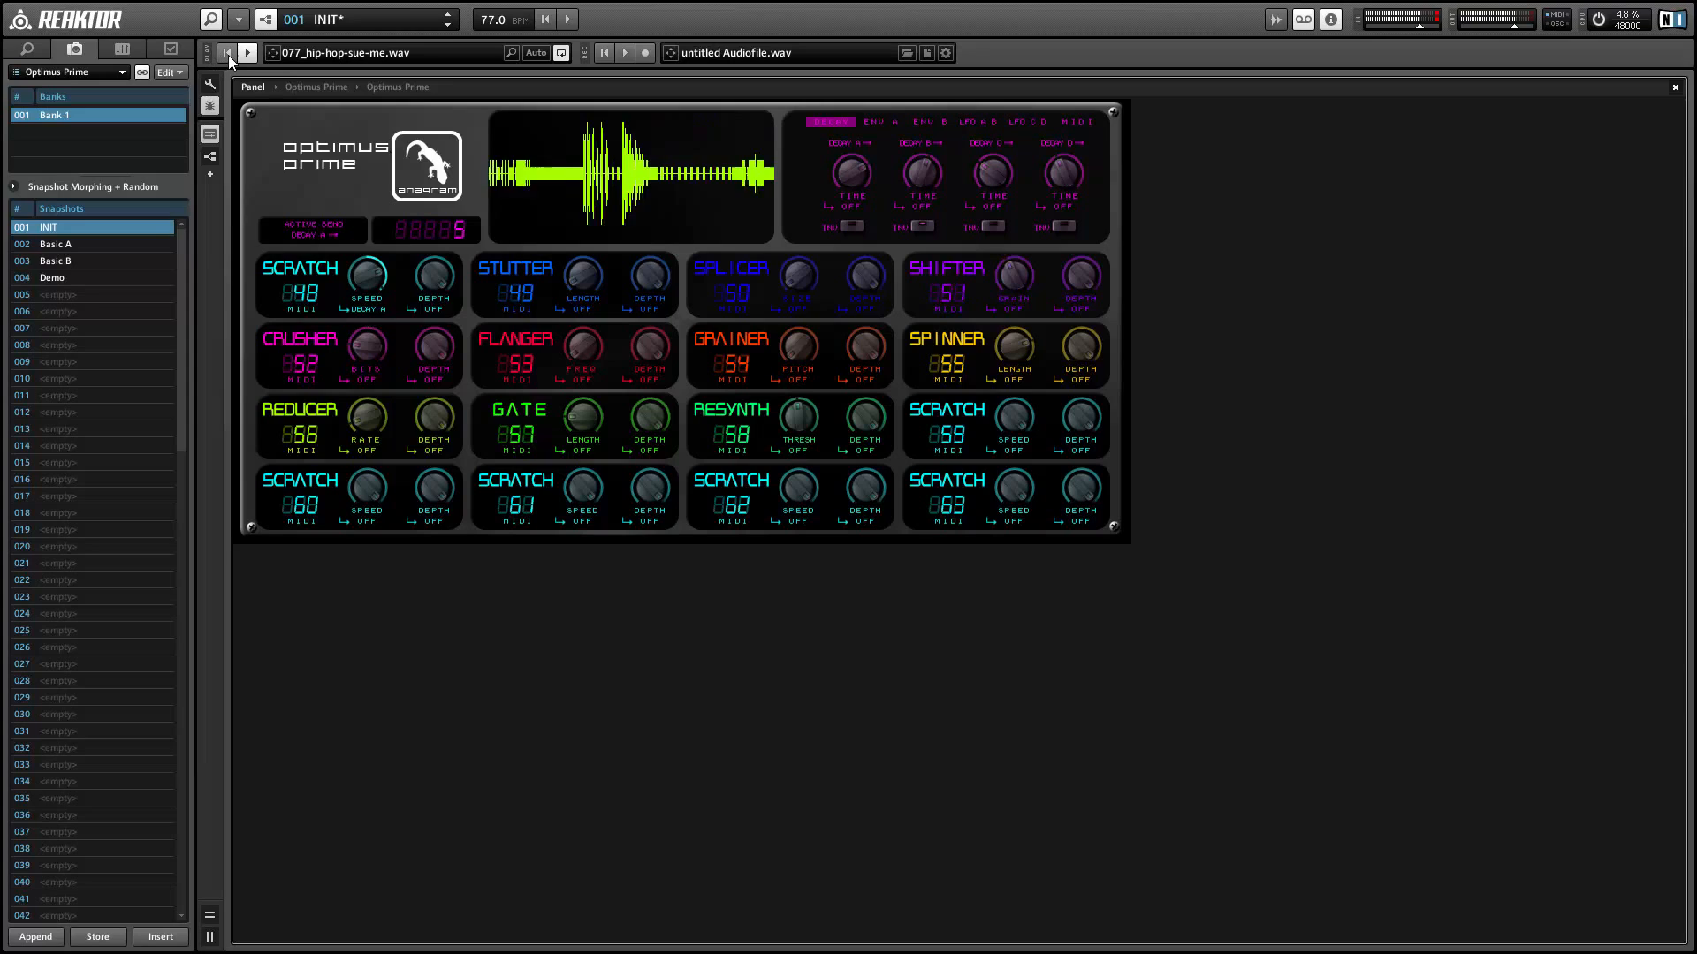